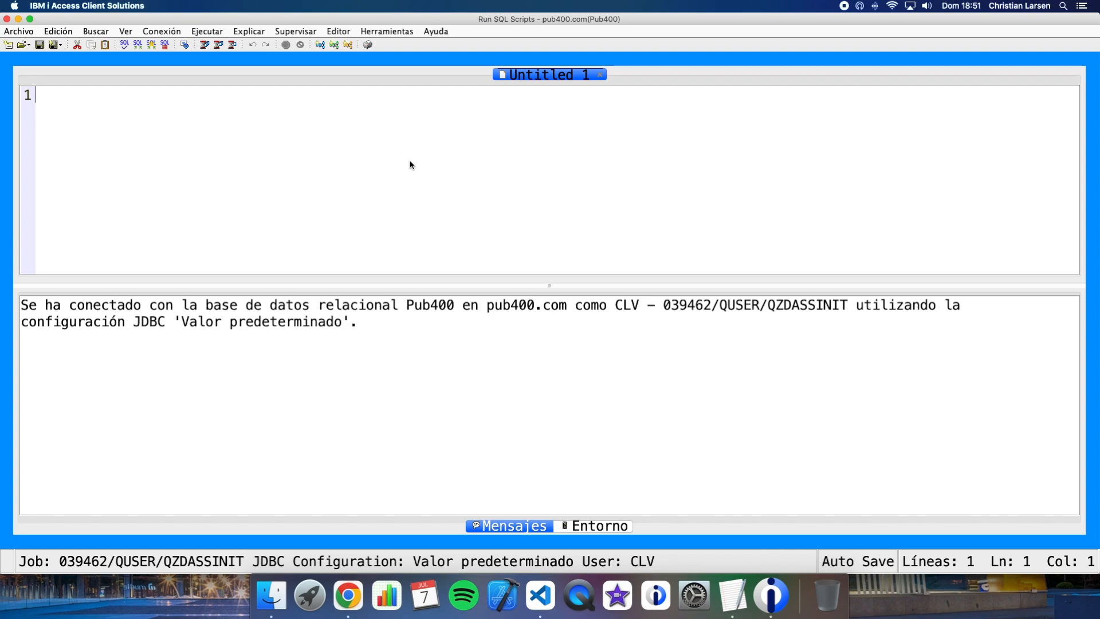
pyautogui.moveTo(190, 129)
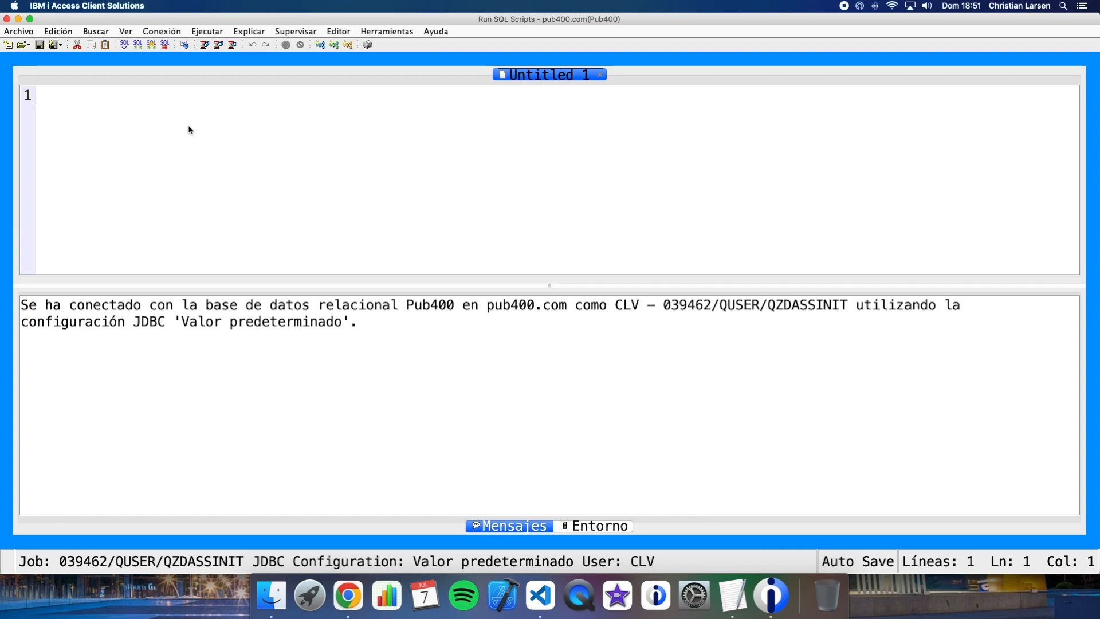
# Step: Run a DROP TABLE statement removing clv1.utf8data
pyautogui.write('drop')
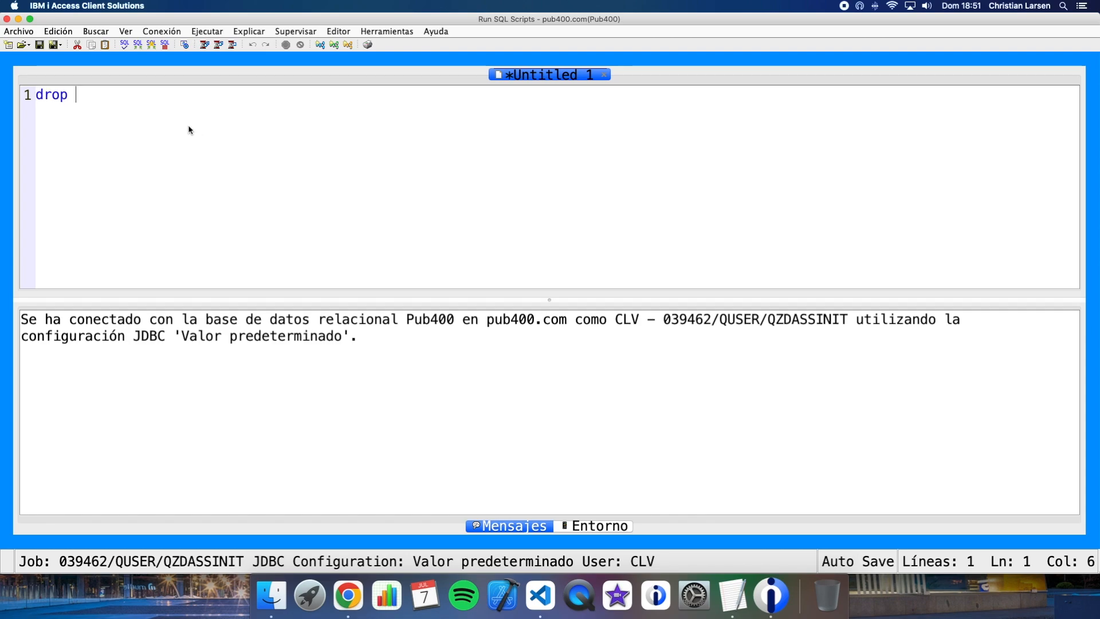
pyautogui.write('table clv1.')
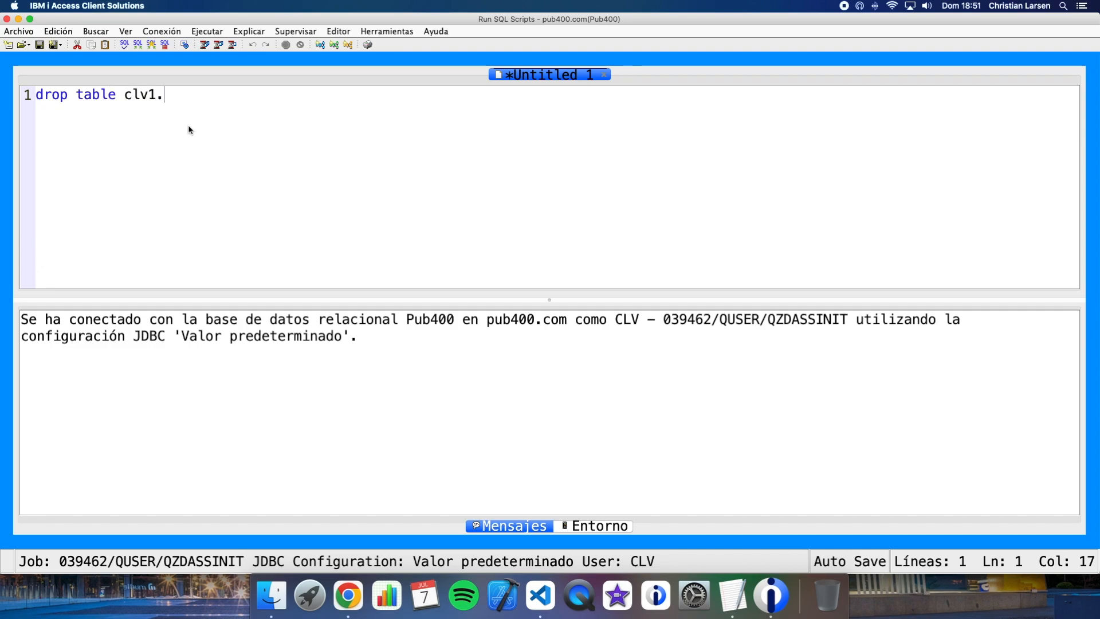
pyautogui.write('utf8data;')
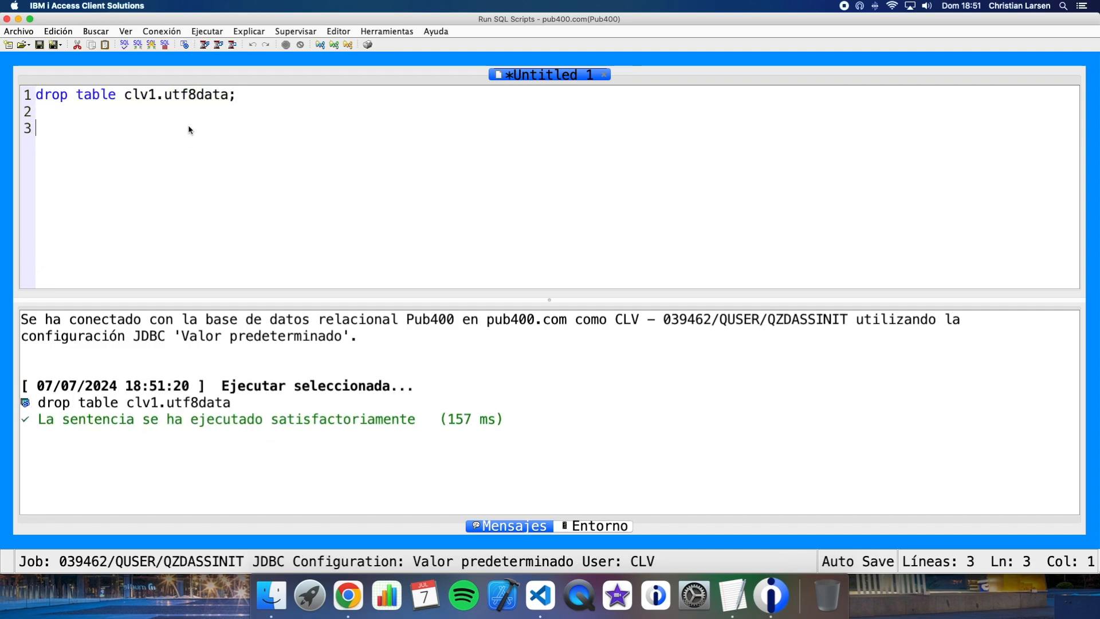
# Step: Begin a create or replace table statement for clv1.utf8data with its column list opened
pyautogui.write('create o')
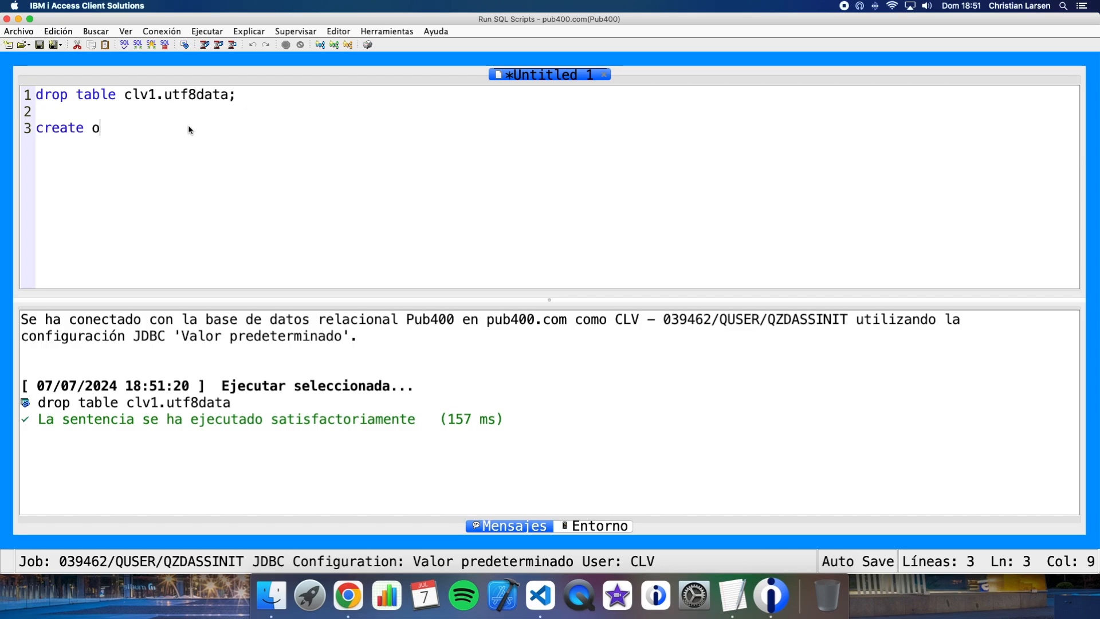
pyautogui.write('r replace table')
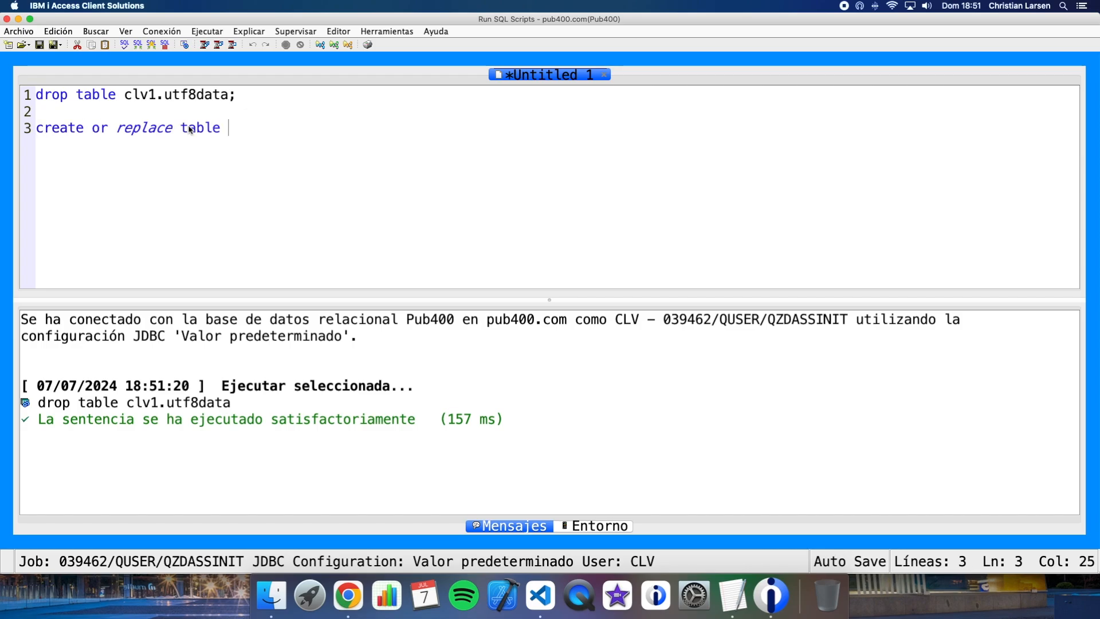
pyautogui.write('clv1.utf8d')
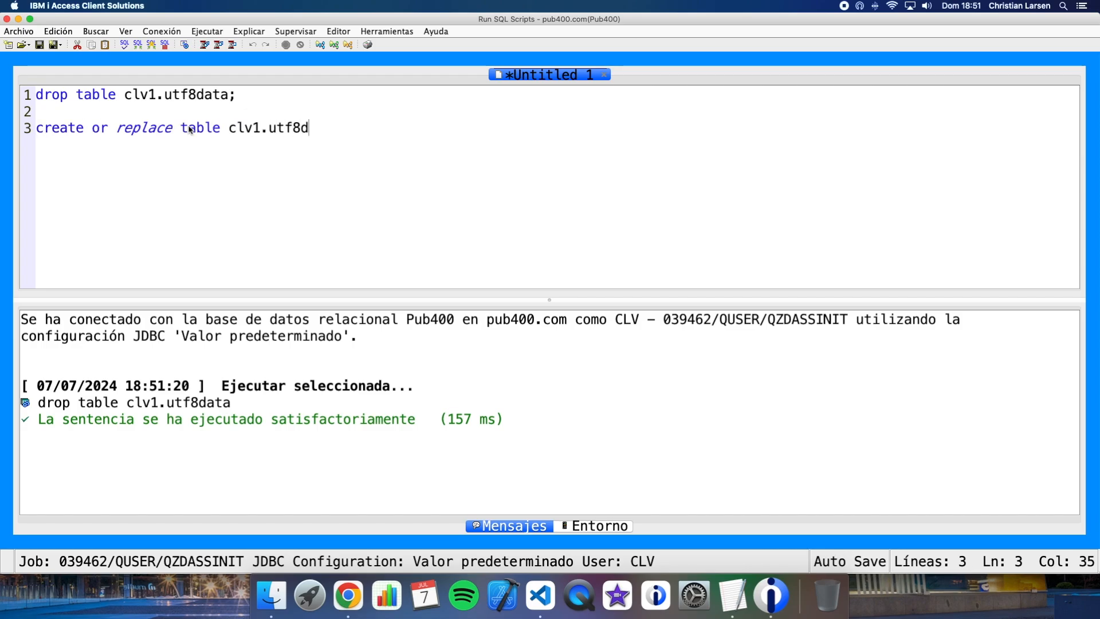
pyautogui.write('ata (')
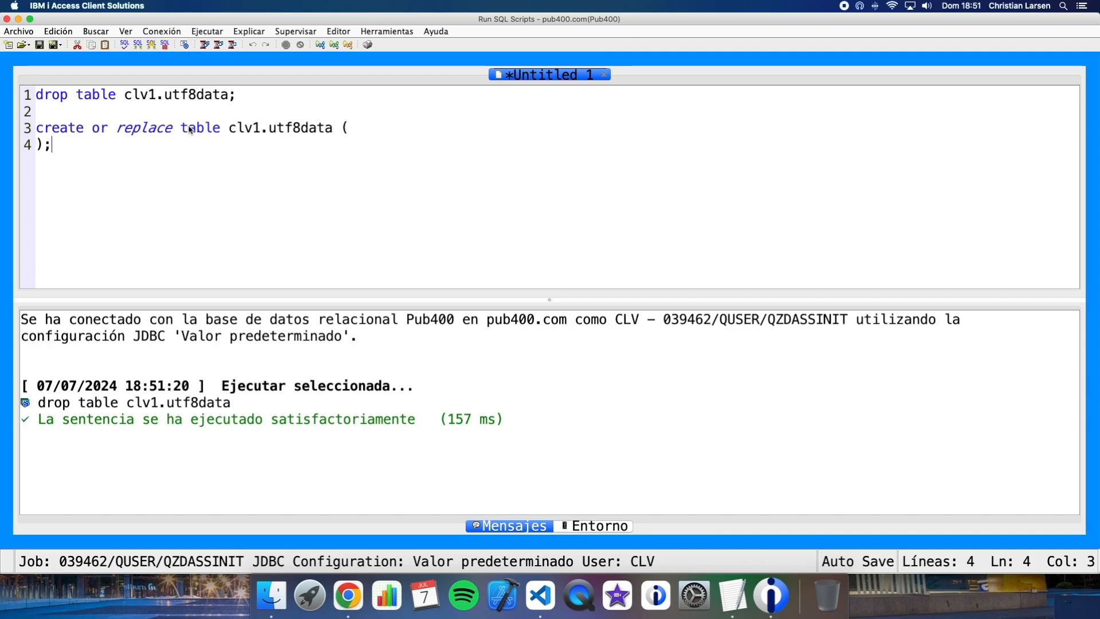
pyautogui.press('Enter')
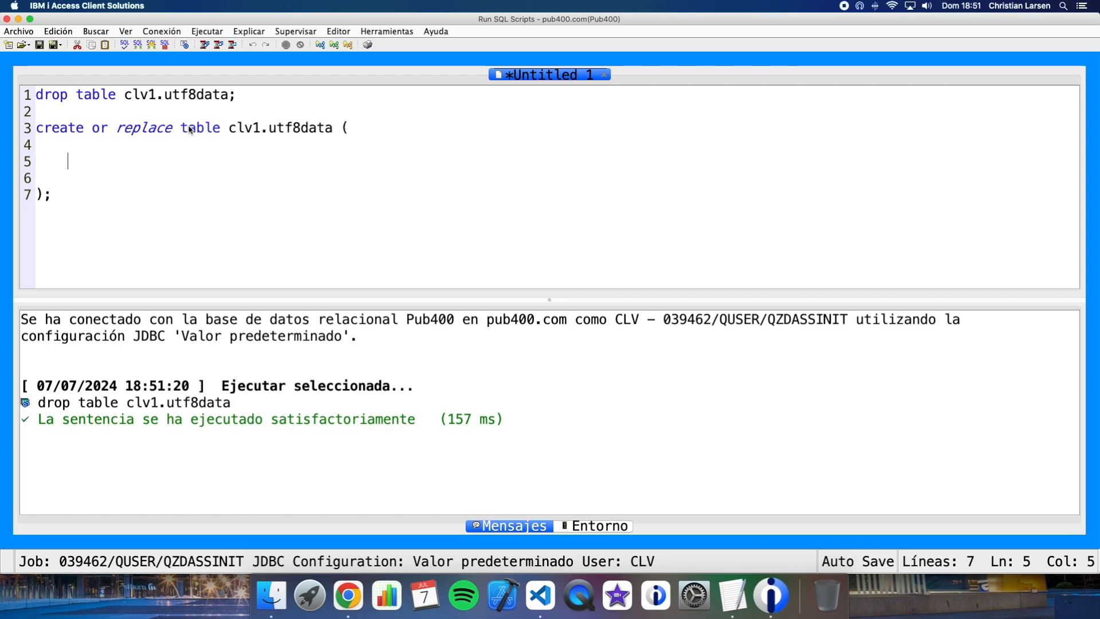
# Step: Define id as an integer identity column generated always, increment by 1, no cycle
pyautogui.write('id')
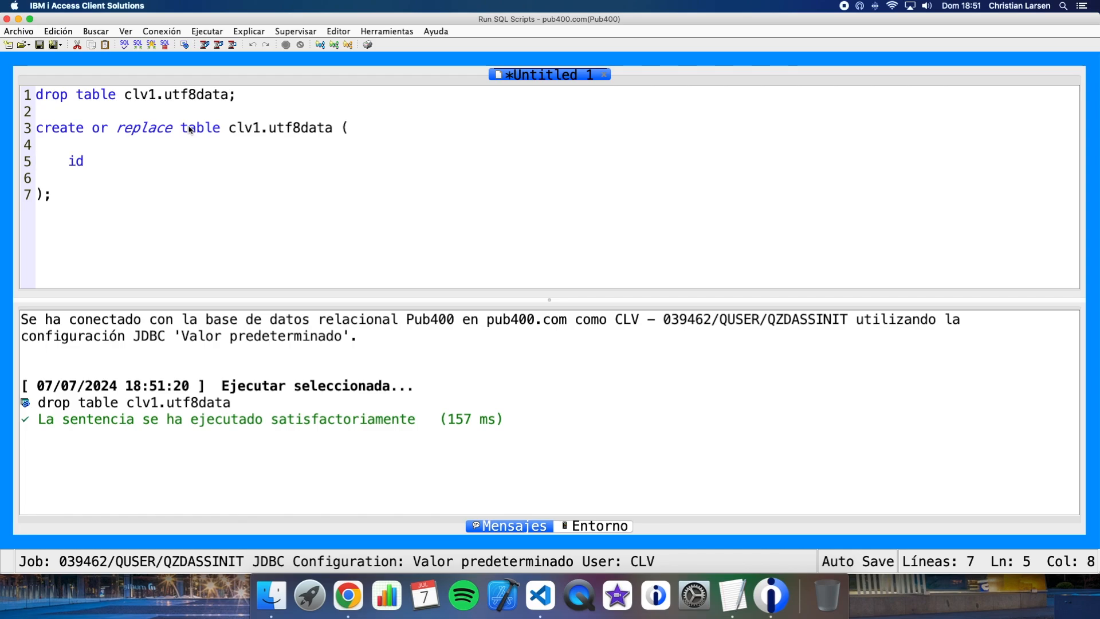
pyautogui.write('interger')
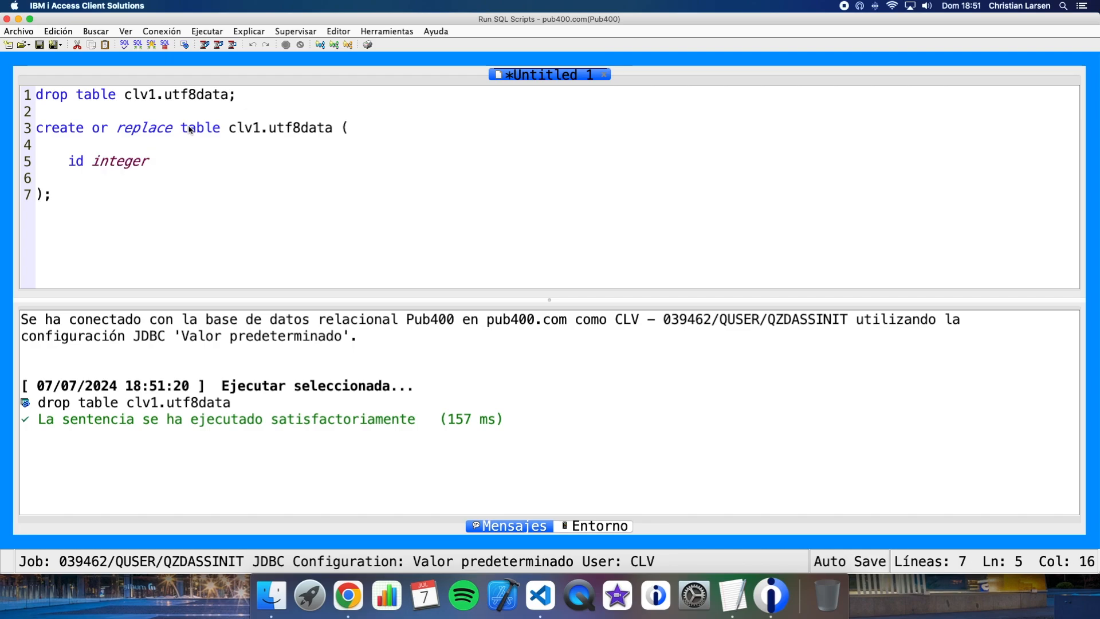
pyautogui.write('generated')
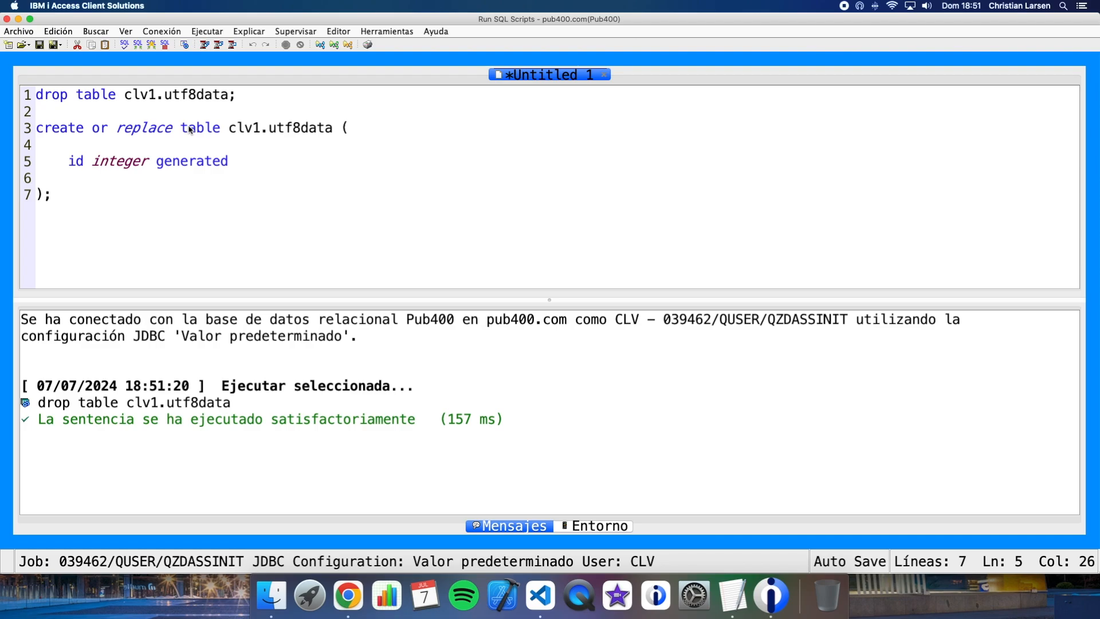
pyautogui.write('always')
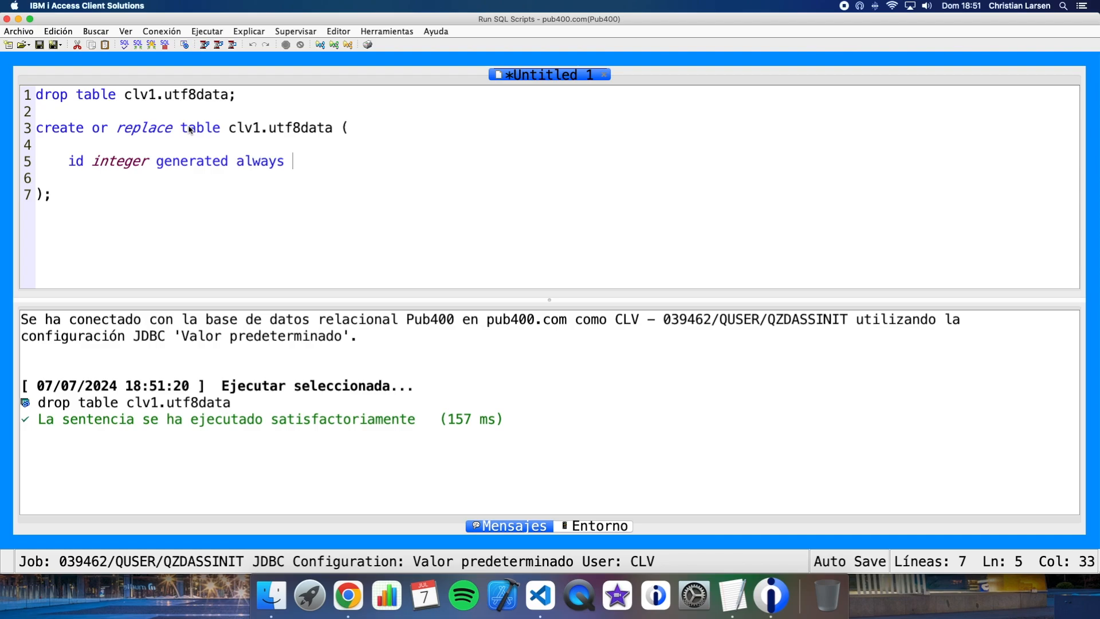
pyautogui.write('as identify')
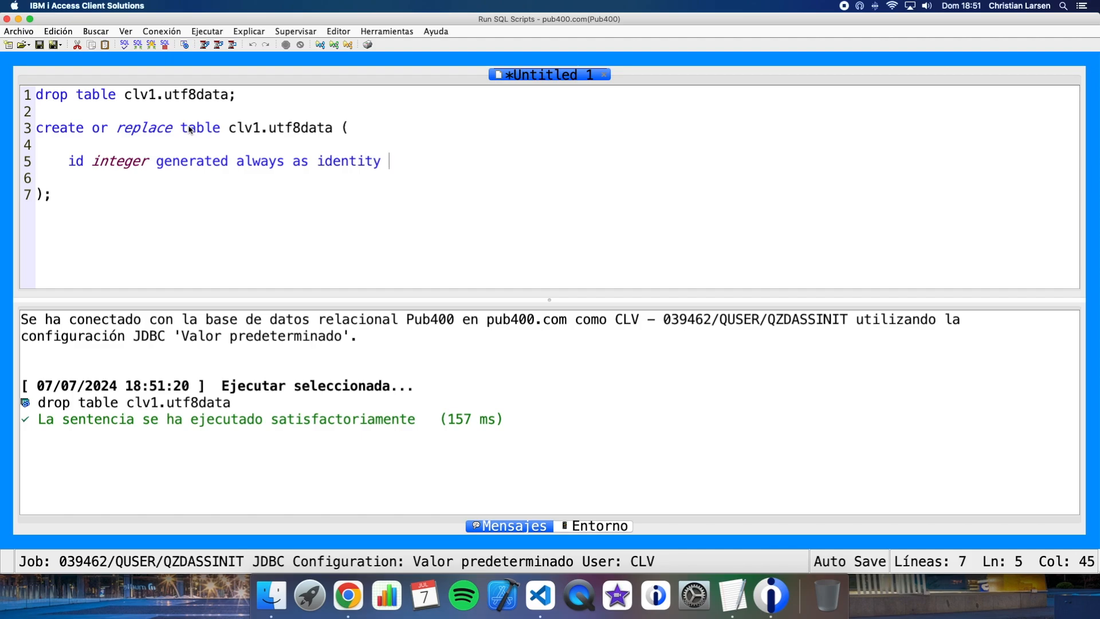
pyautogui.write('( start with 1,')
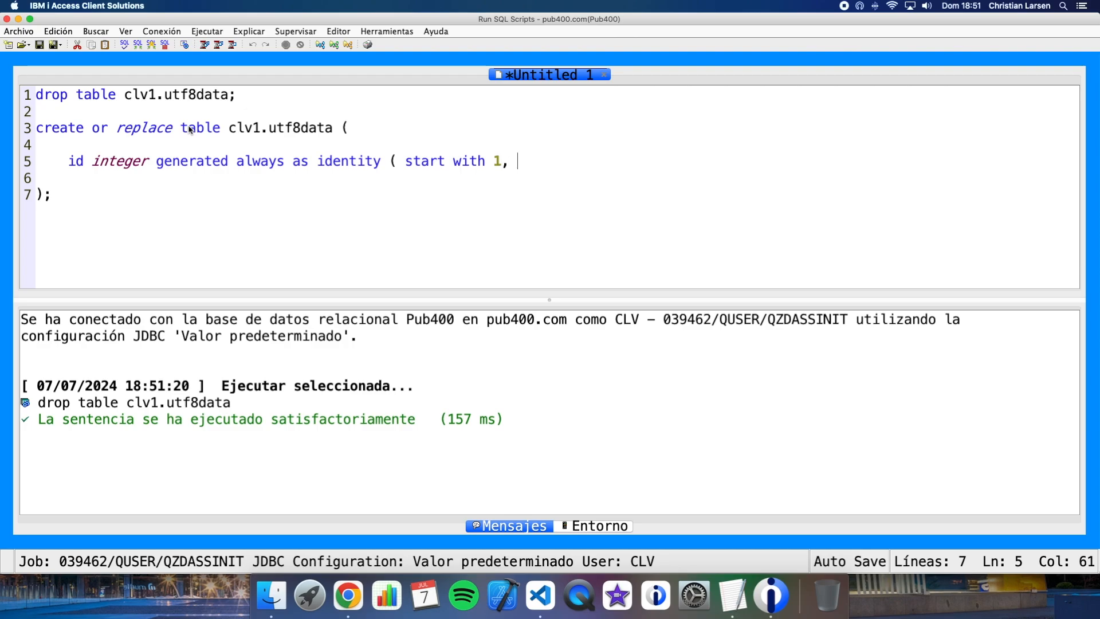
pyautogui.write('increment b')
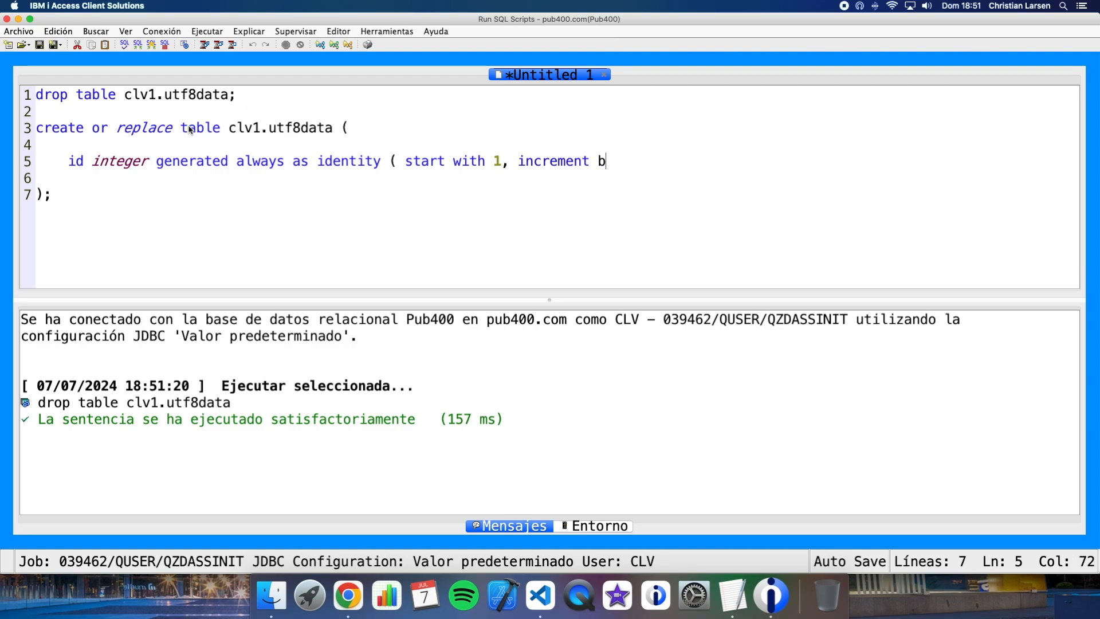
pyautogui.write('y 1, noc')
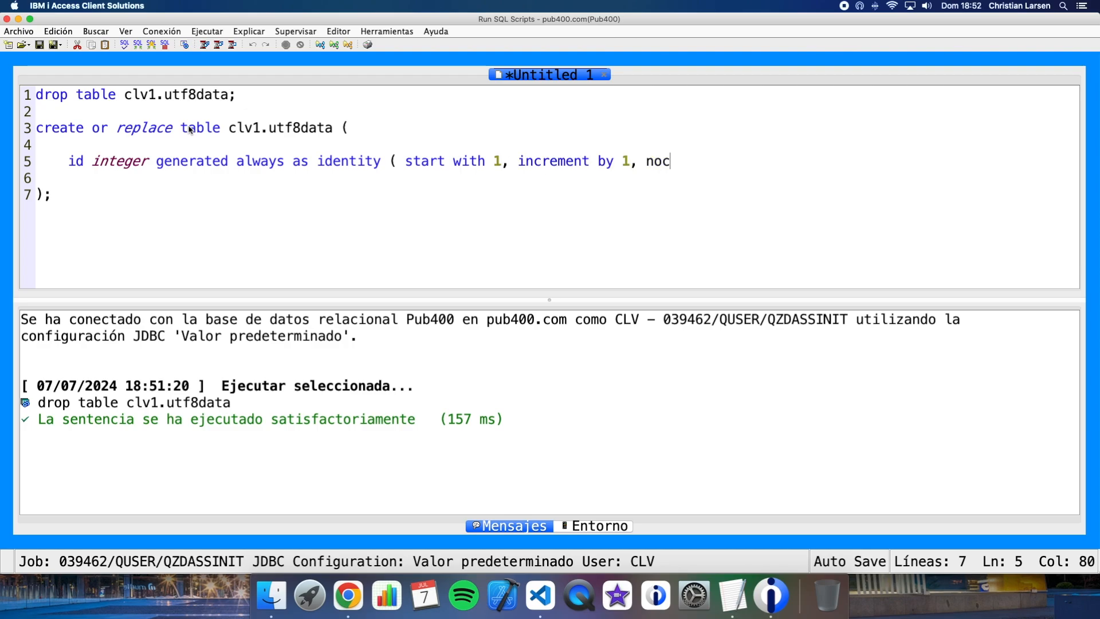
pyautogui.write('ycle)')
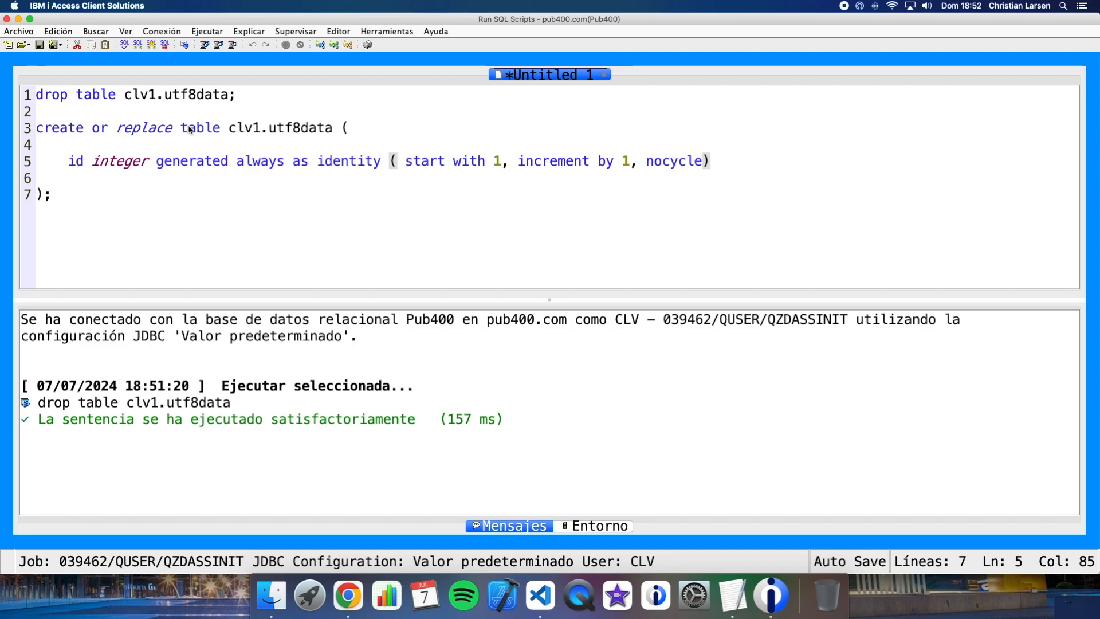
pyautogui.write(',')
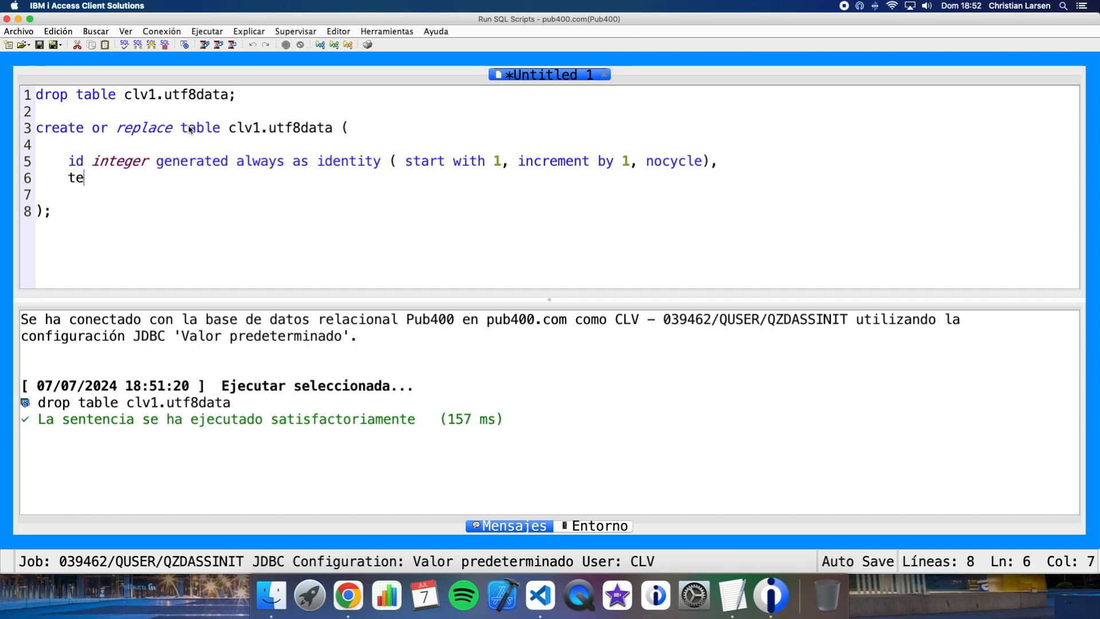
# Step: Define the text column as varchar(100) with CCSID 1208 and an empty-string default
pyautogui.write('xt')
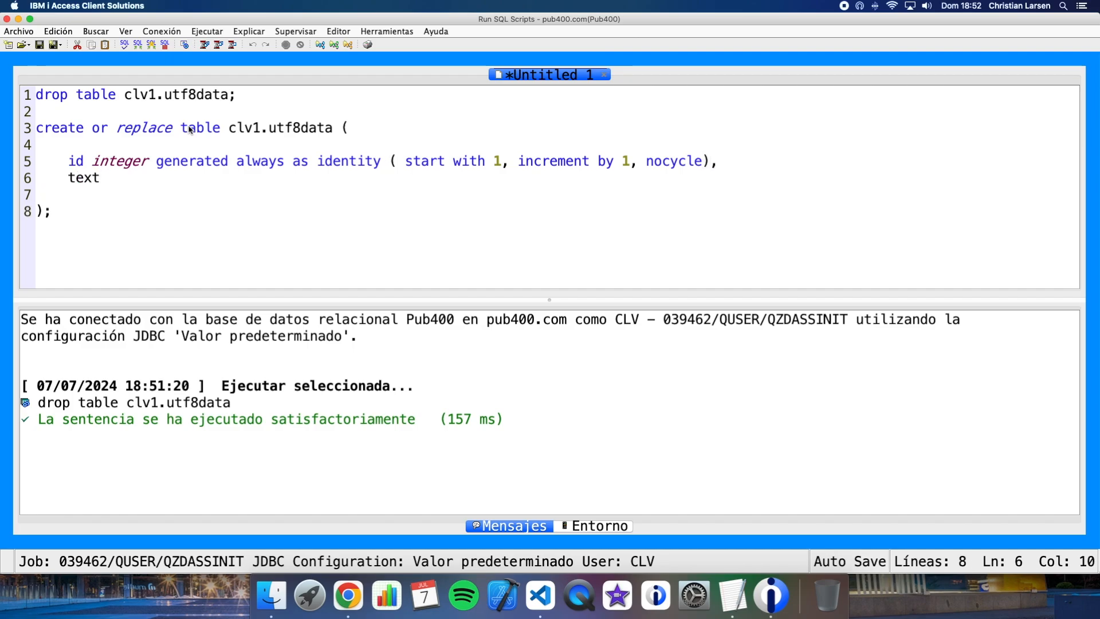
pyautogui.write('varchar')
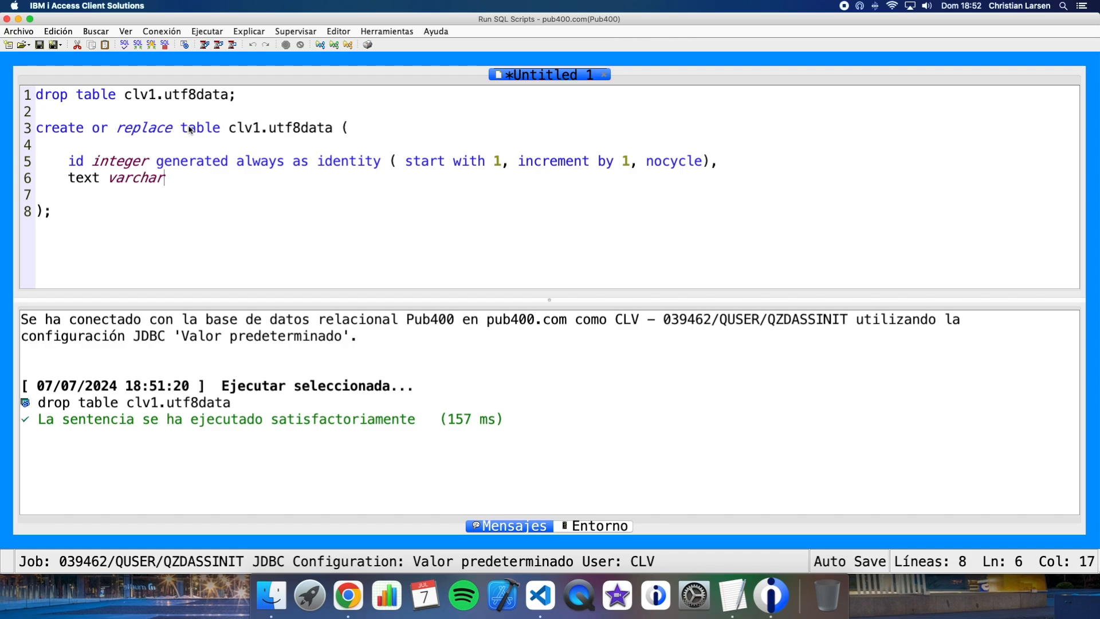
pyautogui.write('(1')
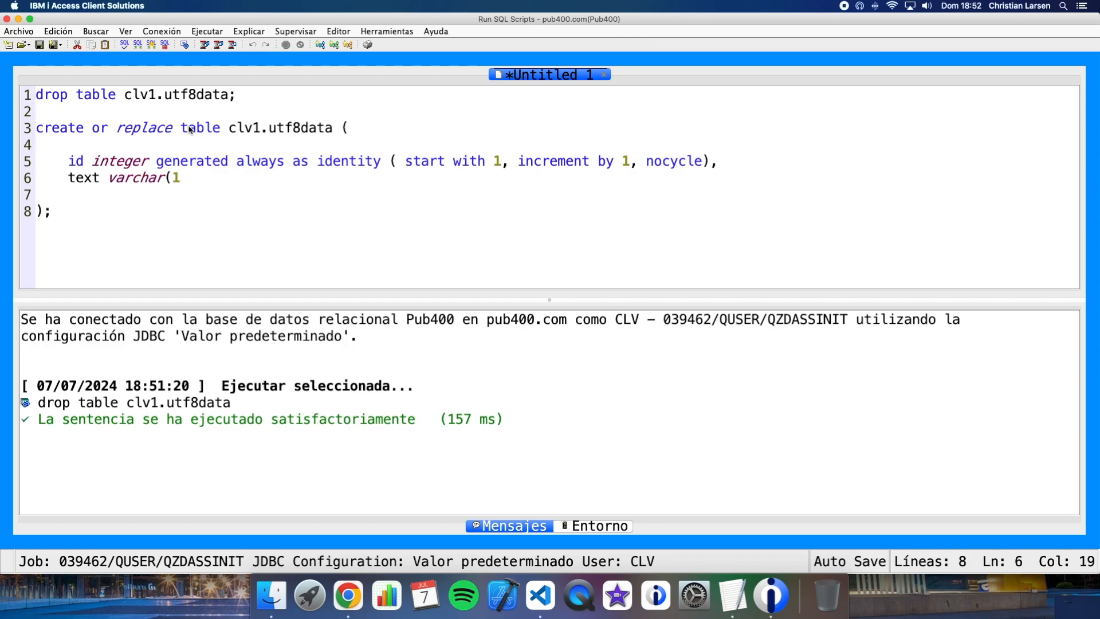
pyautogui.write('00)')
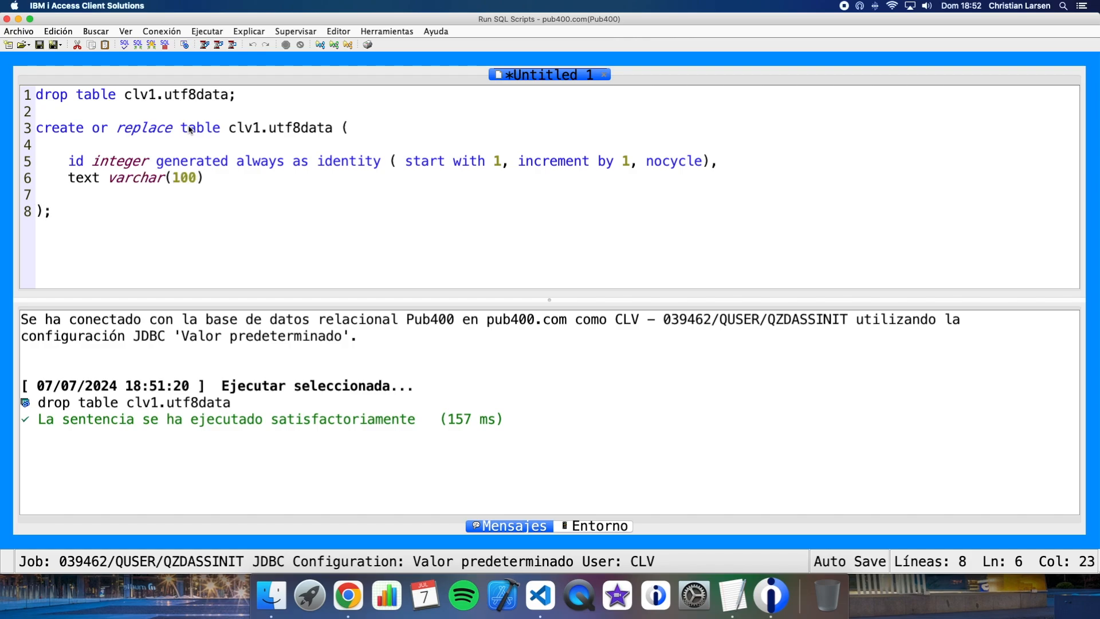
pyautogui.write('ccsid')
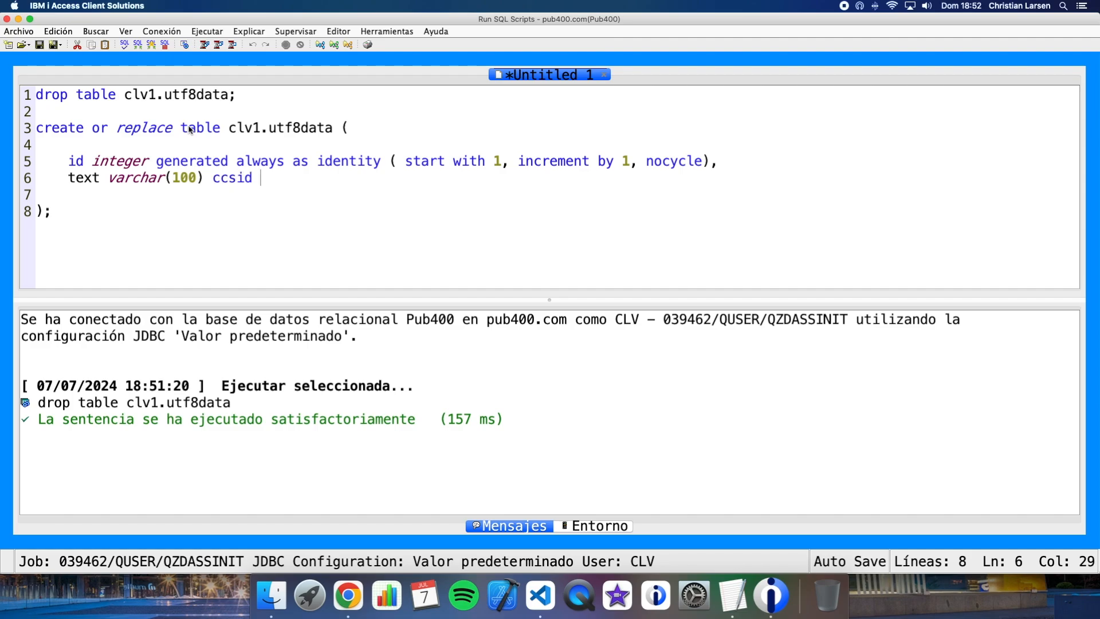
pyautogui.write('120')
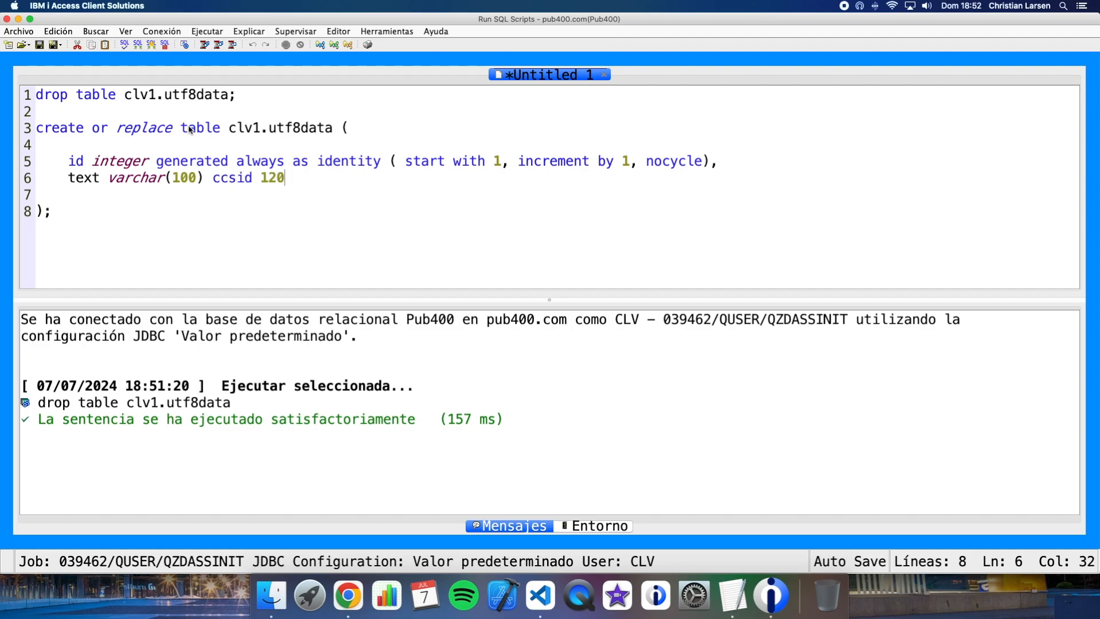
pyautogui.write('8')
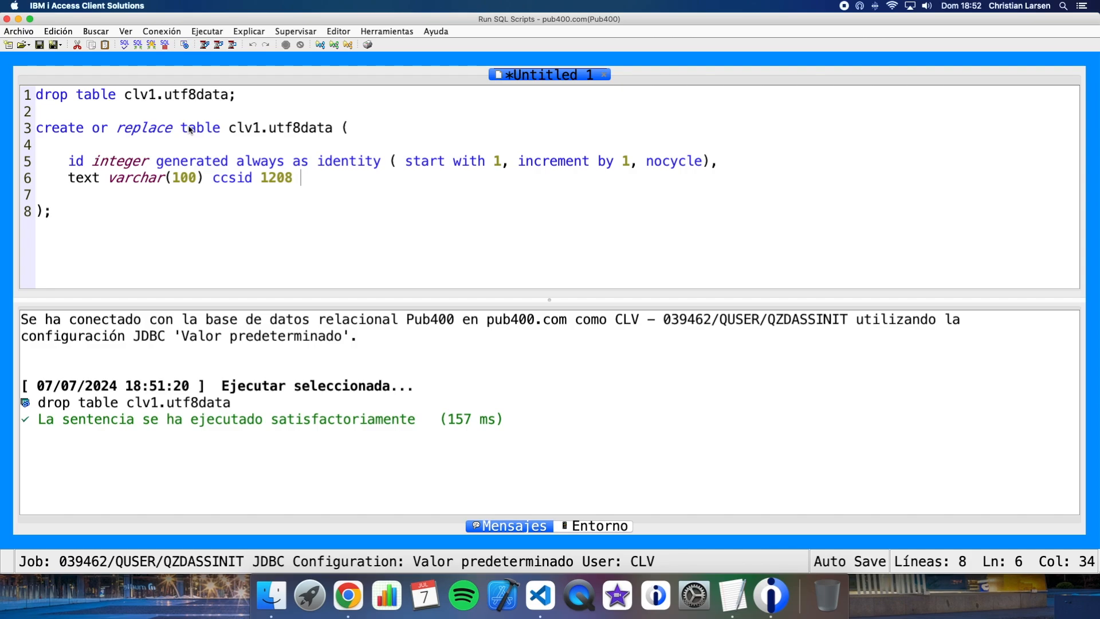
pyautogui.write("default ''")
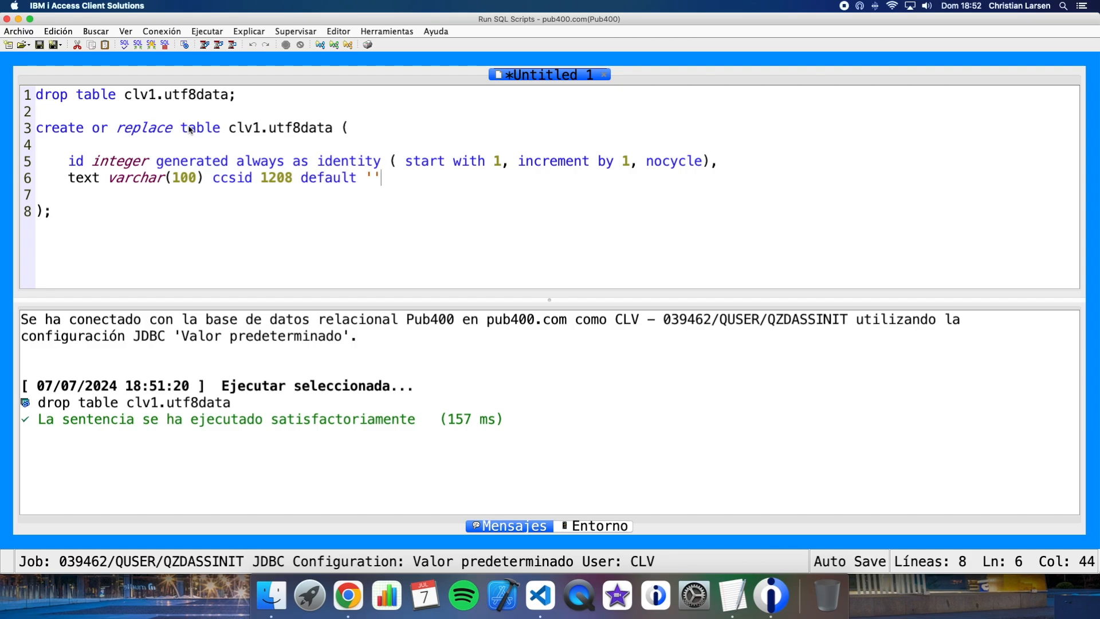
pyautogui.write(',')
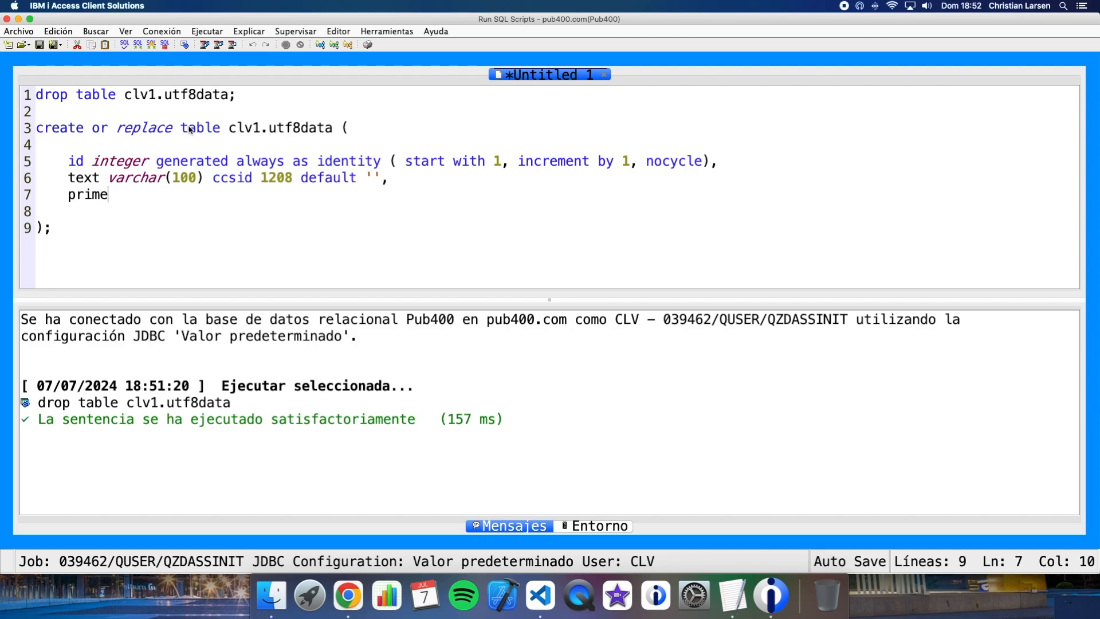
# Step: Finish with primary key ( id ) and record format rutf8data
pyautogui.write('ary key')
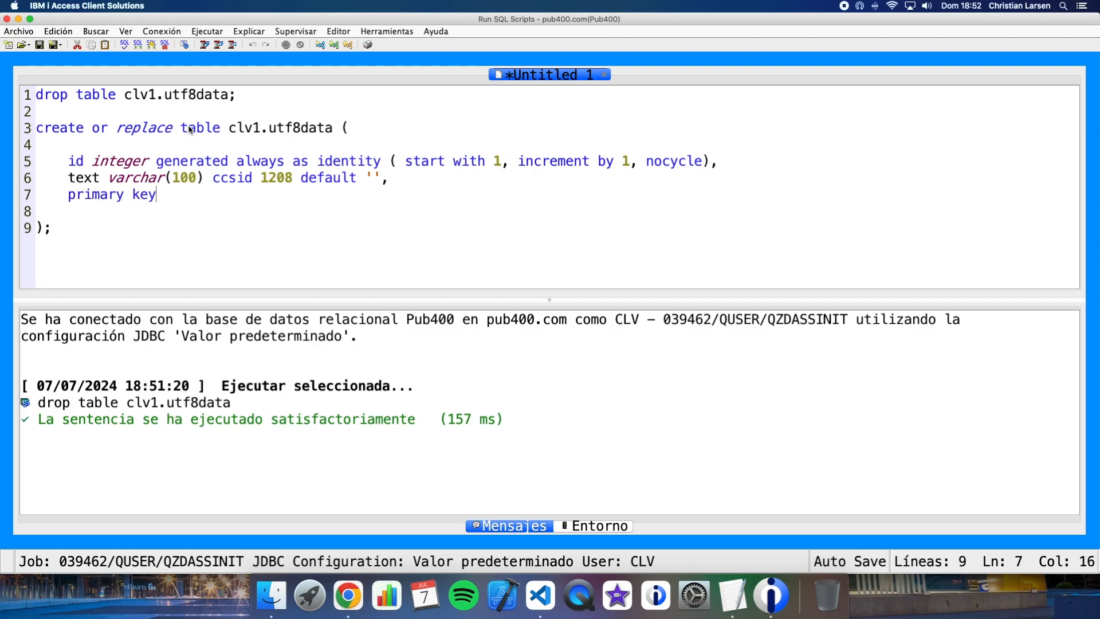
pyautogui.write('( id )')
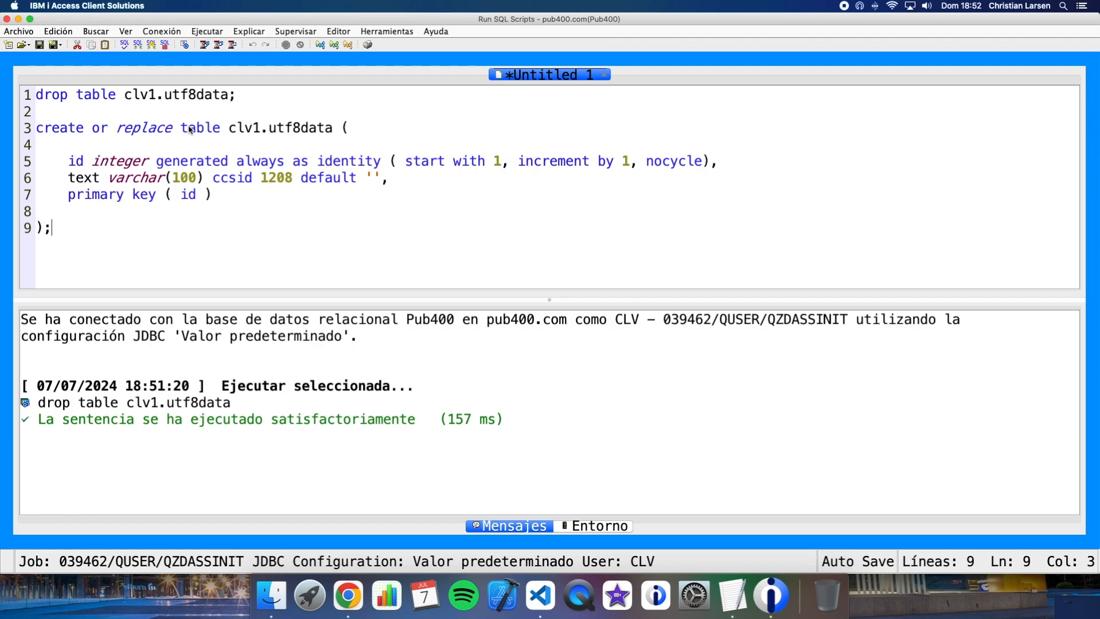
pyautogui.write('rcd')
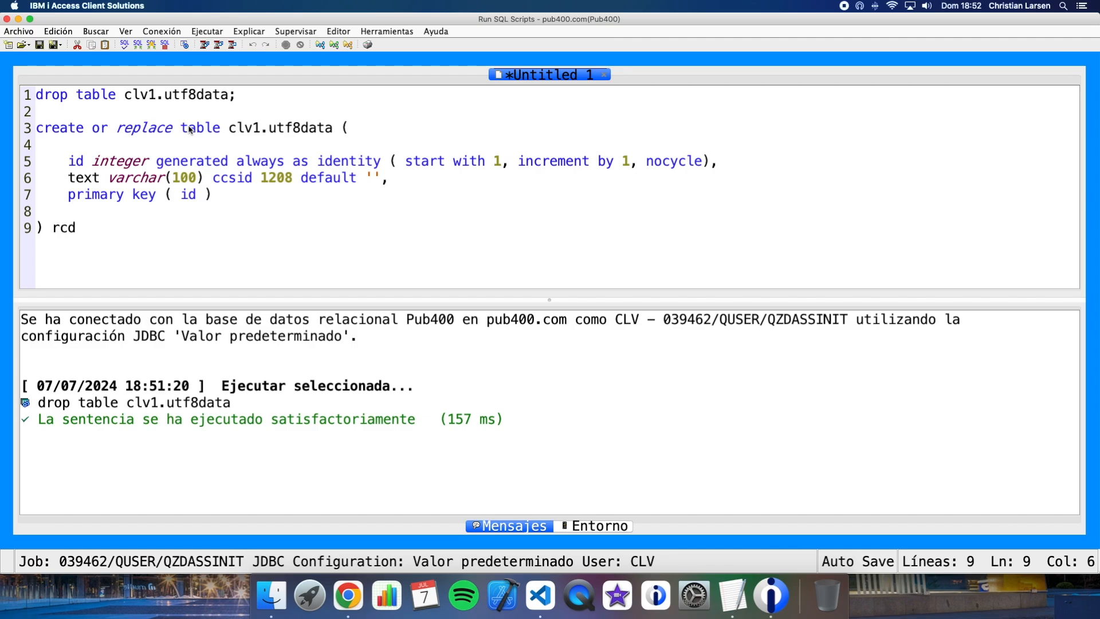
pyautogui.write('fmt')
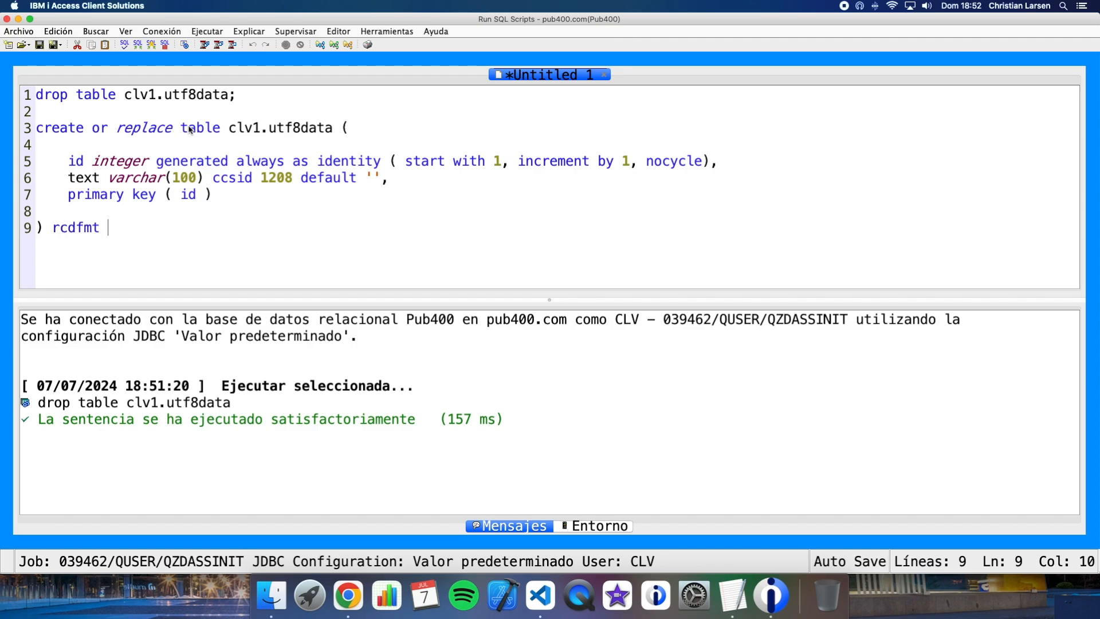
pyautogui.write('rutf')
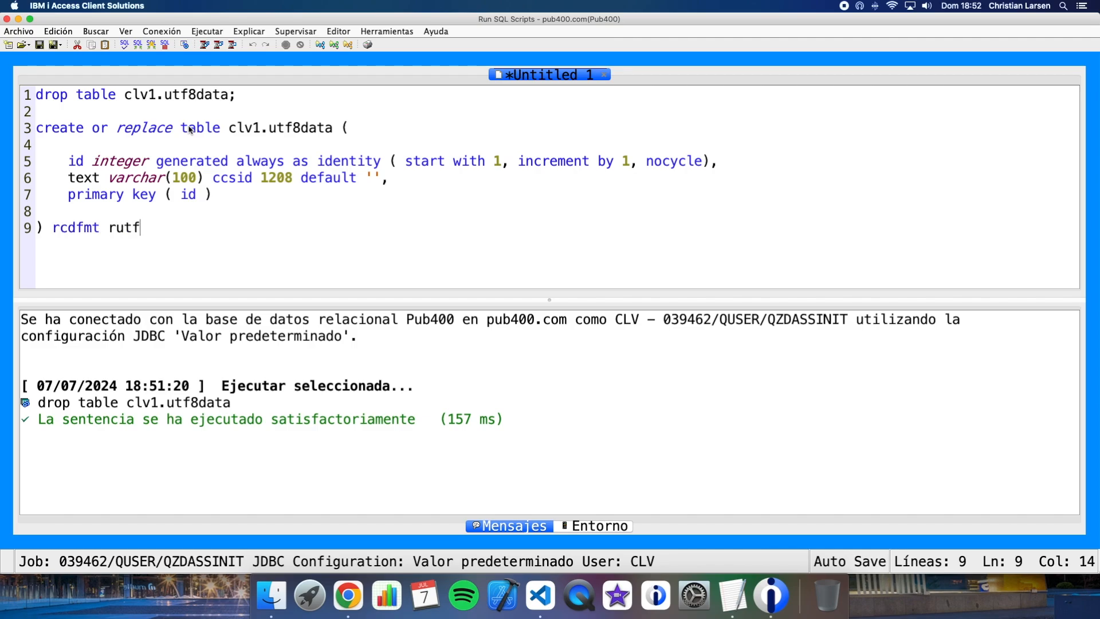
pyautogui.write('8data;')
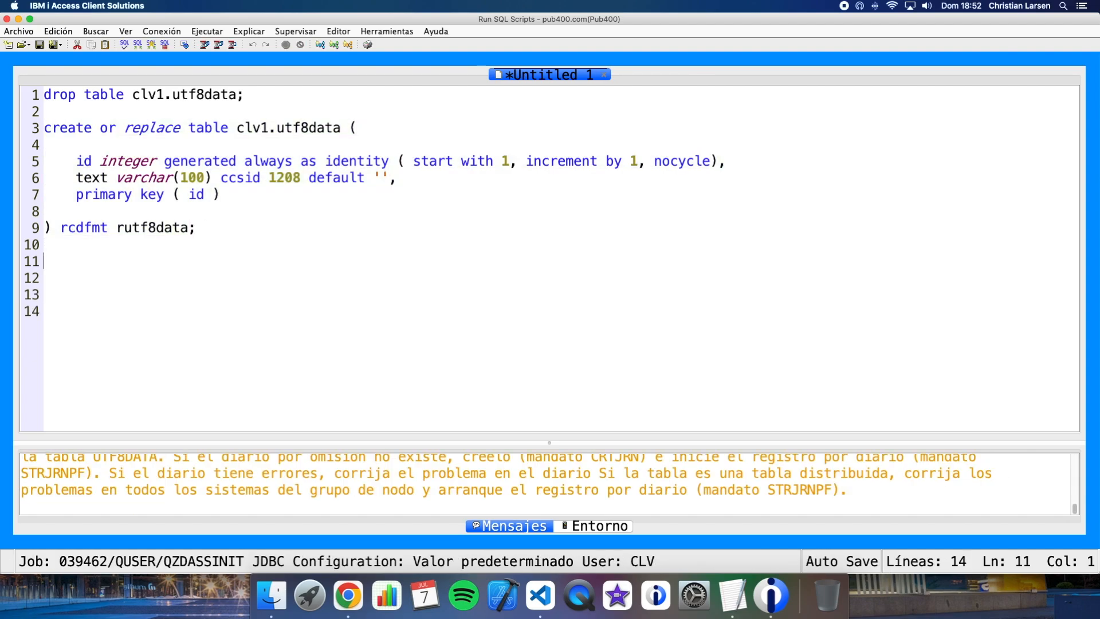
pyautogui.moveTo(75, 160); pyautogui.dragTo(293, 160)
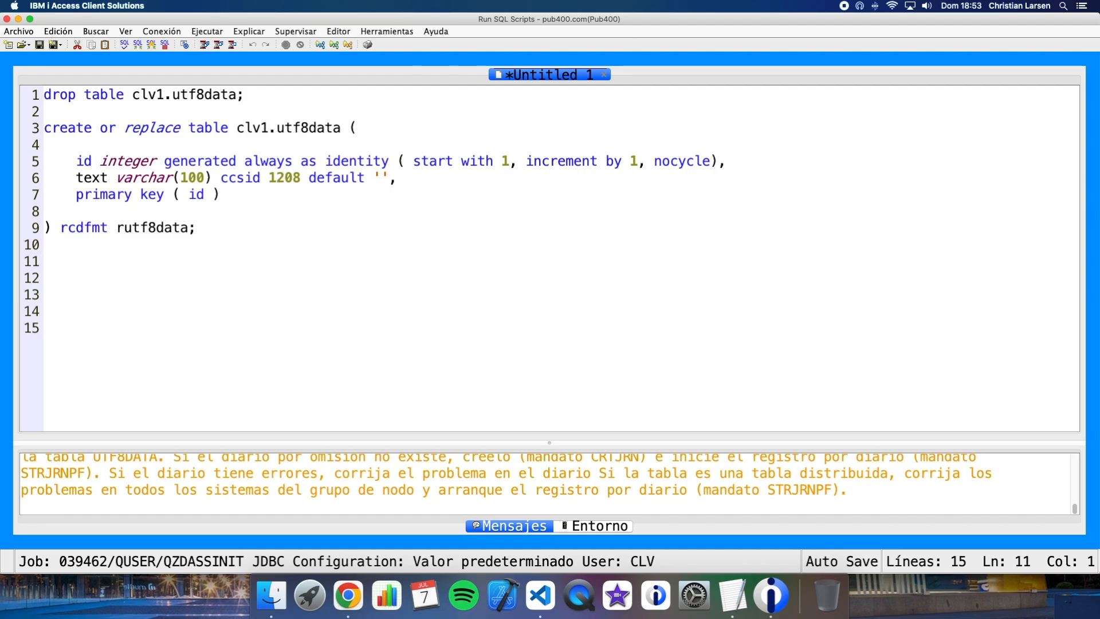
pyautogui.moveTo(154, 255)
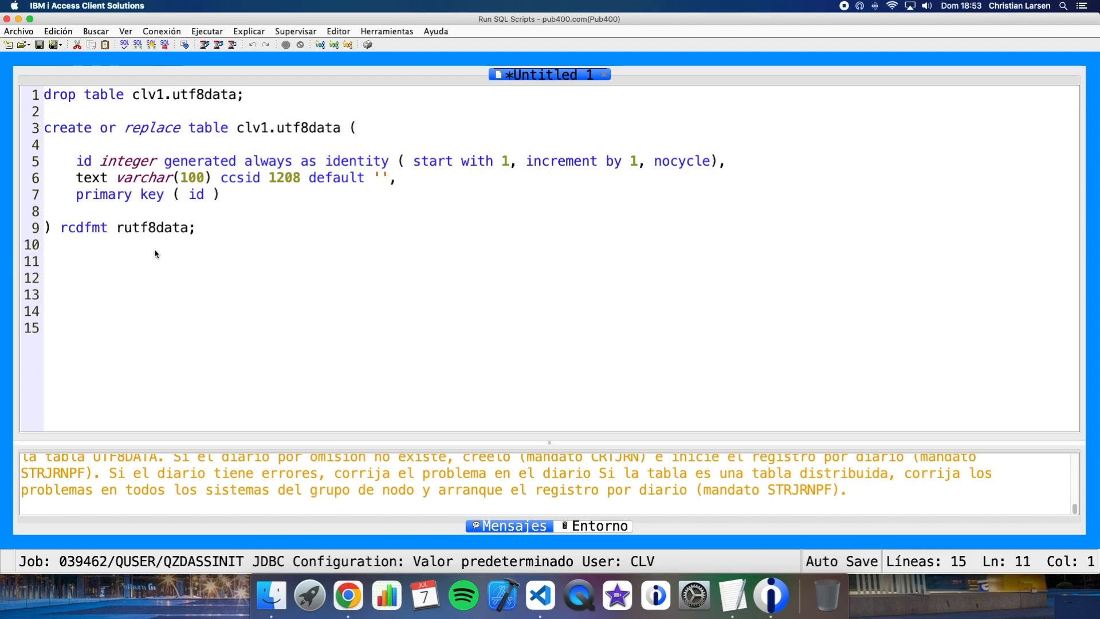
pyautogui.moveTo(268, 226)
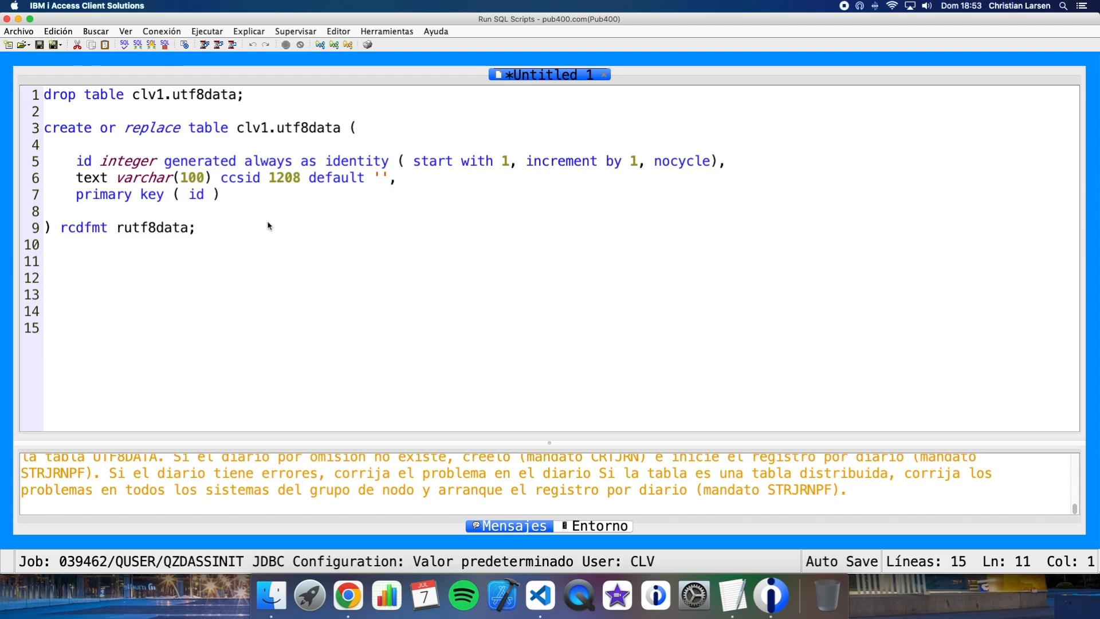
# Step: Insert a row with default id and Greek text 'κάτι ελληνικό' into clv1.utf8data and run it
pyautogui.write('insert into clv')
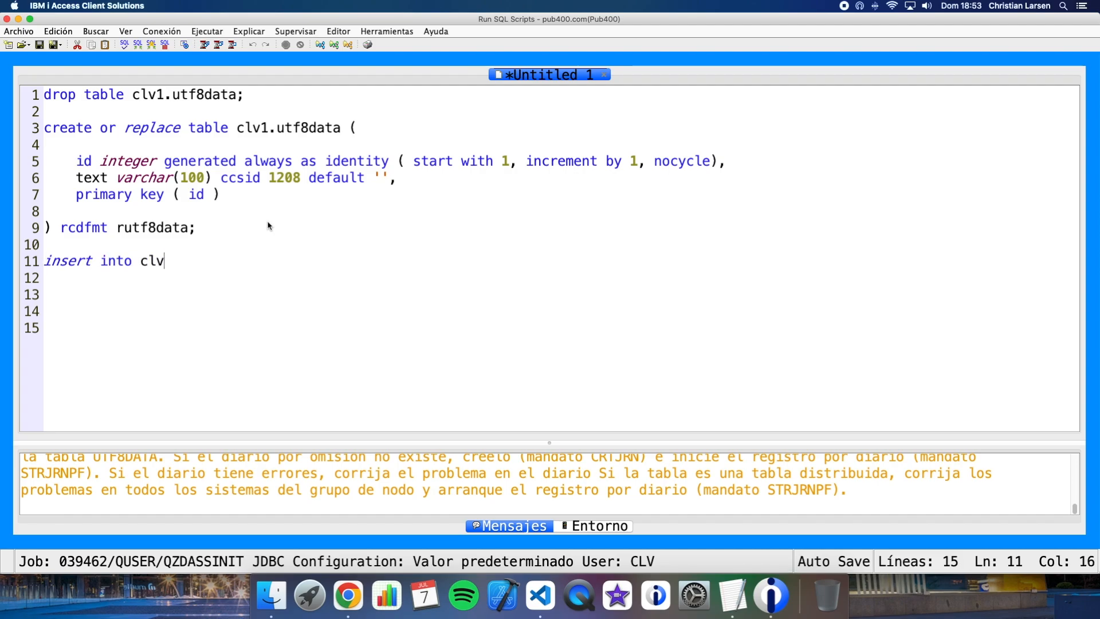
pyautogui.write('1.utf8data values (')
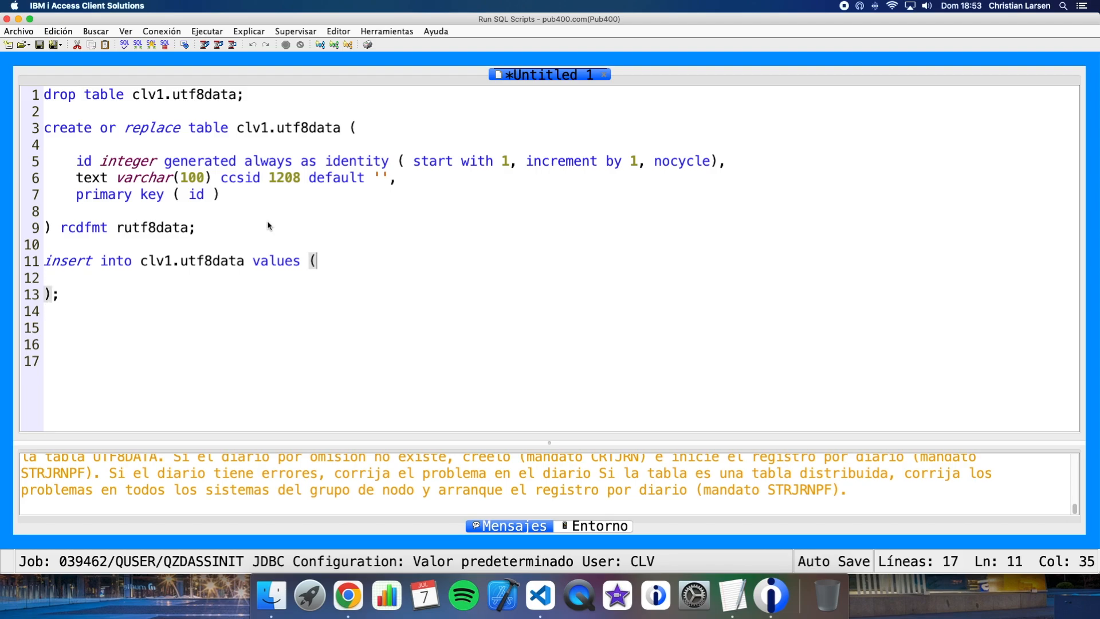
pyautogui.press('Enter')
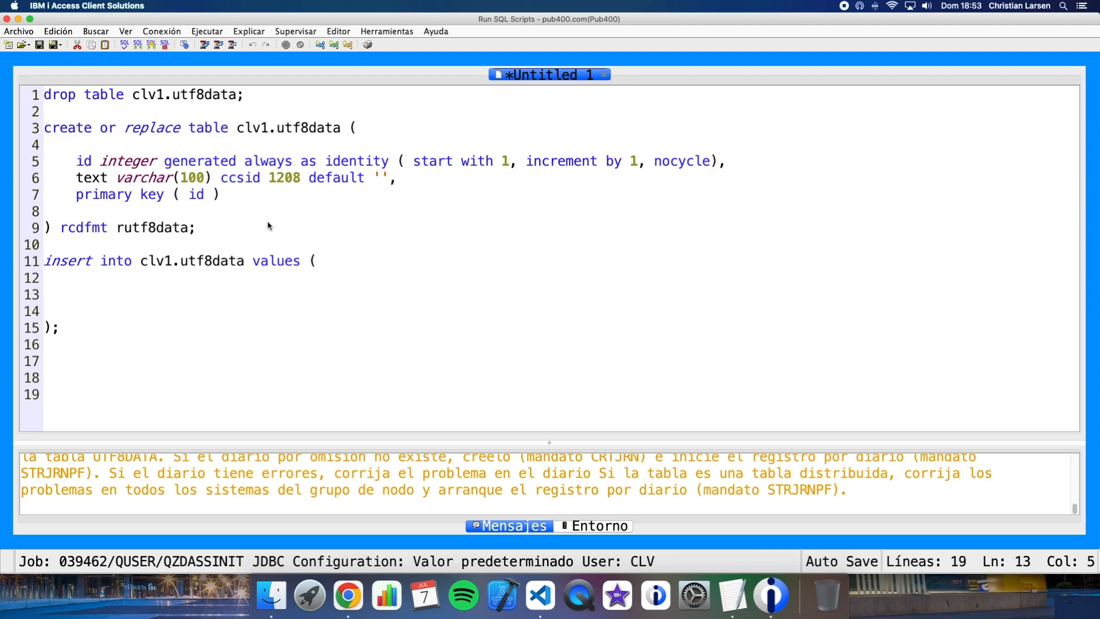
pyautogui.write('d')
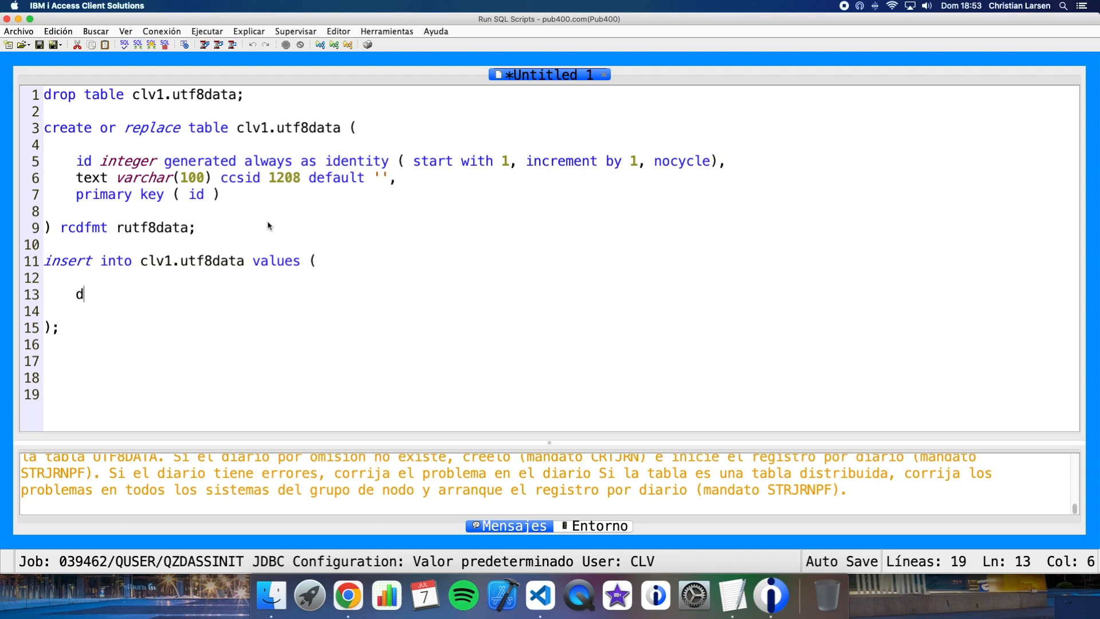
pyautogui.write('efault,')
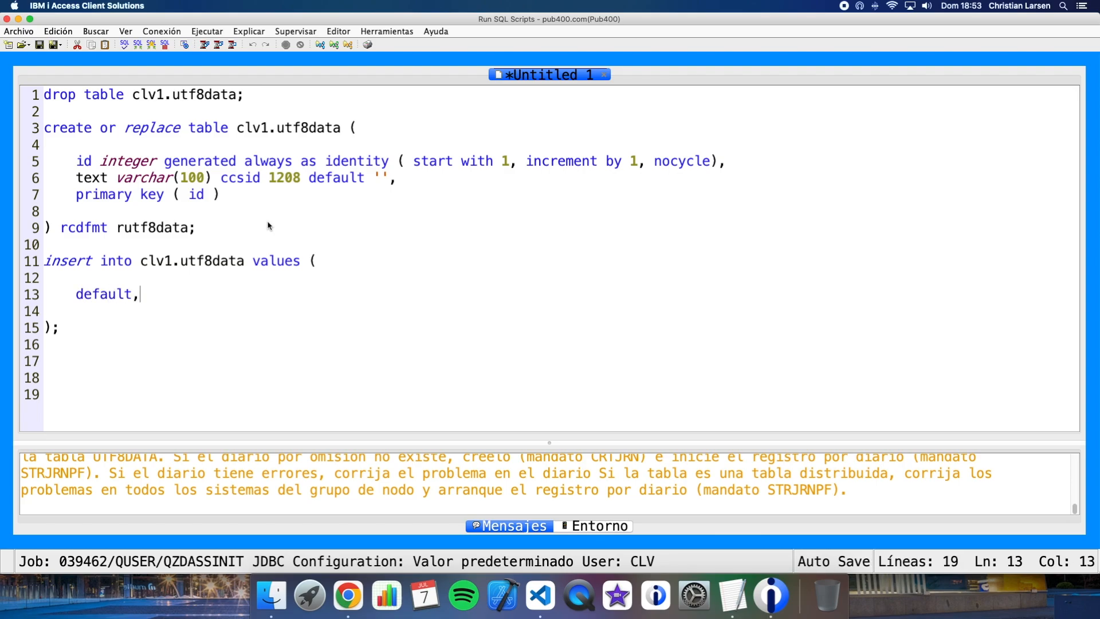
pyautogui.moveTo(316, 170)
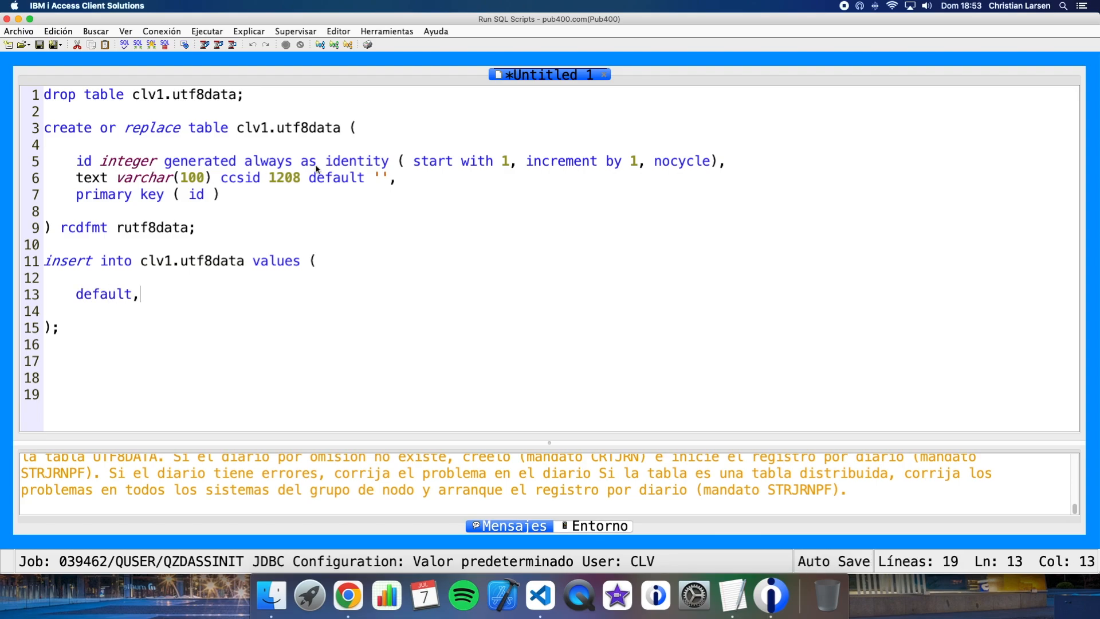
pyautogui.moveTo(112, 321)
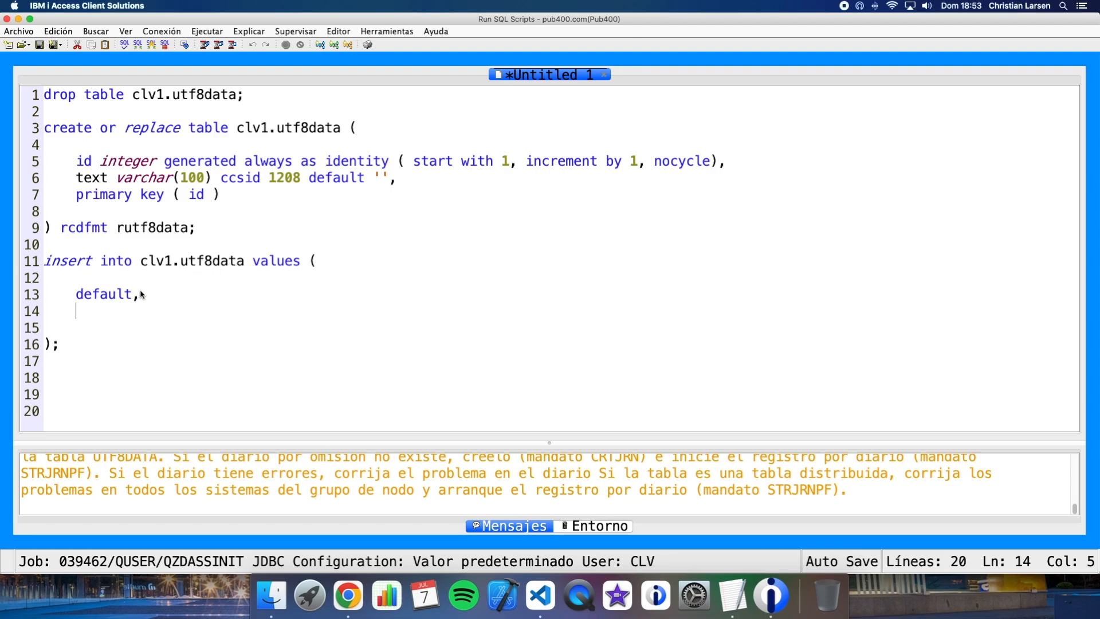
pyautogui.write("'κάτι ελληνικό")
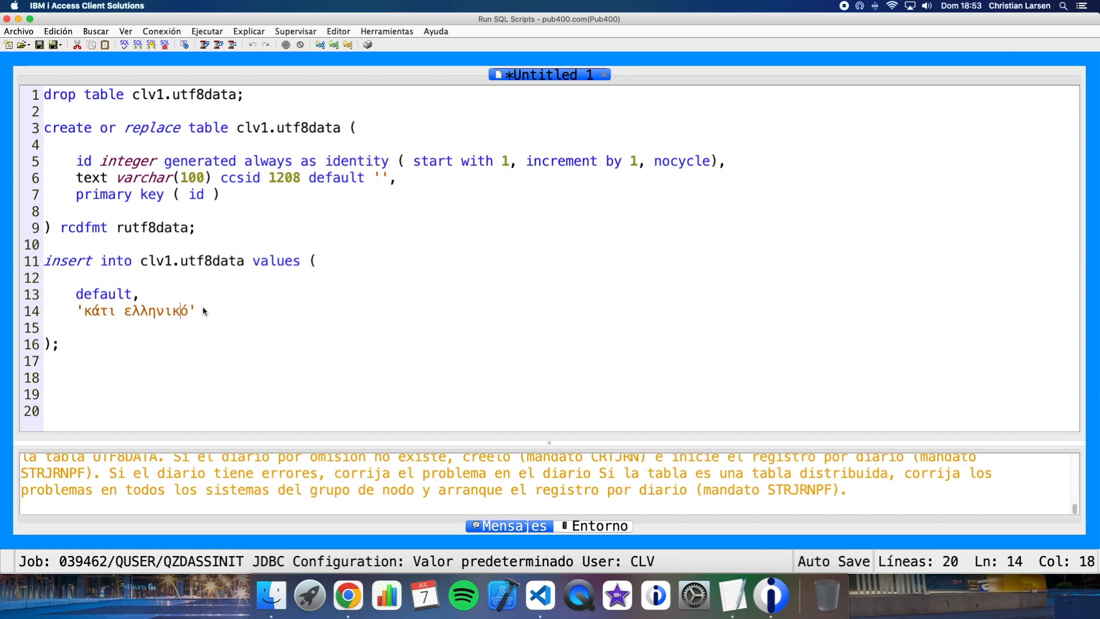
pyautogui.click(209, 45)
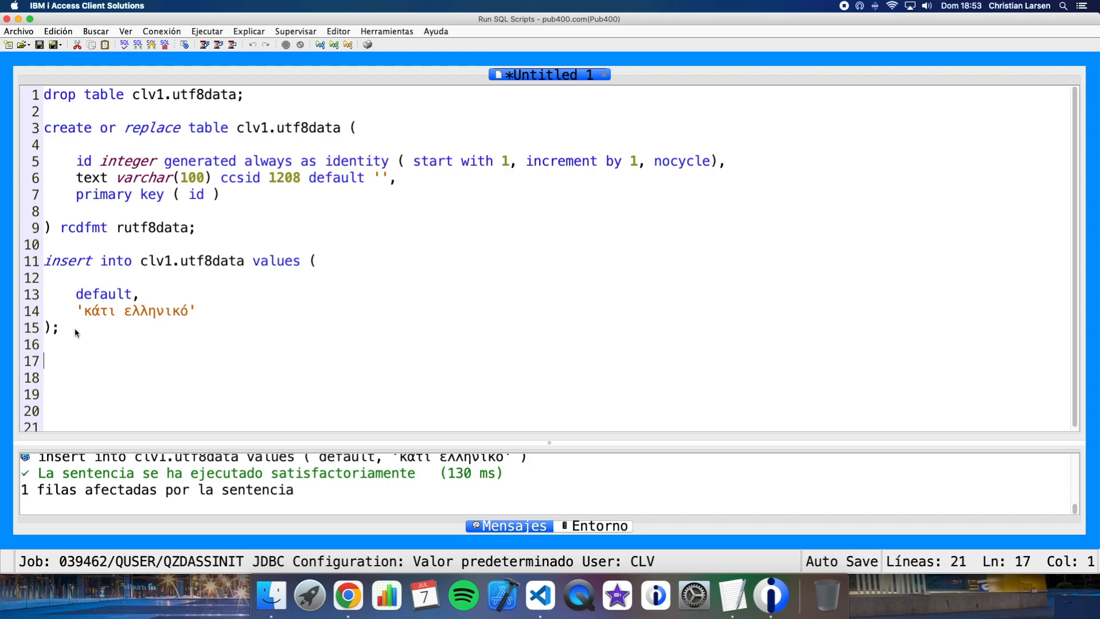
# Step: Duplicate the insert with the Russian value 'Что-то по-русски' and run it
pyautogui.moveTo(44, 260); pyautogui.dragTo(60, 328)
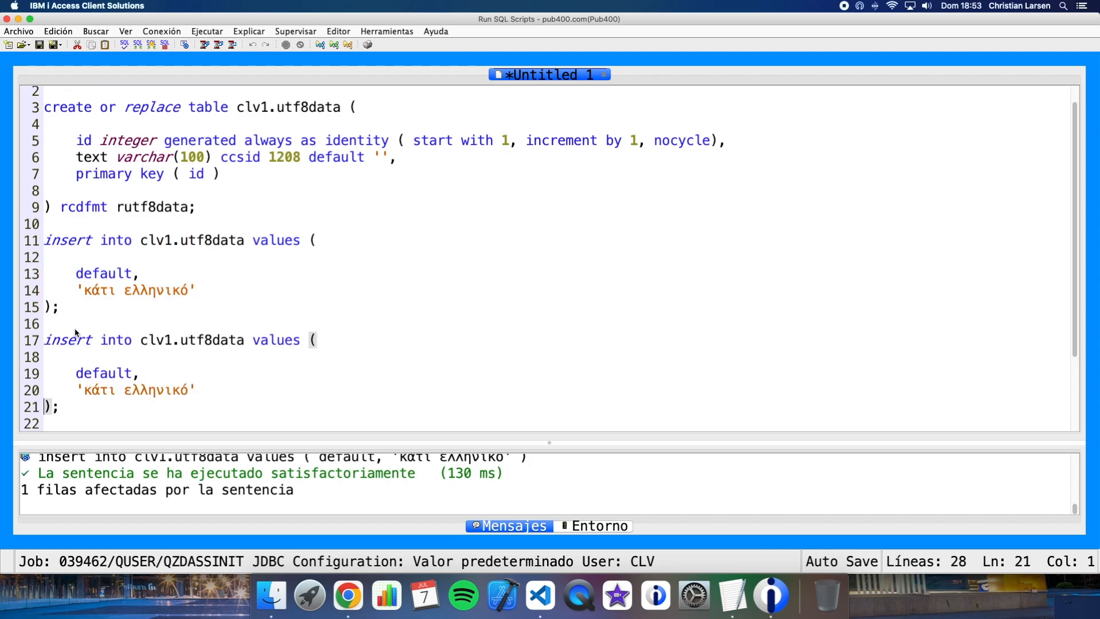
pyautogui.scroll(-3)
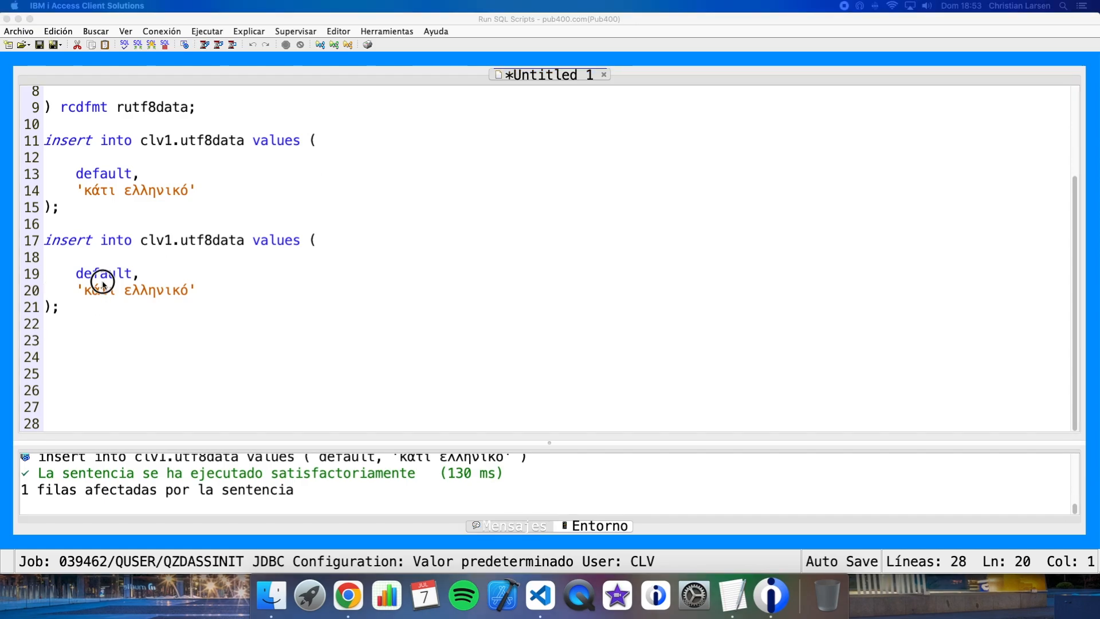
pyautogui.write("Что-то по-русски'")
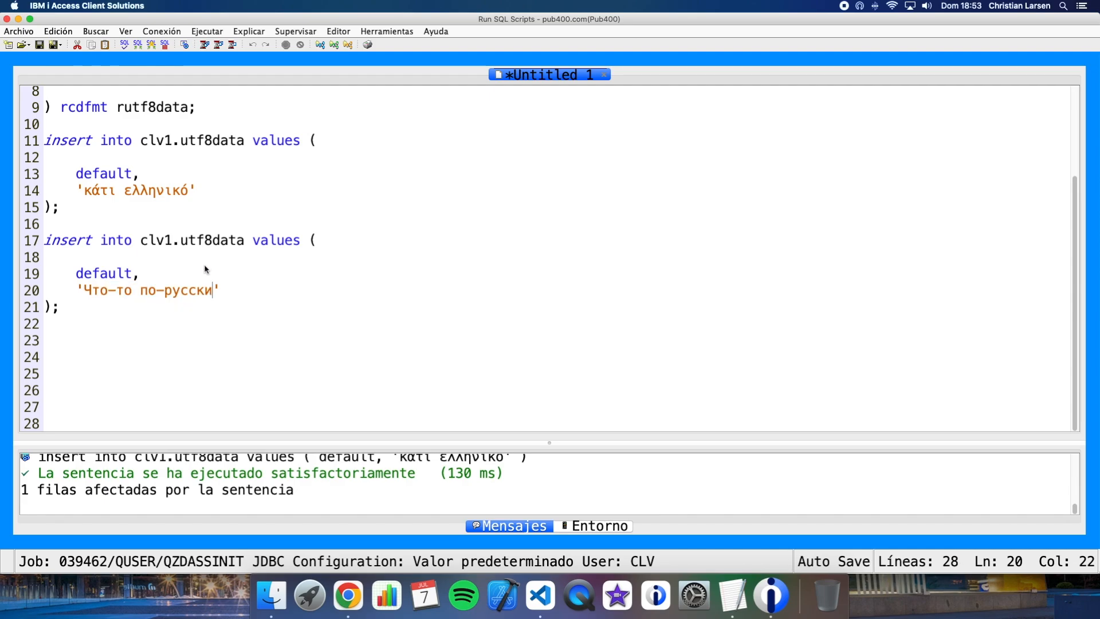
pyautogui.click(123, 291)
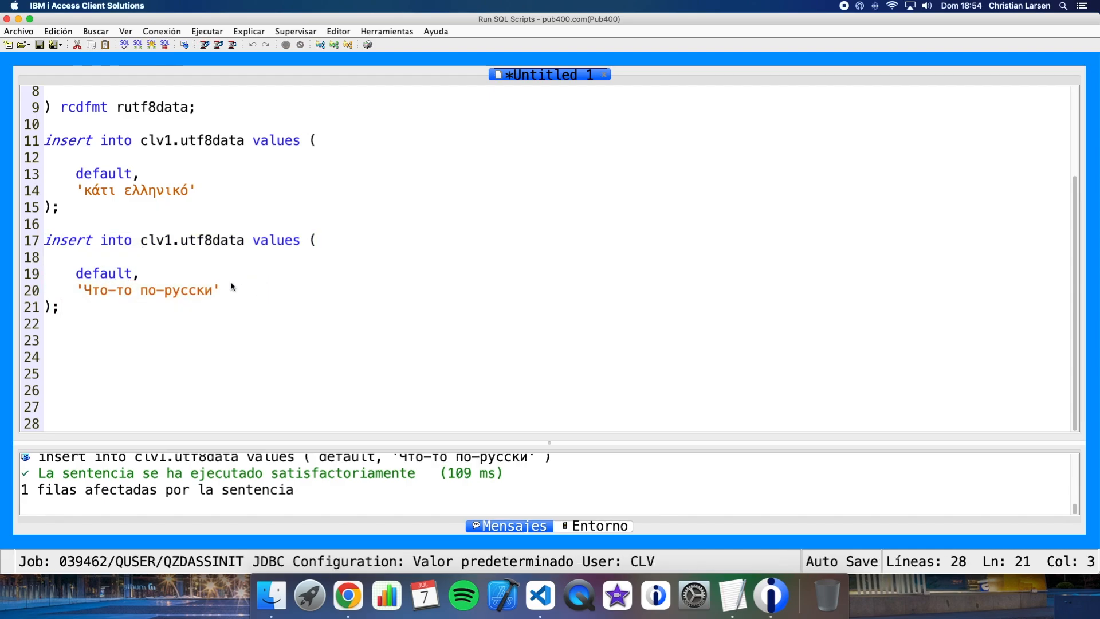
pyautogui.press('Enter')
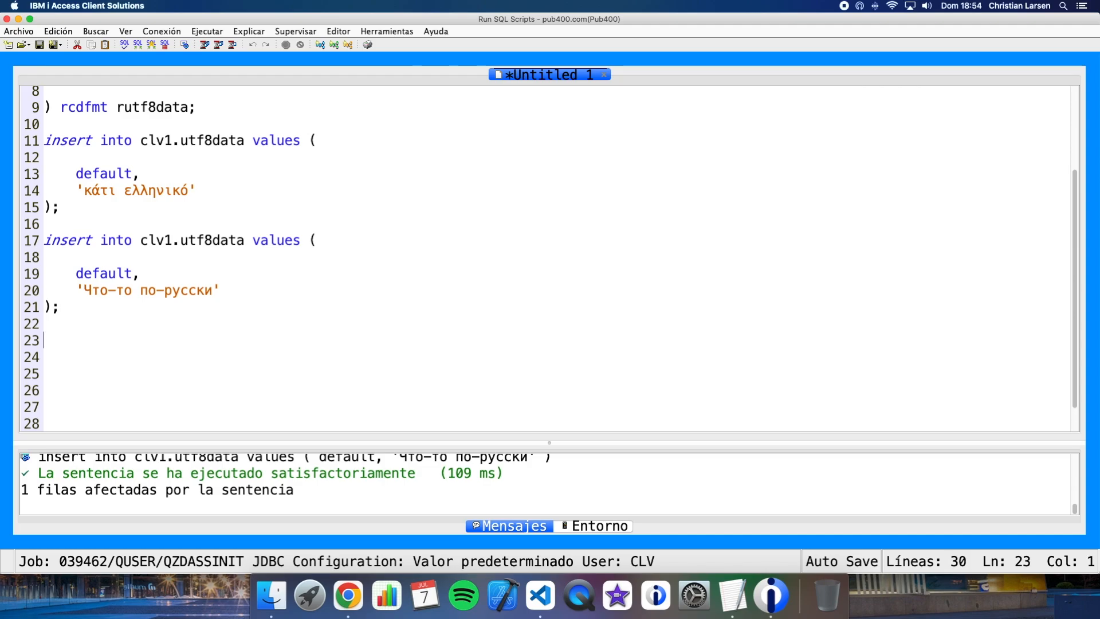
pyautogui.moveTo(60, 325)
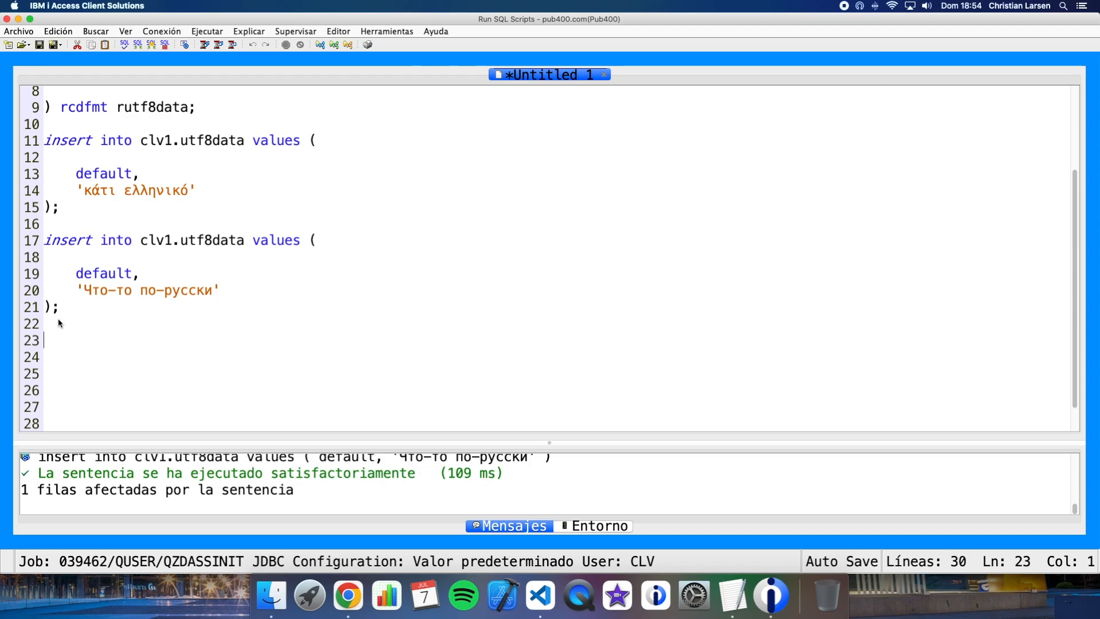
# Step: Run select * from clv1.utf8data and enlarge the results to show both rows
pyautogui.write('select * fr')
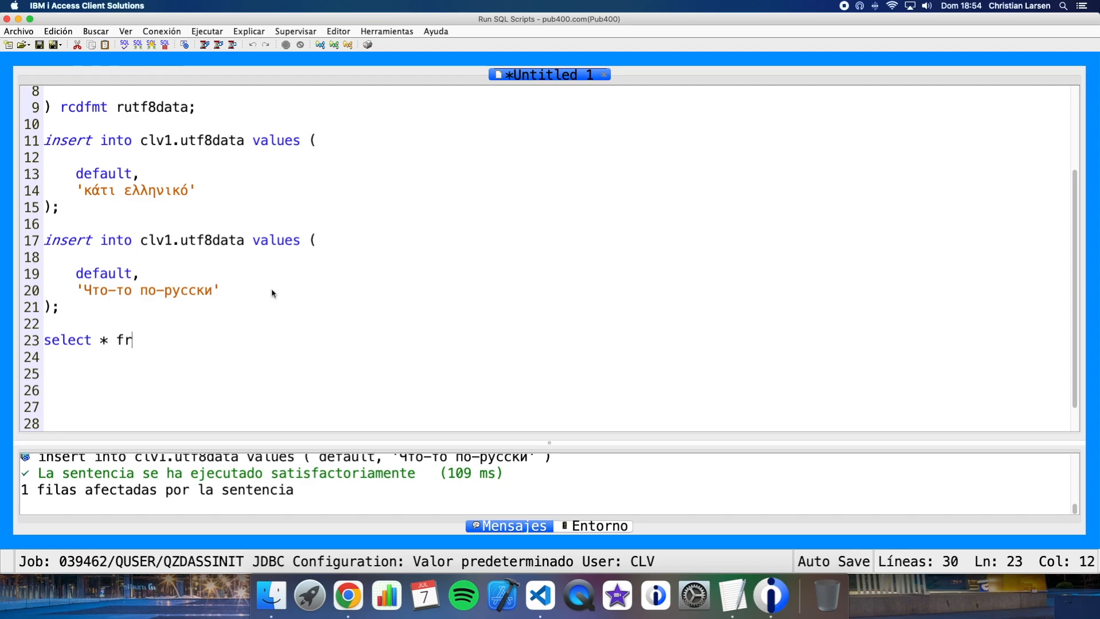
pyautogui.write('om clv1.ur')
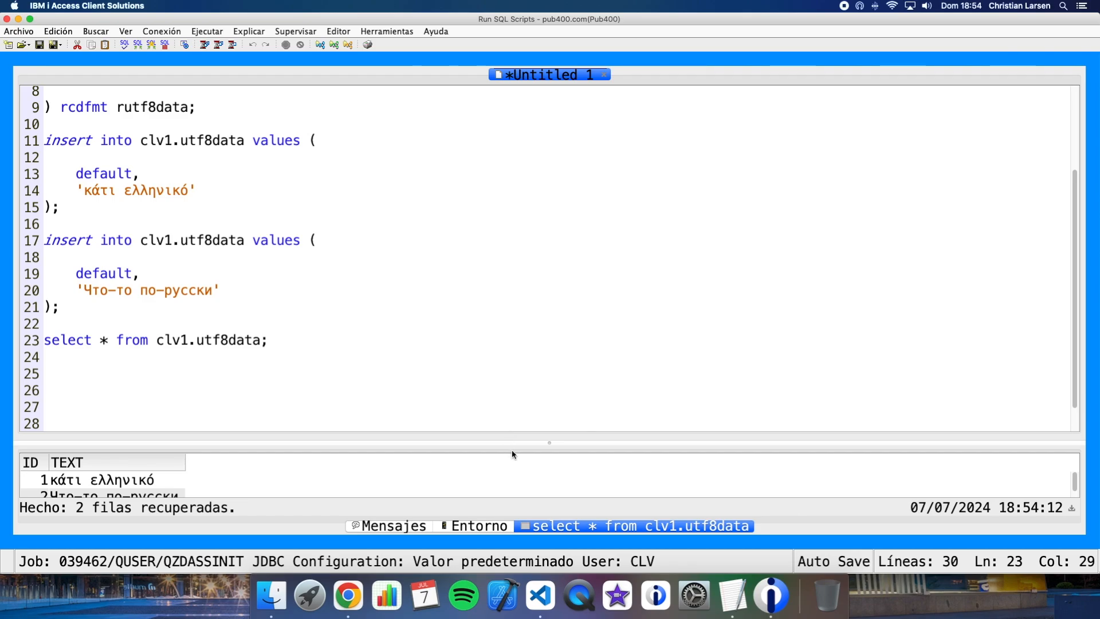
pyautogui.moveTo(549, 442); pyautogui.dragTo(549, 273)
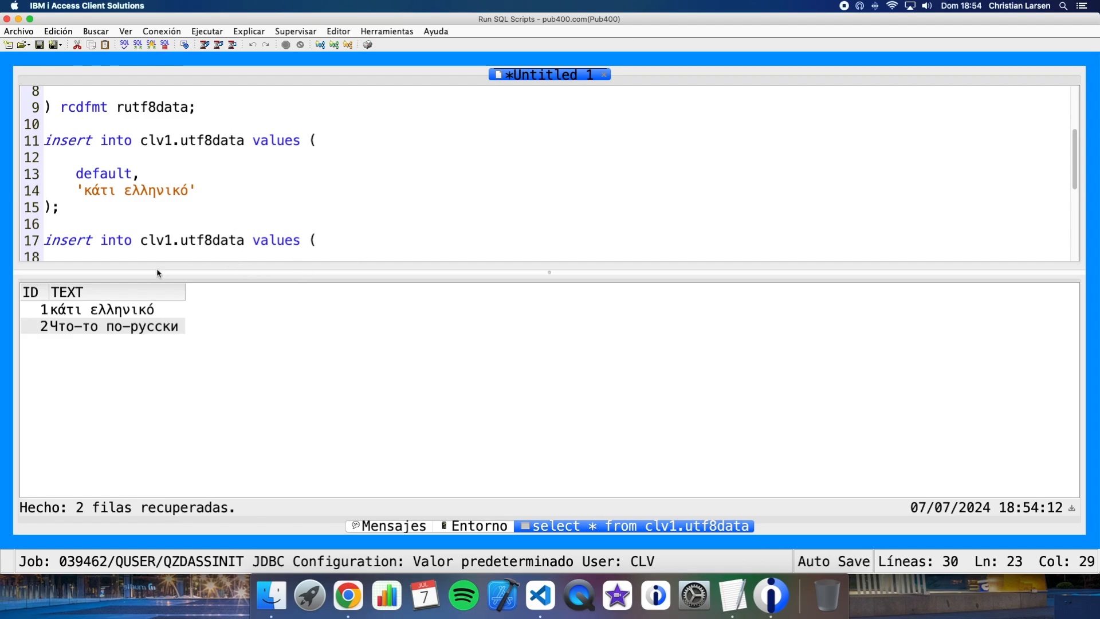
pyautogui.moveTo(58, 261)
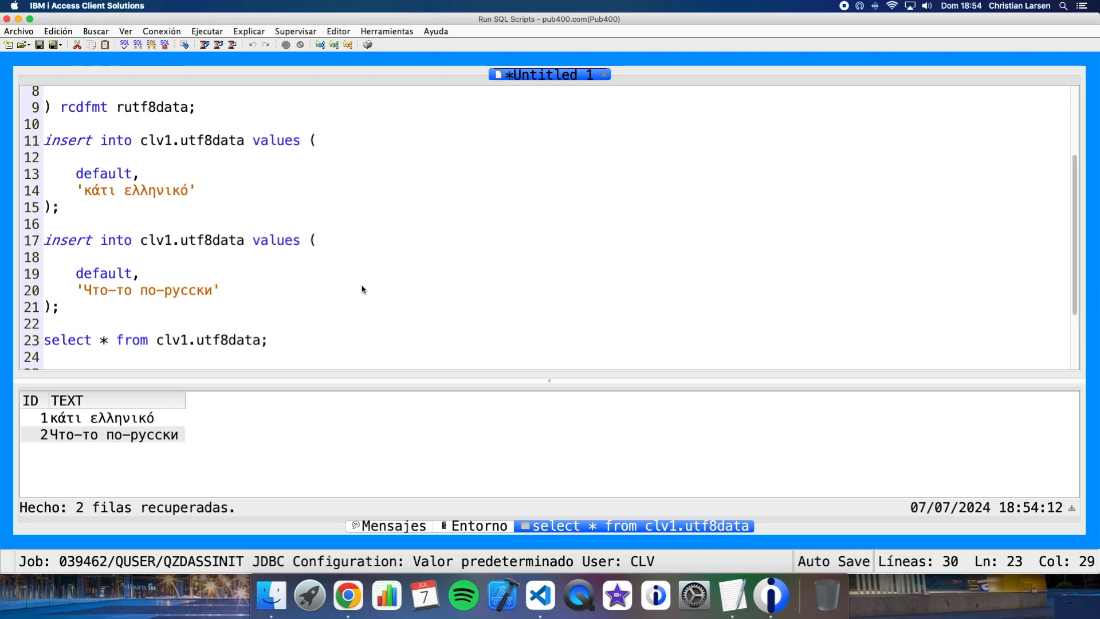
pyautogui.moveTo(342, 269)
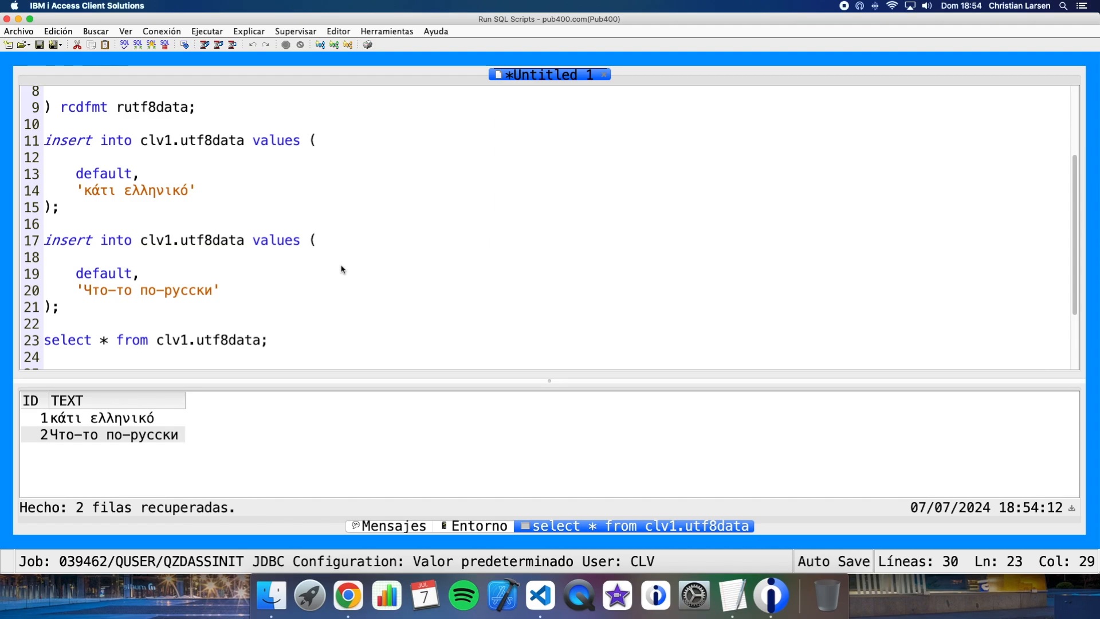
pyautogui.moveTo(538, 596)
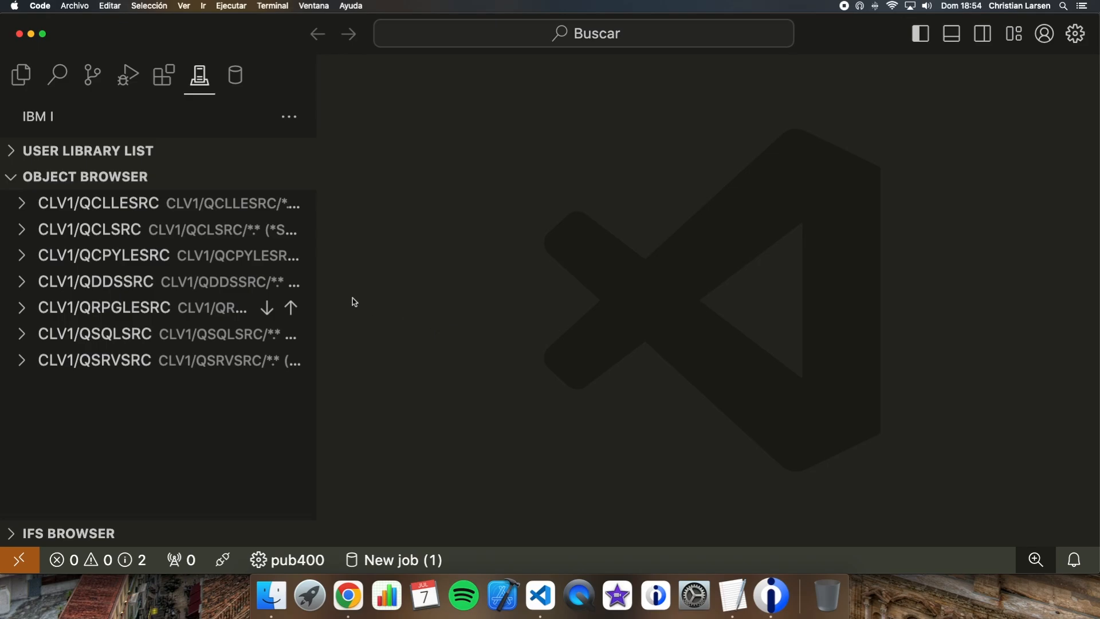
# Step: Create a new member test118.sqlrpgle in CLV1/QRPGLESRC from the Object Browser
pyautogui.click(86, 307)
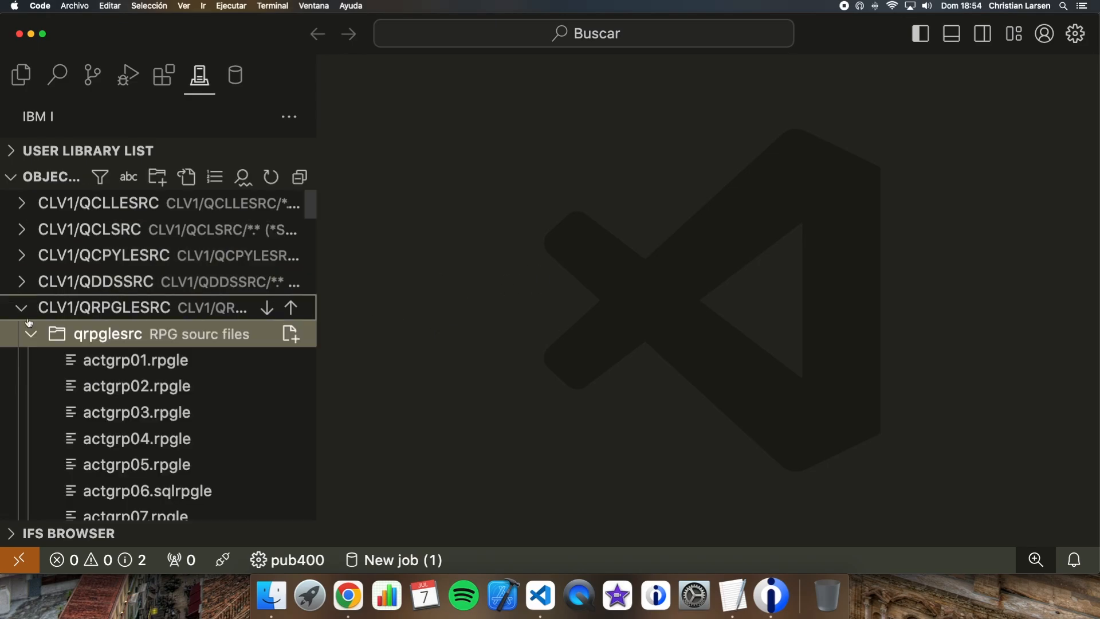
pyautogui.scroll(-3)
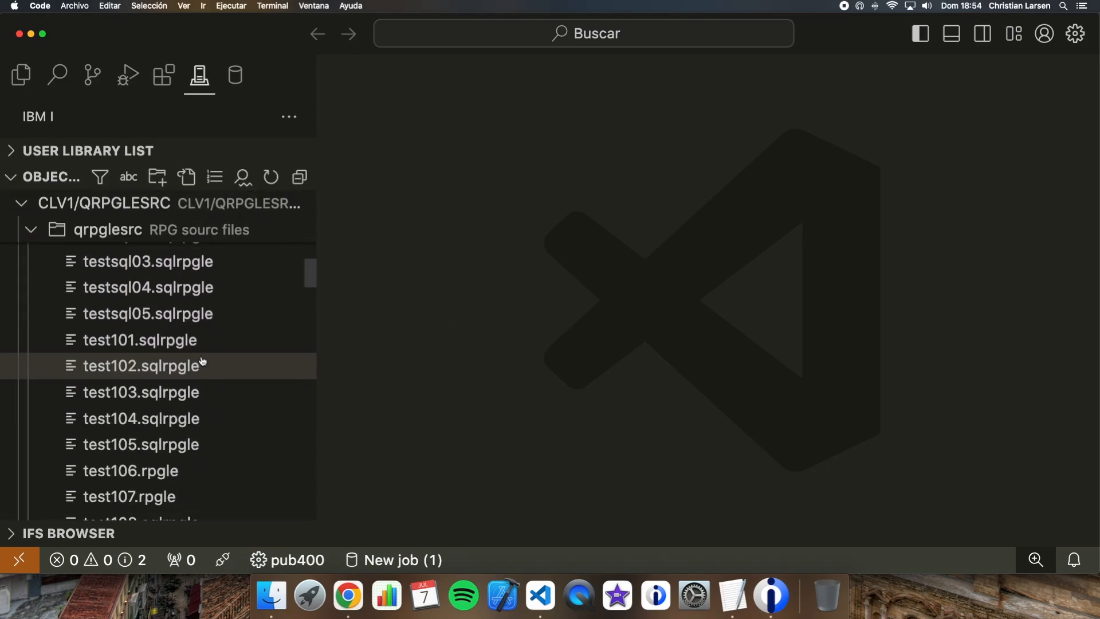
pyautogui.scroll(-3)
pyautogui.write('test118.sqlr')
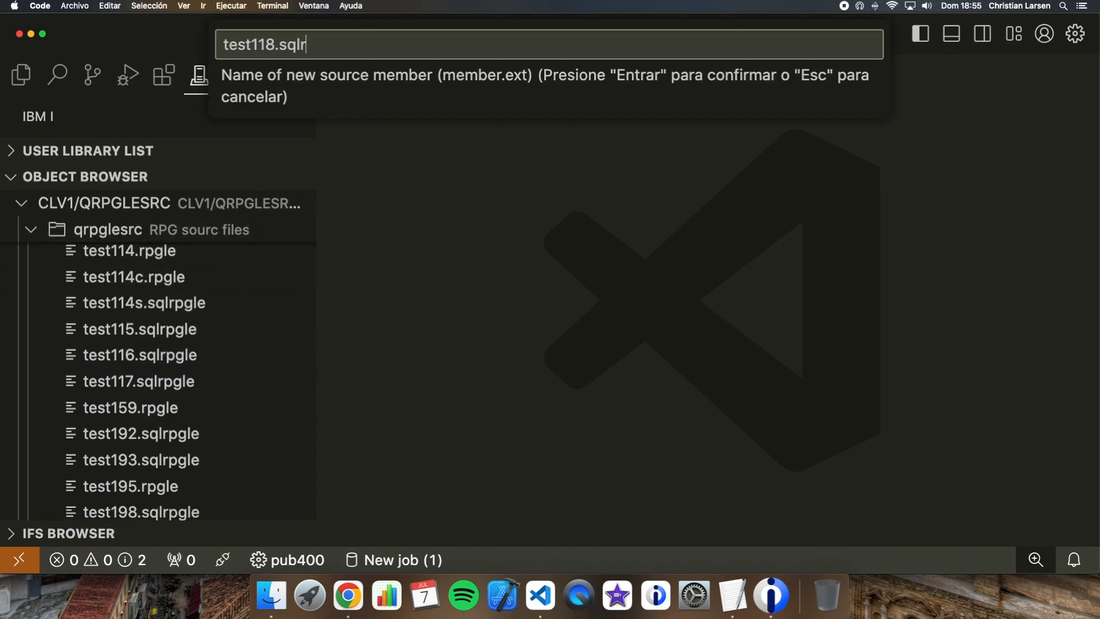
pyautogui.write('pgle')
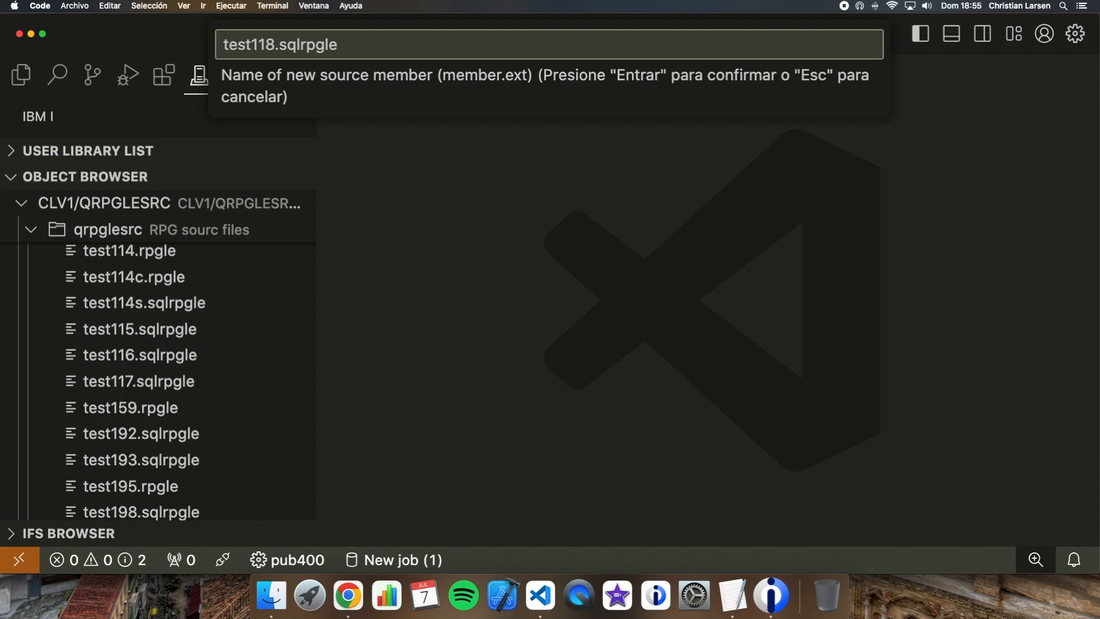
pyautogui.press('Enter')
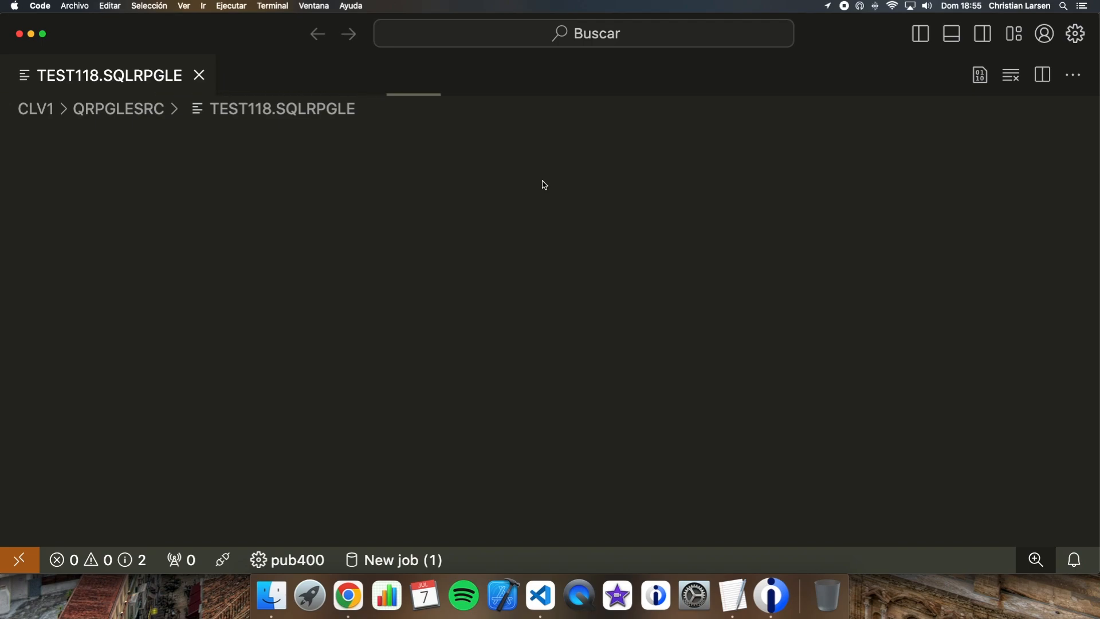
# Step: Write **free and ctl-opt main(main) dftactgrp(*no) actgrp(*caller) with an empty main procedure
pyautogui.write('240707 **free')
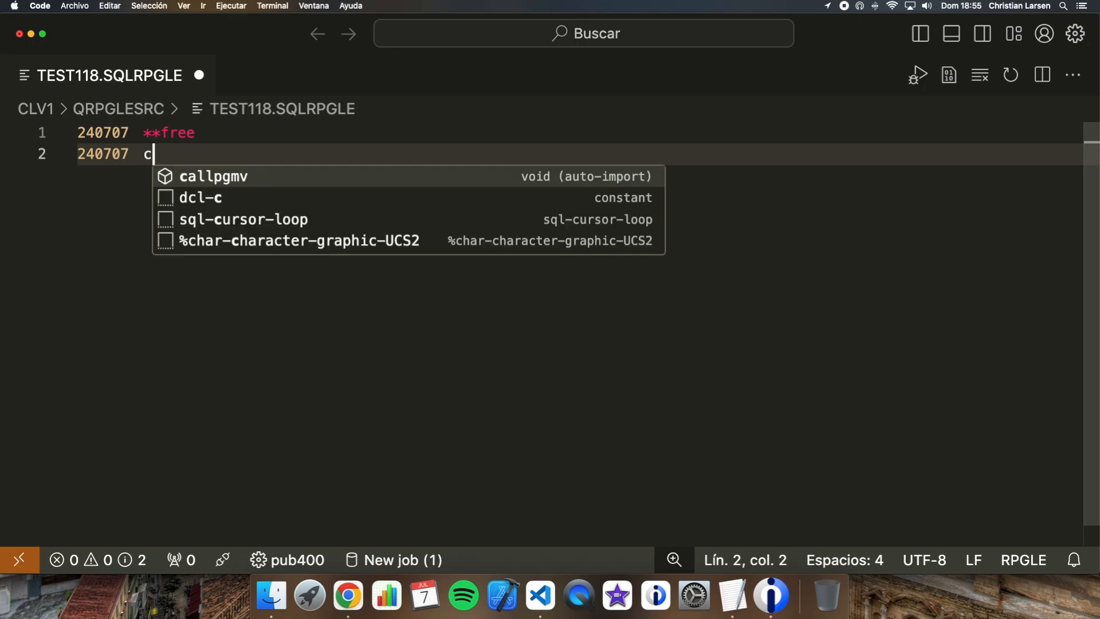
pyautogui.write('tl-opt main(main) dftactgrp(*no')
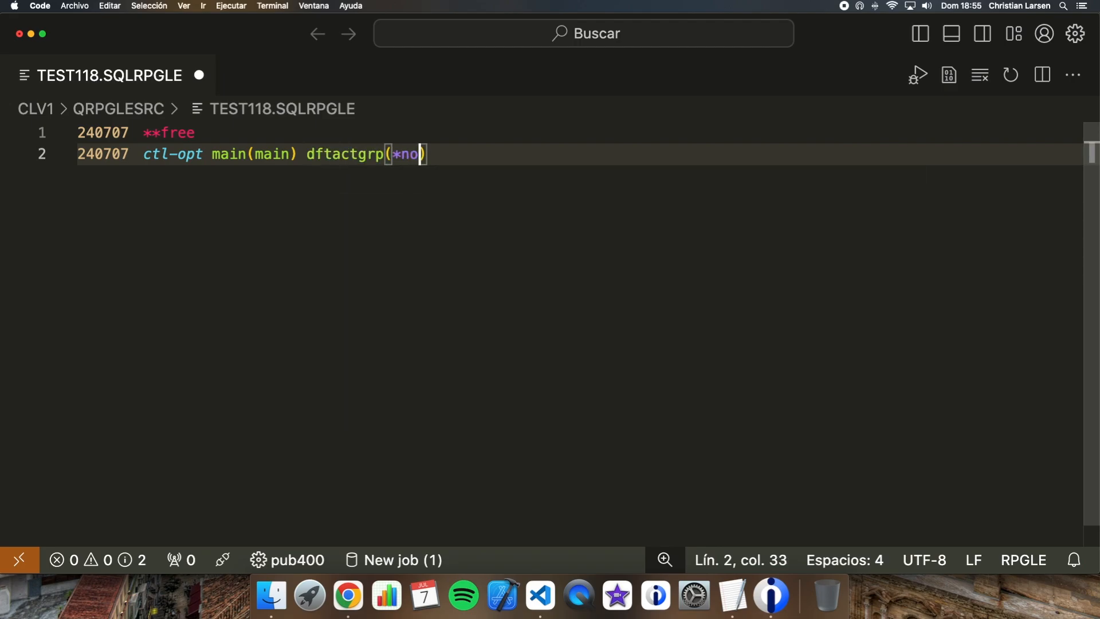
pyautogui.write('act')
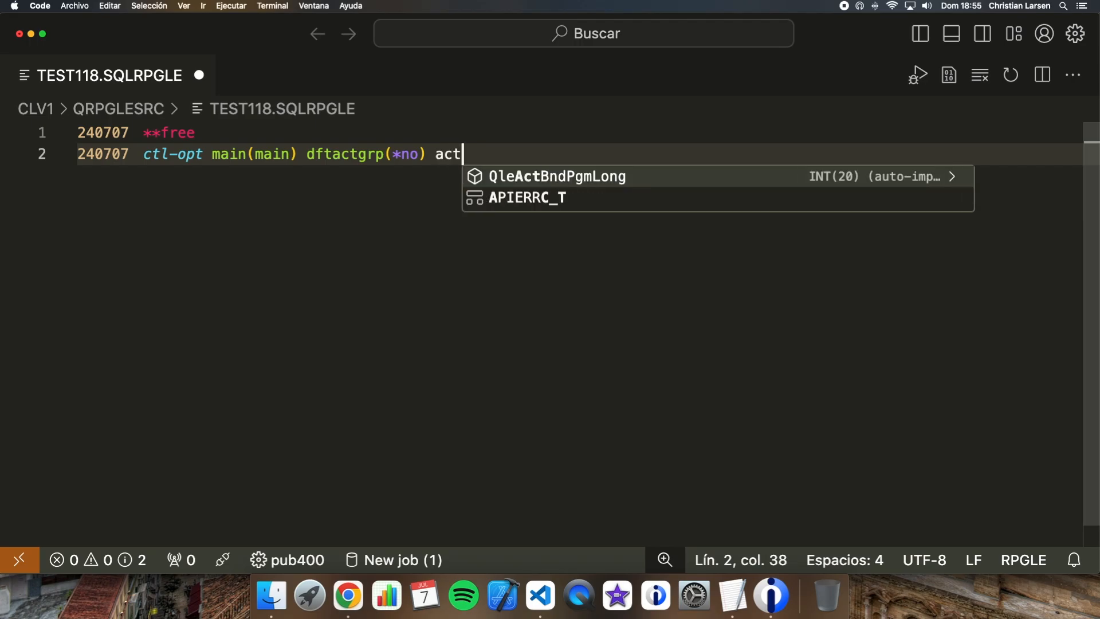
pyautogui.write('grp(*caller);')
pyautogui.write('dcl-proc main;')
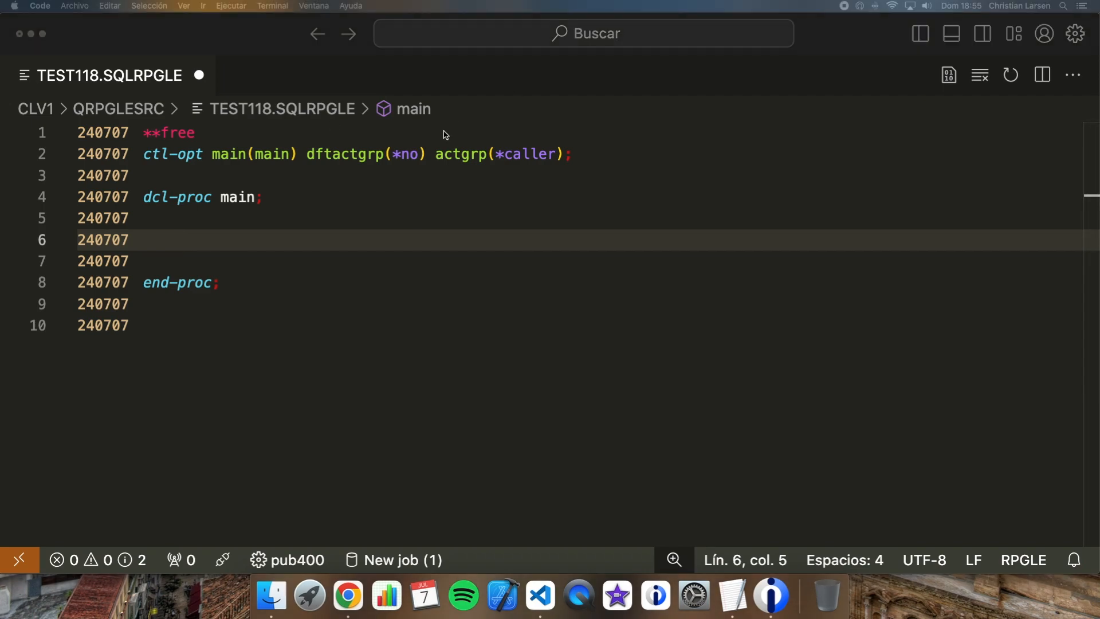
# Step: Declare field1 as varchar(100) inside the main procedure
pyautogui.write('dcl-s field1')
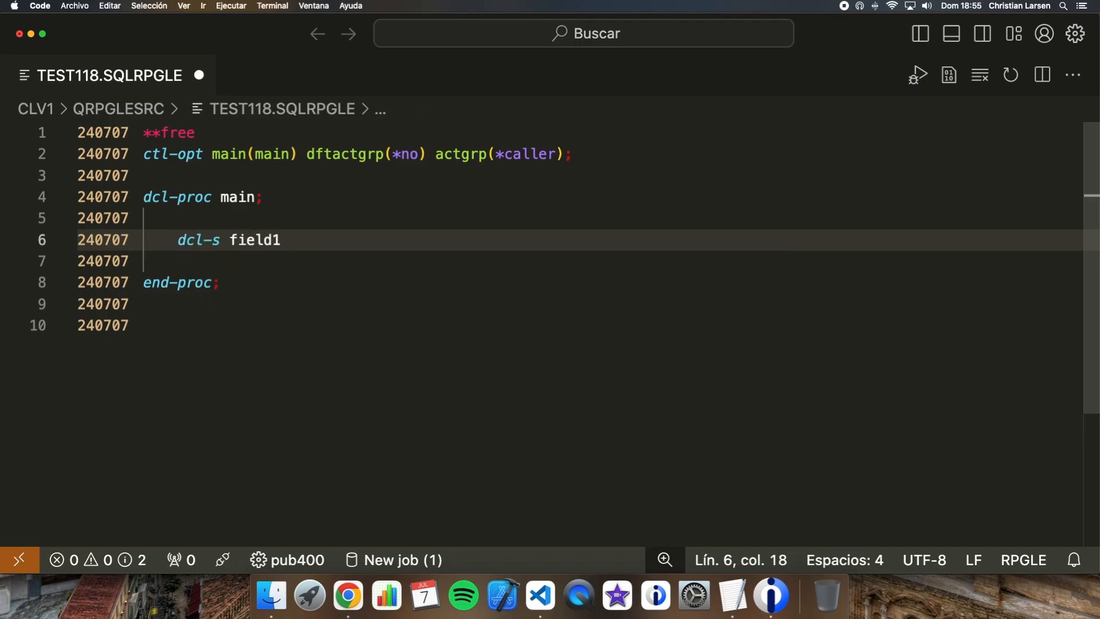
pyautogui.write('varchar(100)')
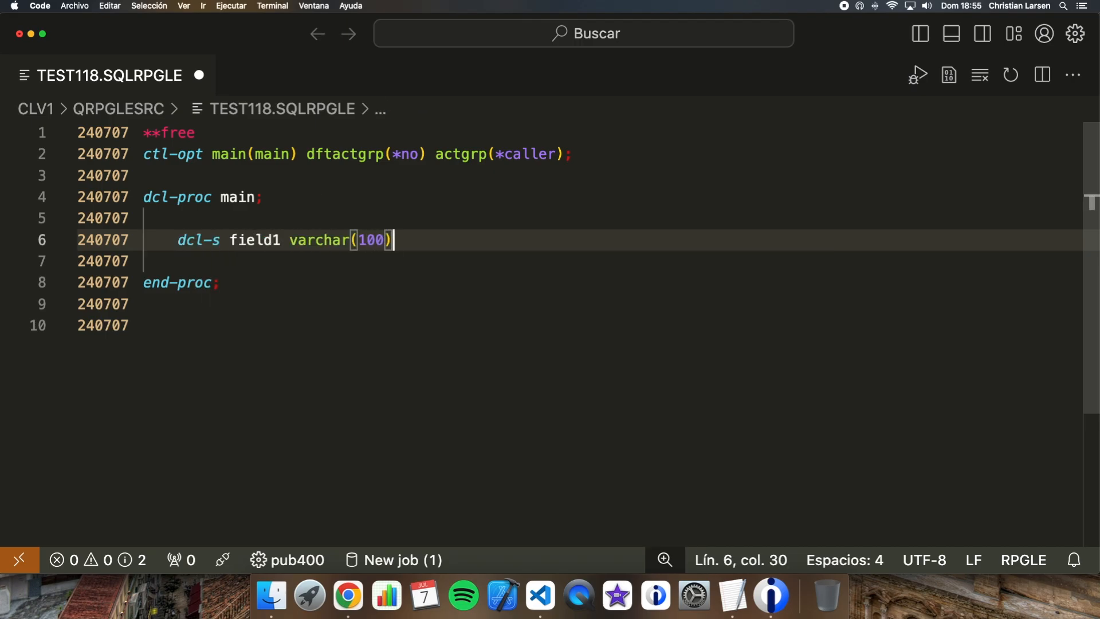
pyautogui.press('Enter')
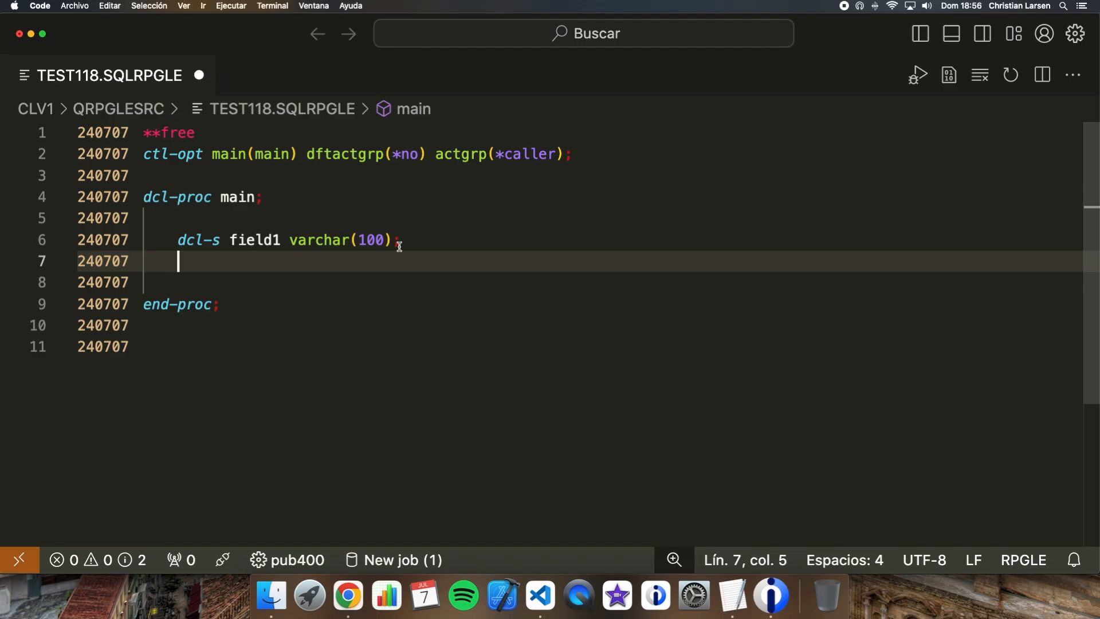
# Step: Draft field2 as varchar(100) with ccsid 813, then undo back to the blank line
pyautogui.write('dcl-s field2')
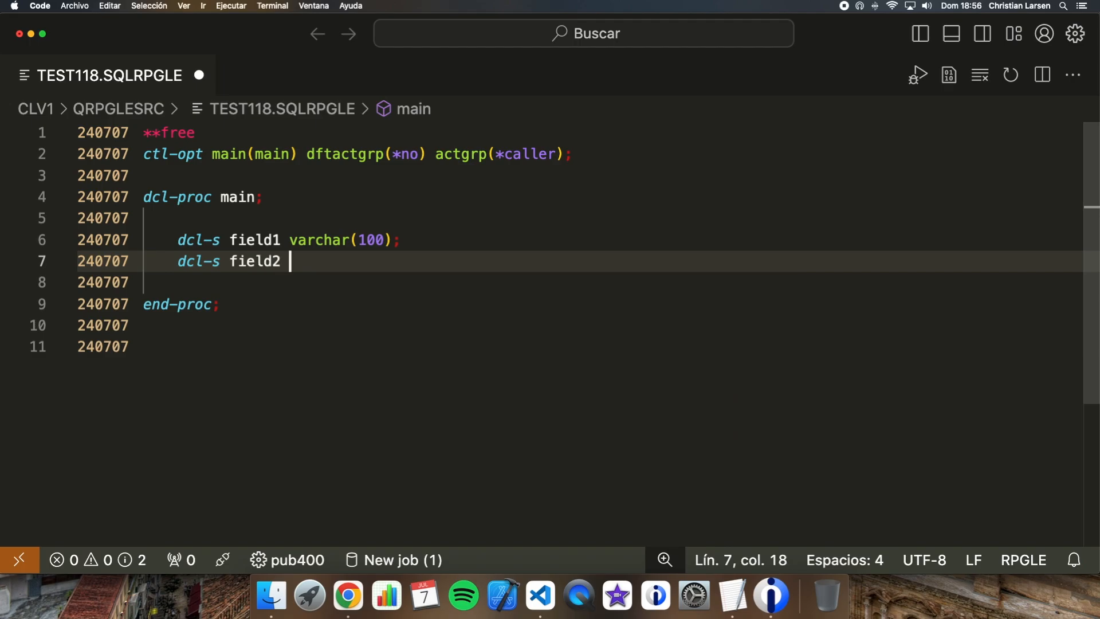
pyautogui.write('varchar(100)')
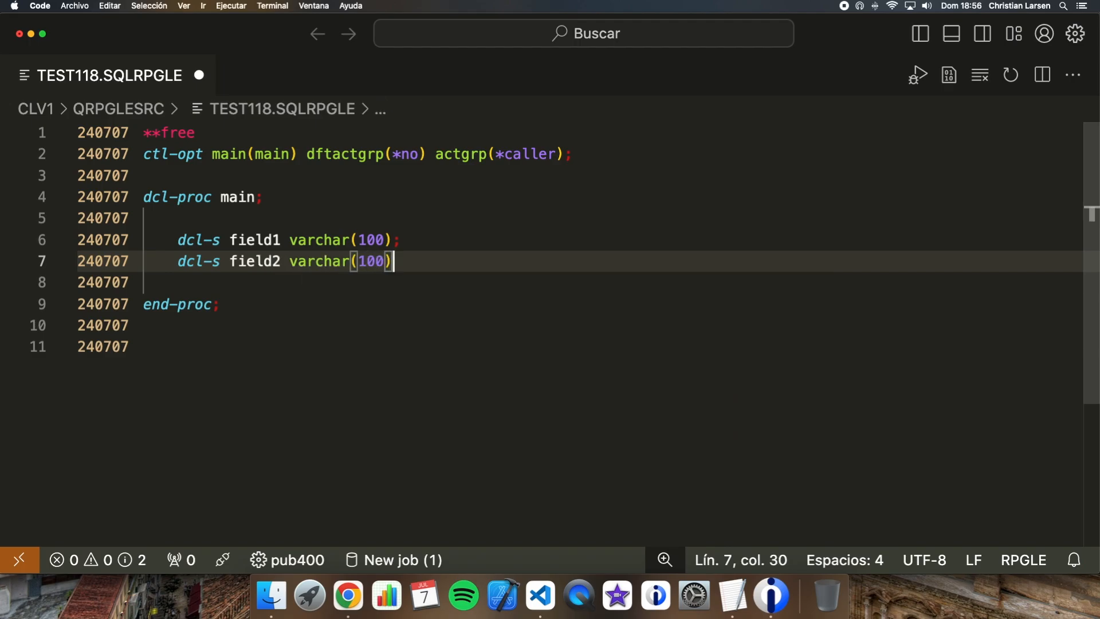
pyautogui.write('ccsid()')
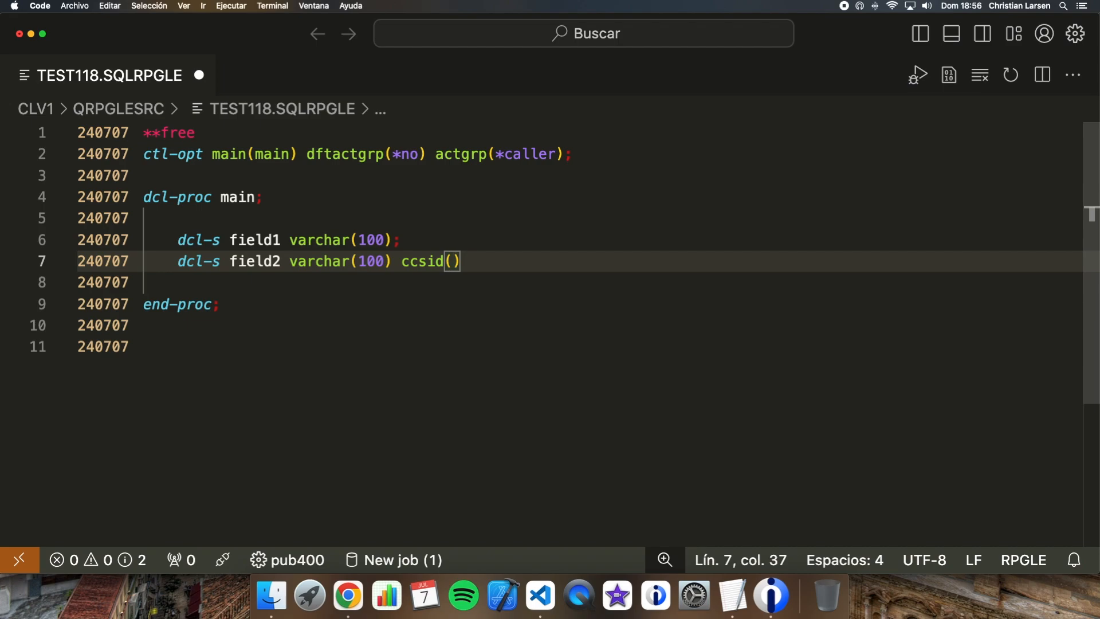
pyautogui.write('813')
pyautogui.click(612, 240)
pyautogui.write('c')
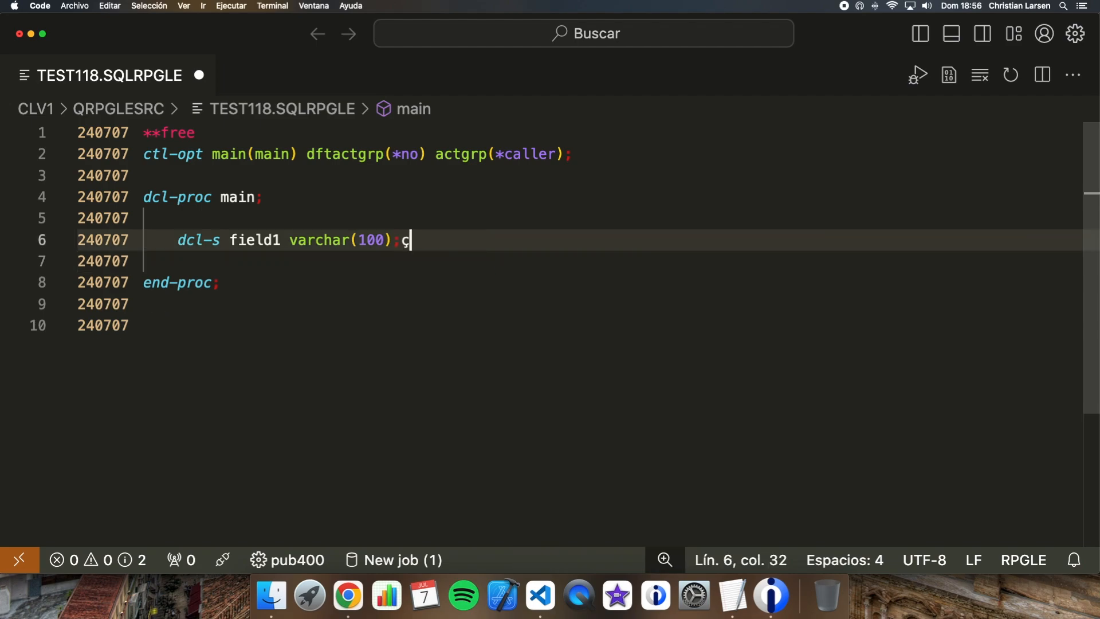
pyautogui.press('Enter')
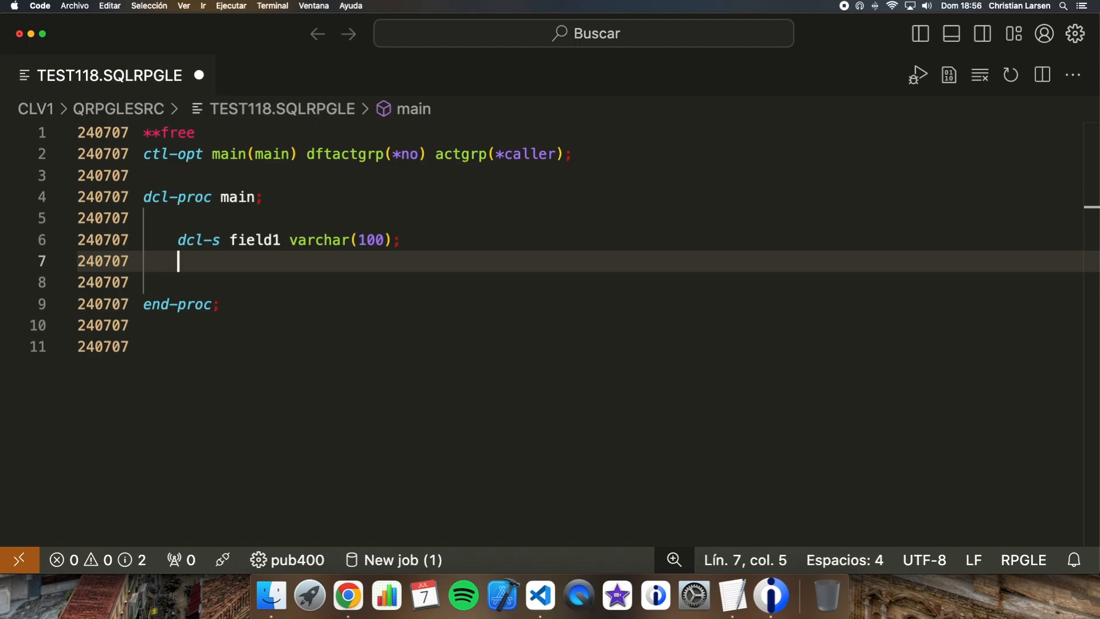
# Step: Declare field2 as varchar(100) ccsid(*utf8) with a blank line after the declarations
pyautogui.write('dcl-s field2')
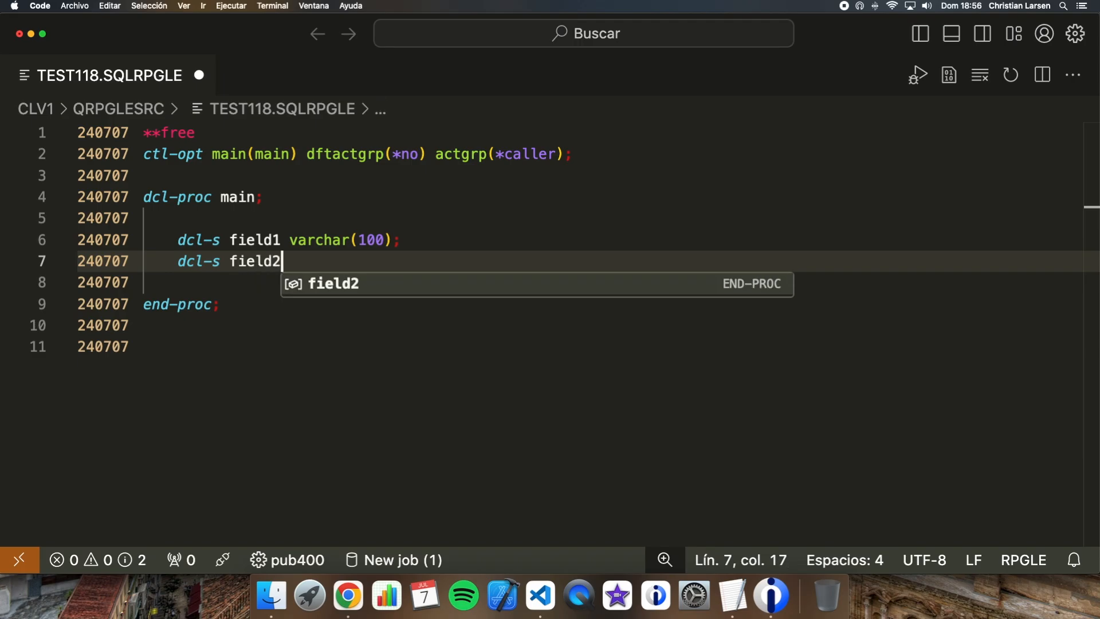
pyautogui.write('varchar(1')
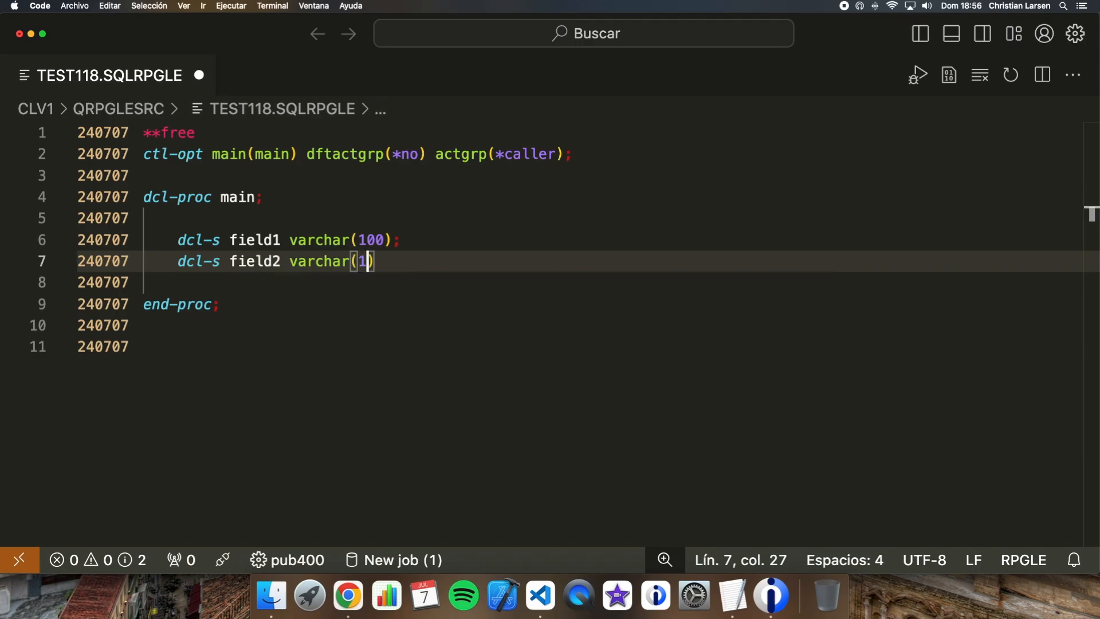
pyautogui.write('00) ccsid(*')
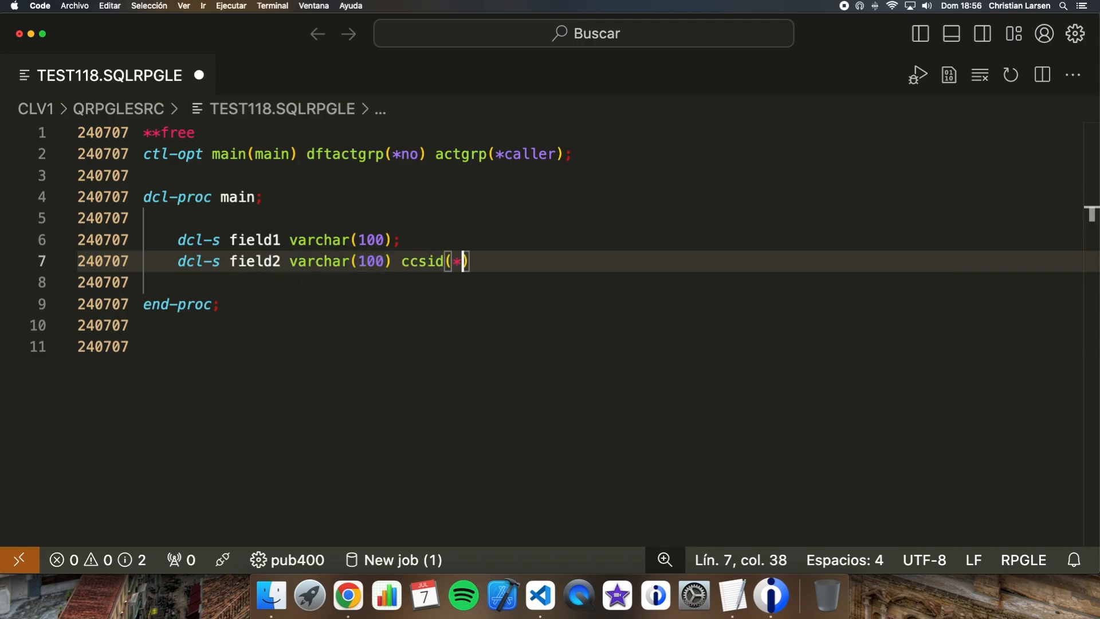
pyautogui.write('ut')
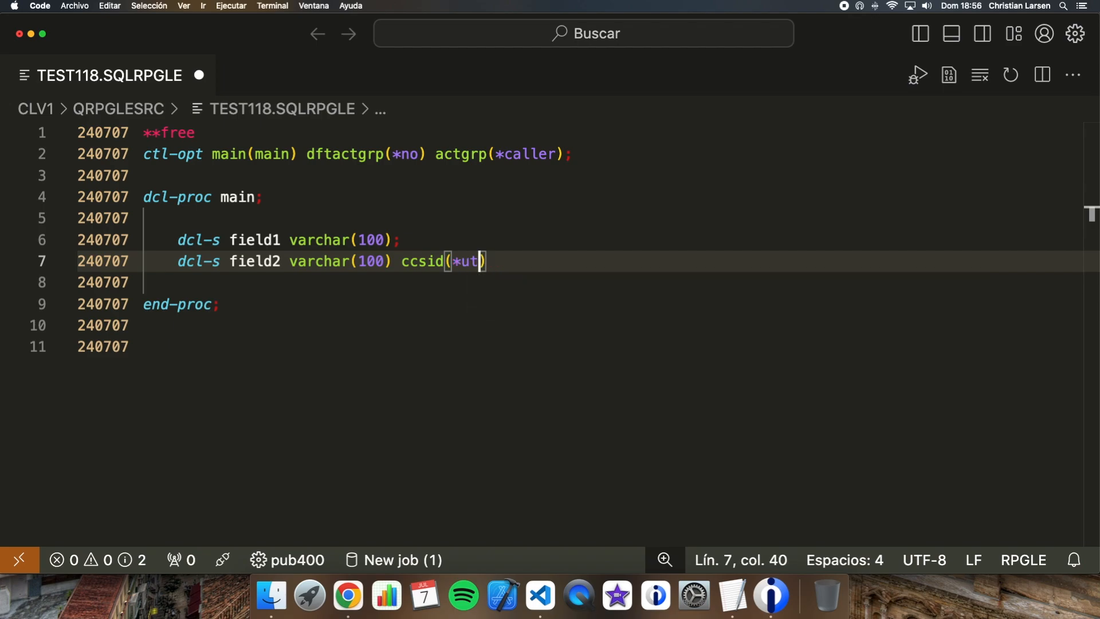
pyautogui.write('f8);')
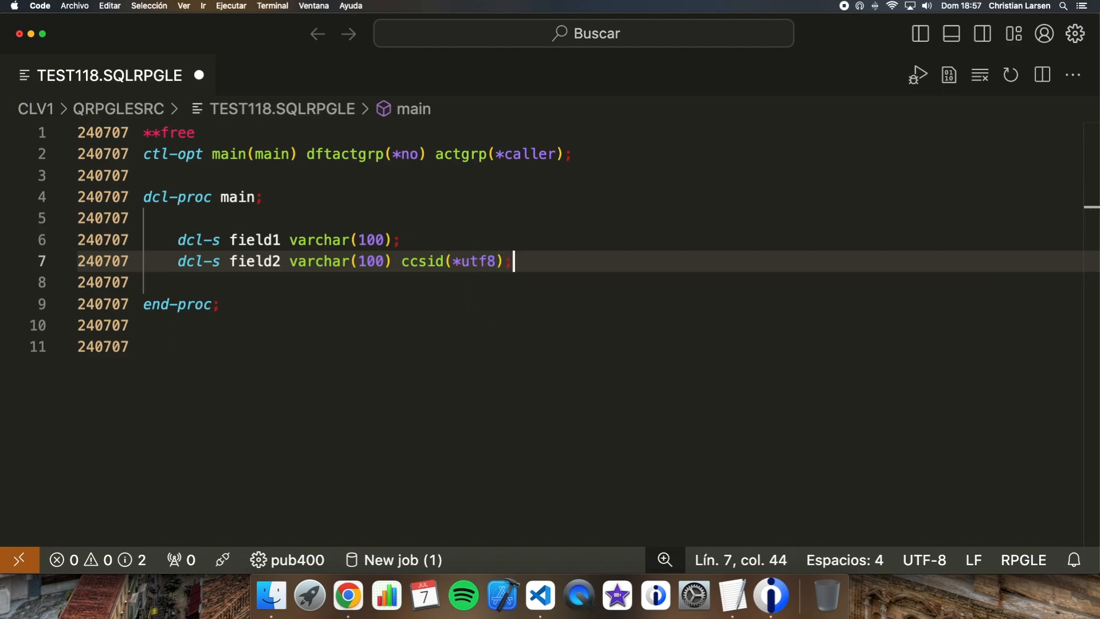
pyautogui.press('Enter')
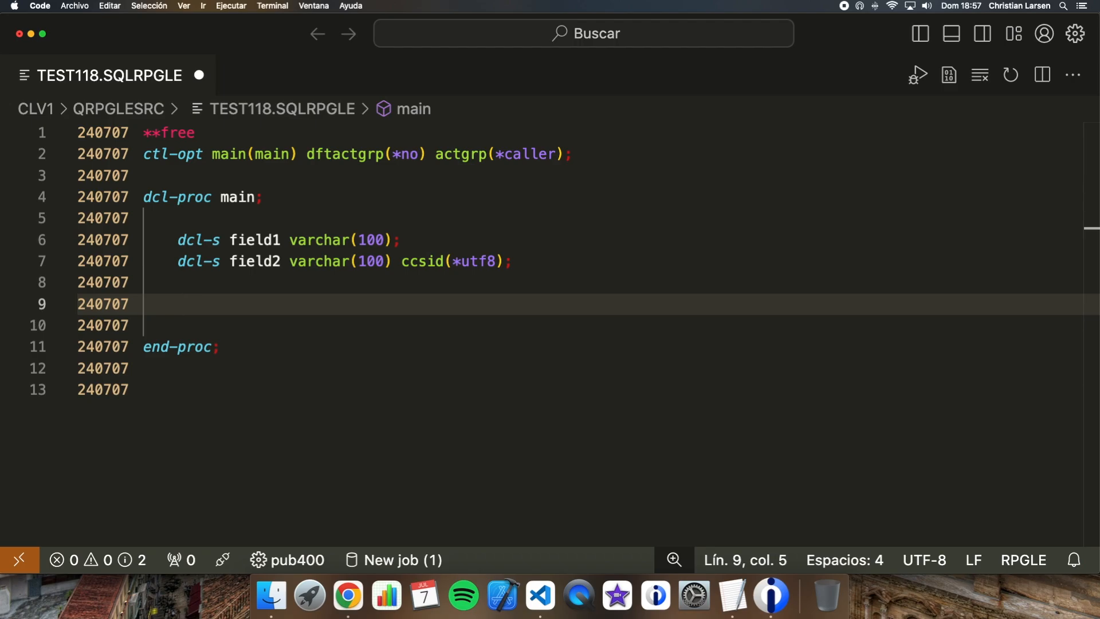
# Step: Assign 'Hello' to field1 and field1 to field2, then start an exec sql line
pyautogui.write('field1 =')
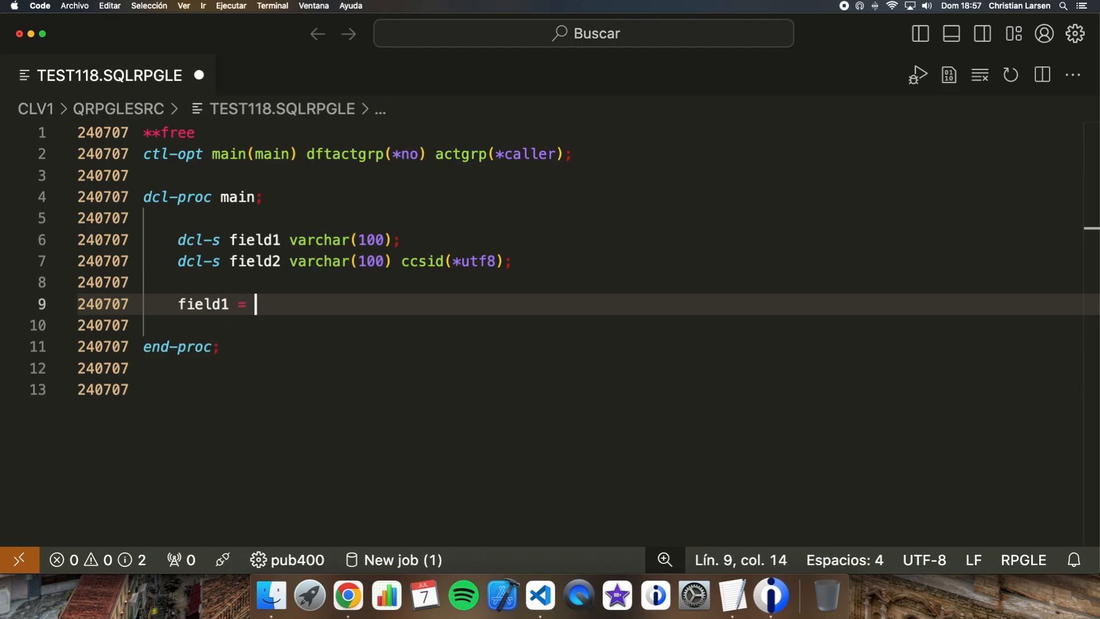
pyautogui.write("'Hello';")
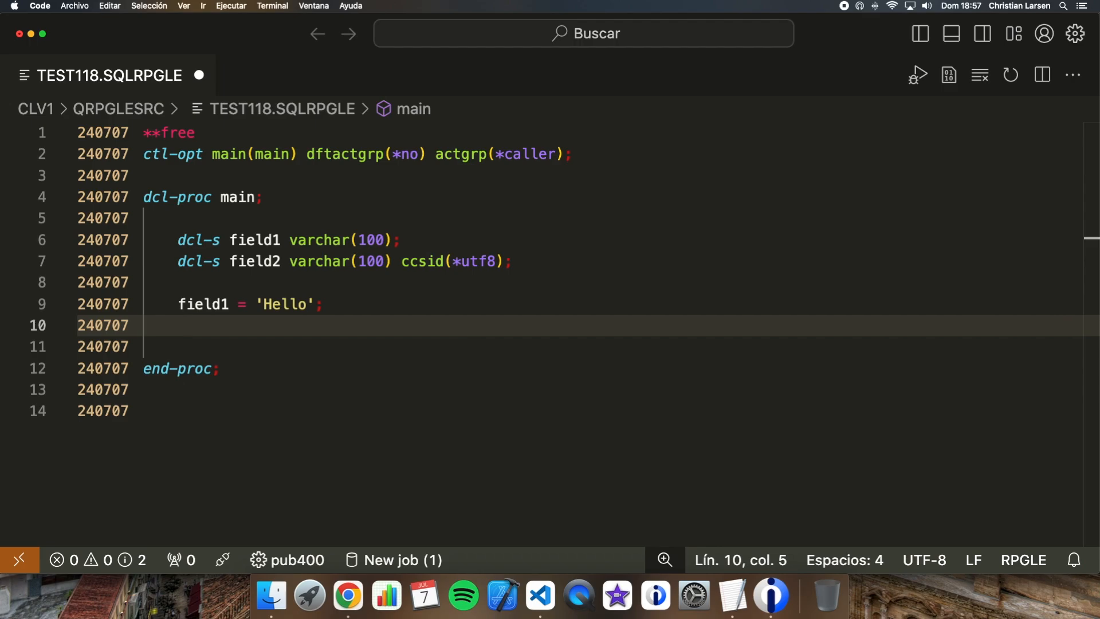
pyautogui.write('field2 =')
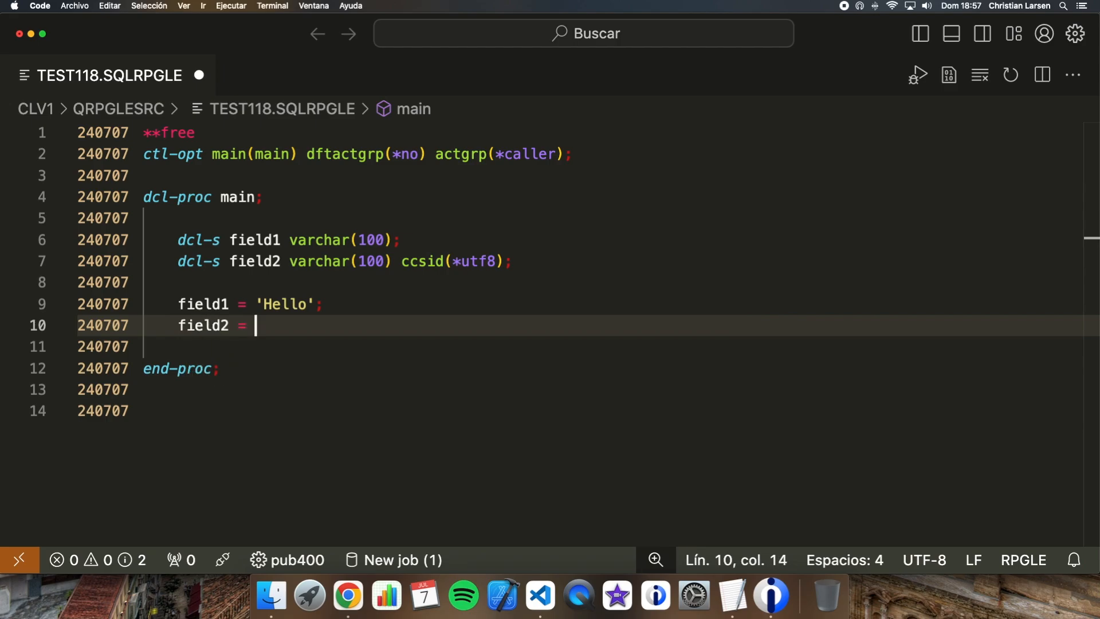
pyautogui.write('field1;')
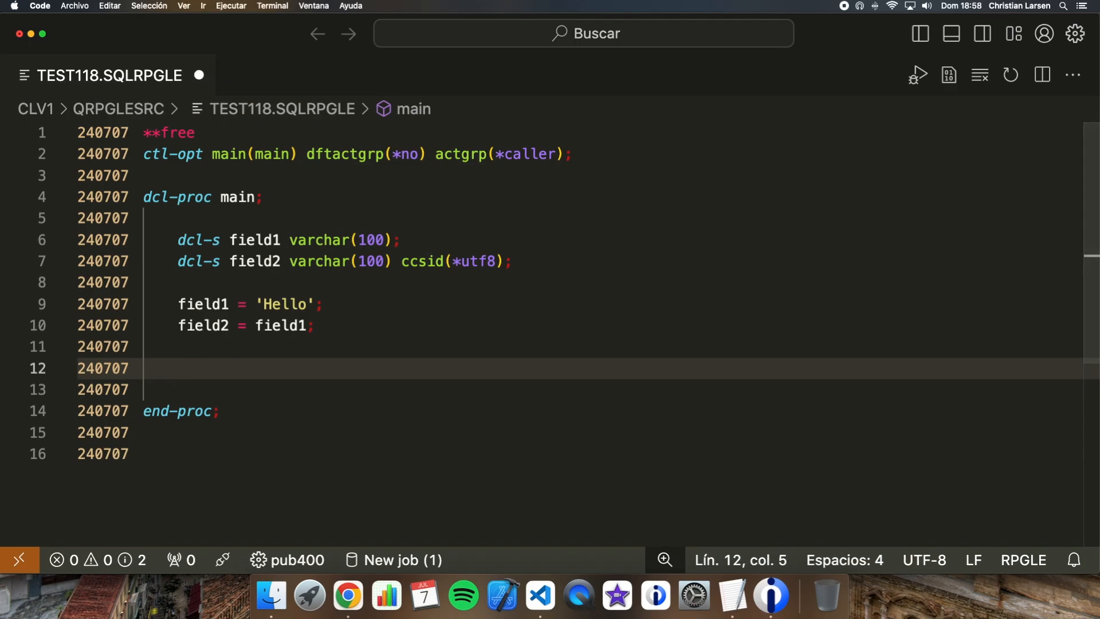
pyautogui.write('exec sql')
pyautogui.write('select text')
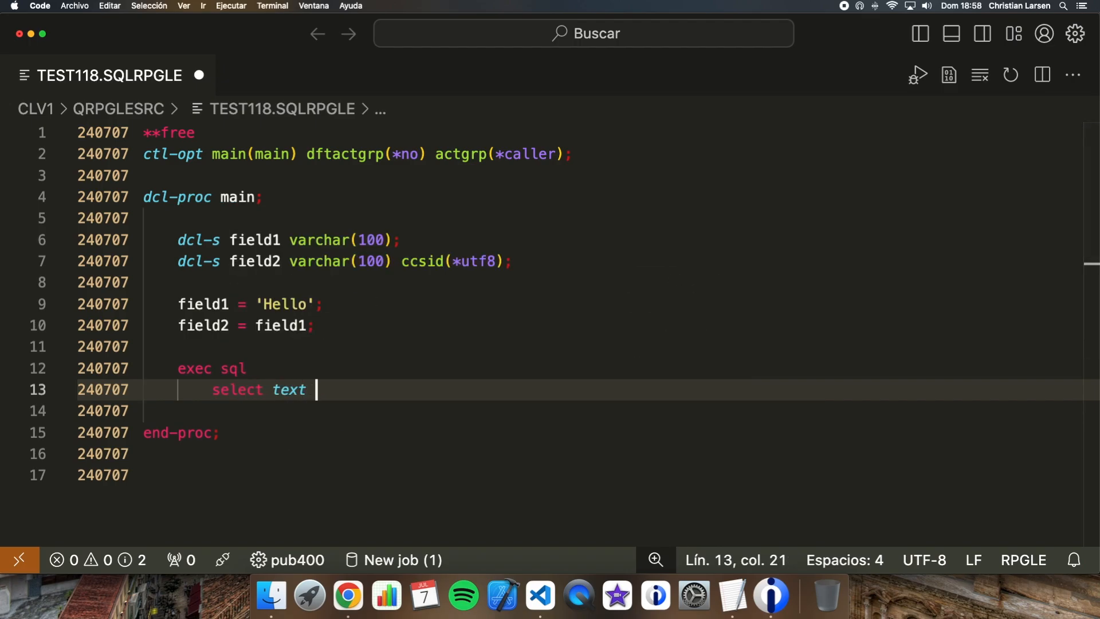
# Step: Write exec sql select text into :field2 from clv1.utf8data where id = 1
pyautogui.write('into :')
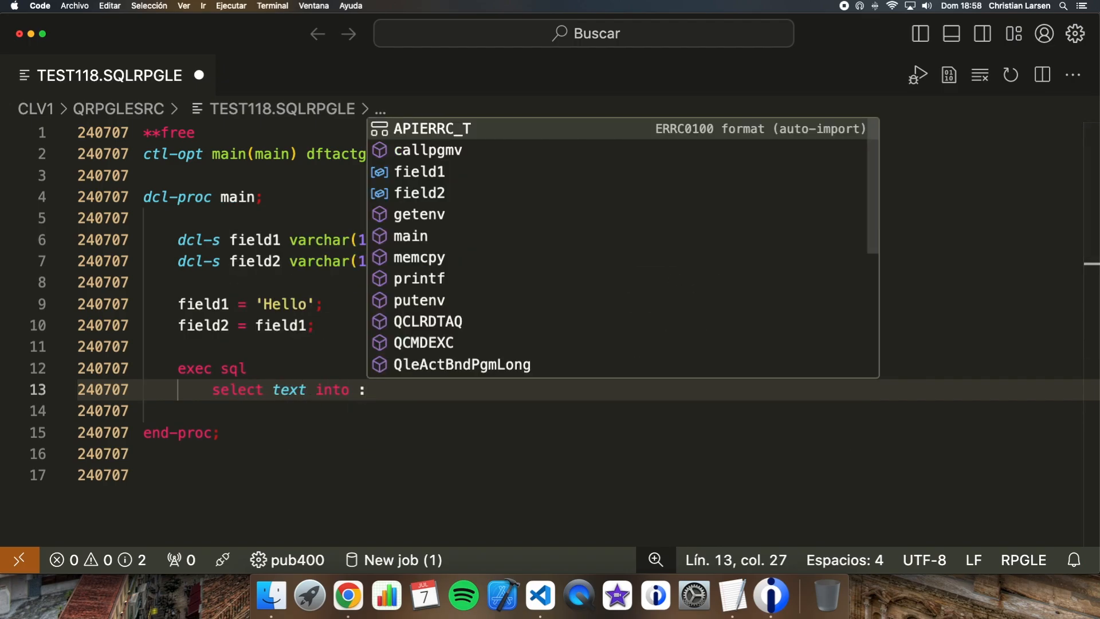
pyautogui.write(':field2')
pyautogui.write('from clv1.')
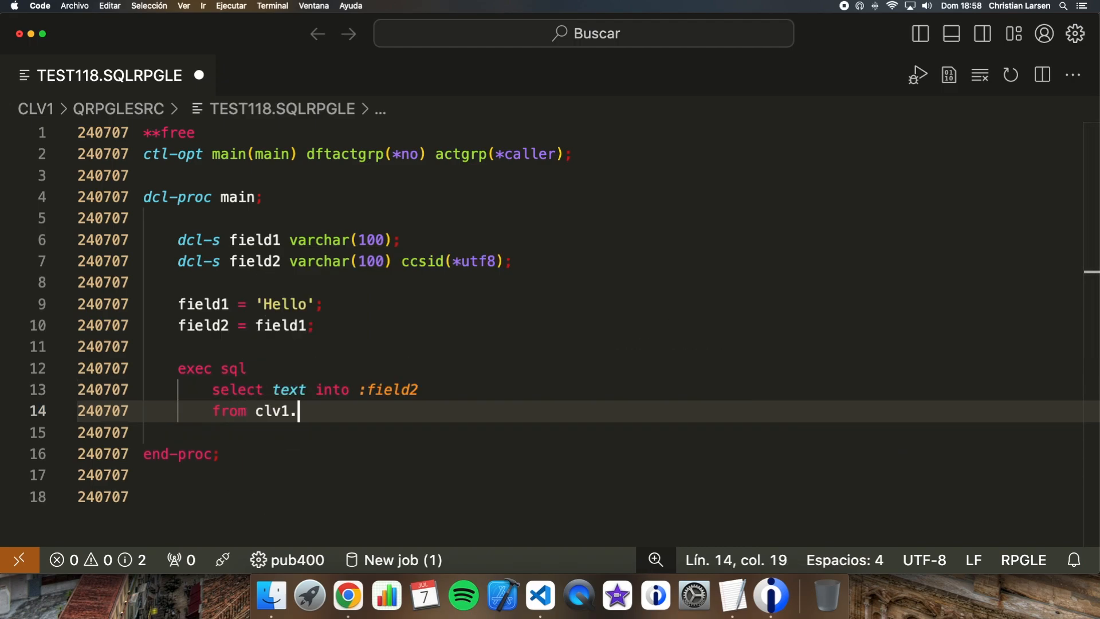
pyautogui.write('utf8data')
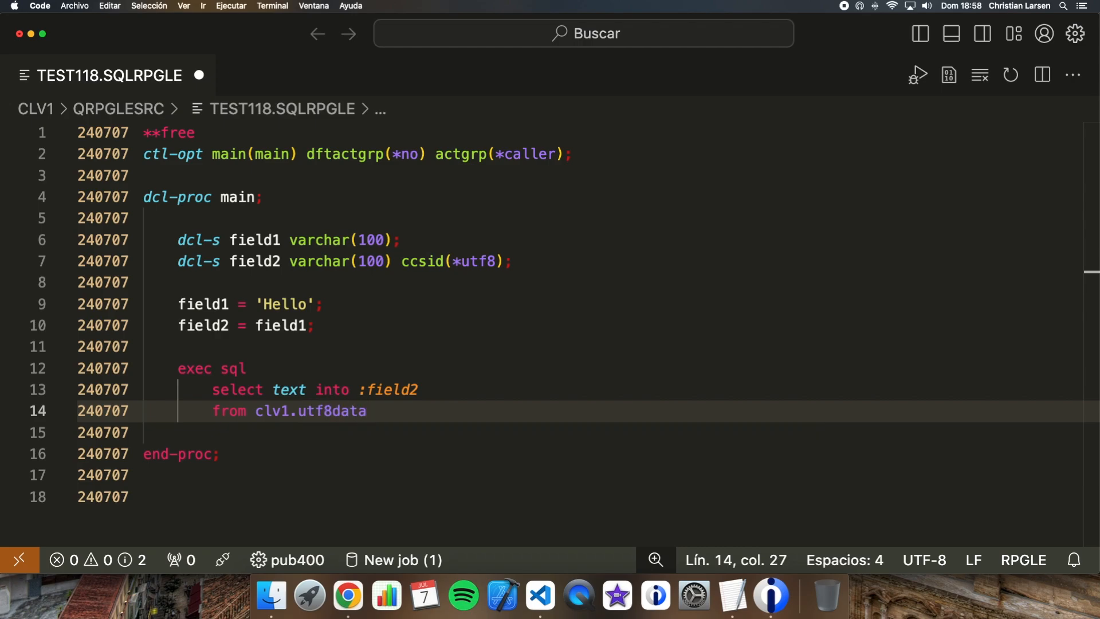
pyautogui.write('where id = 1;')
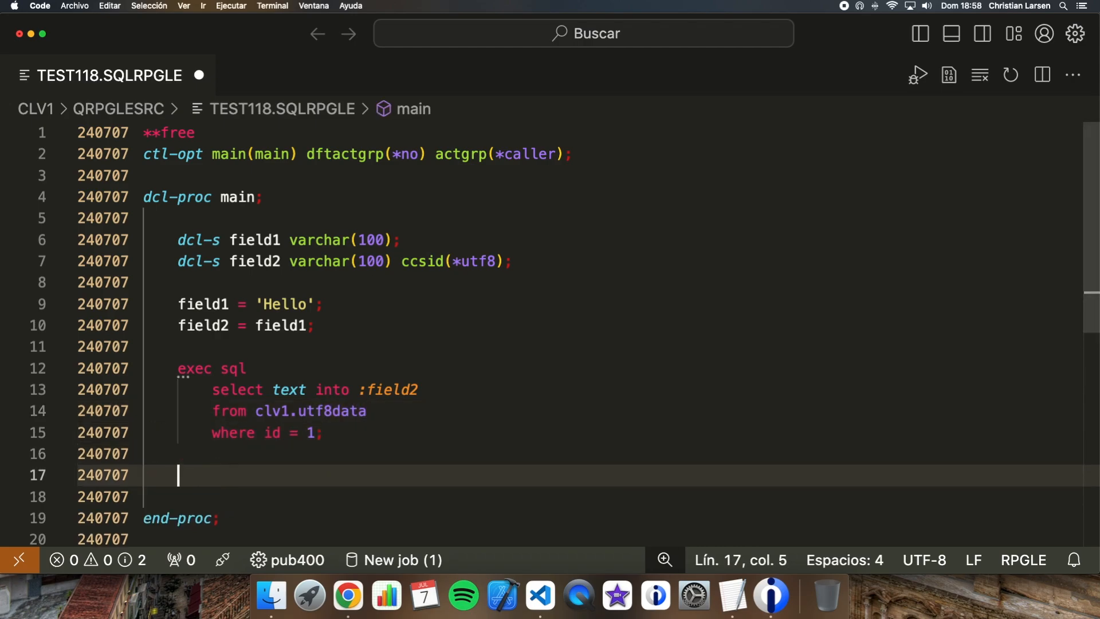
pyautogui.moveTo(497, 516)
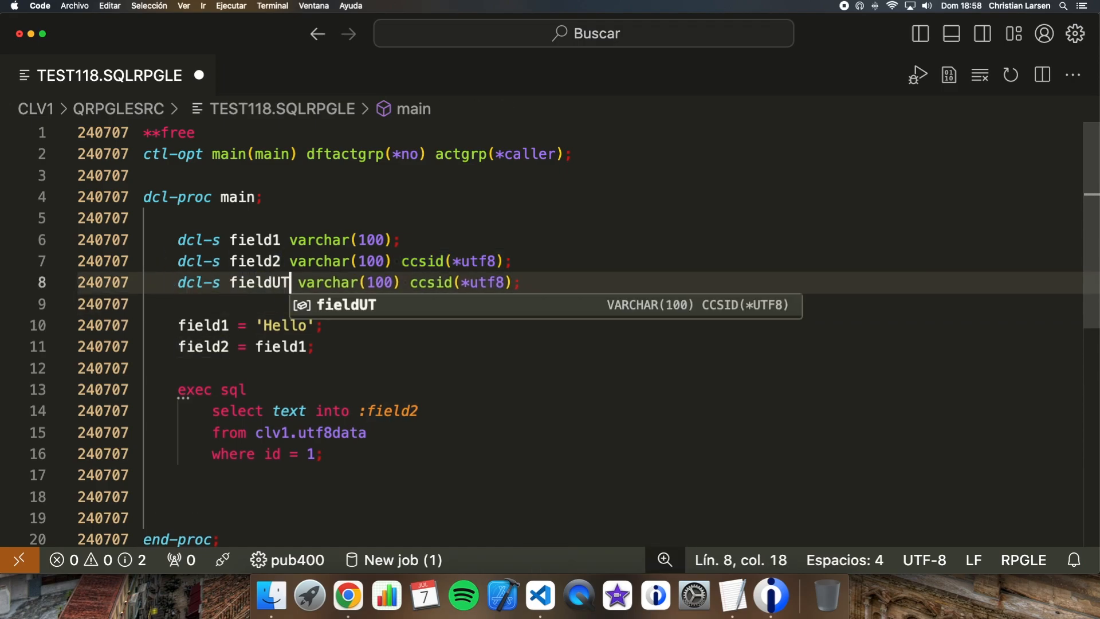
# Step: Name the variable fieldUTF8 and store row 1's text with fieldUTF8 = field2;
pyautogui.write('F8')
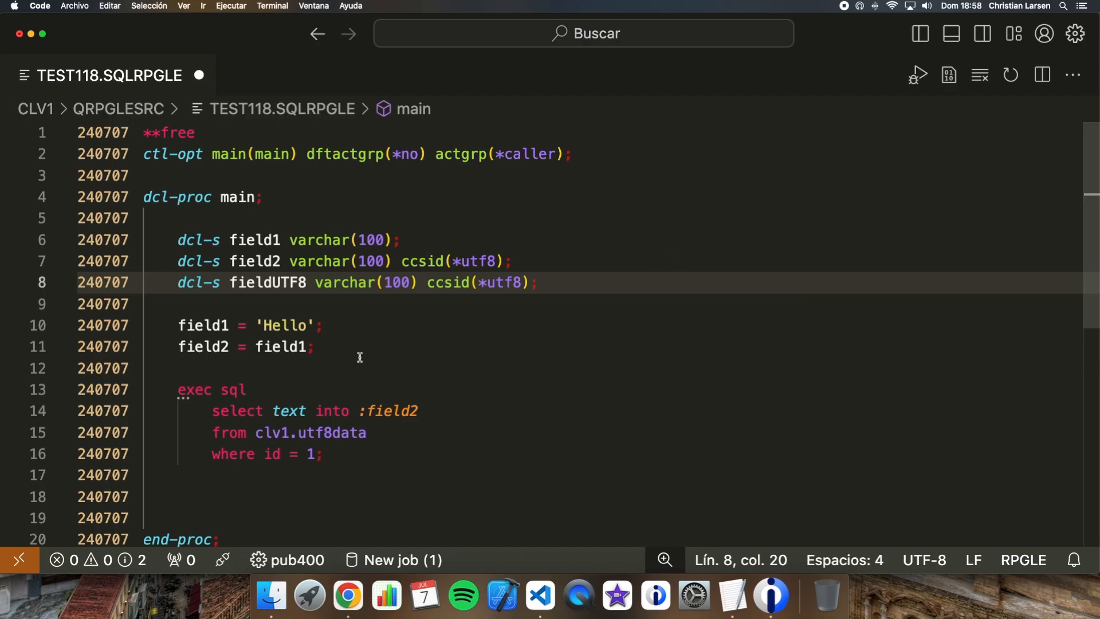
pyautogui.scroll(-3)
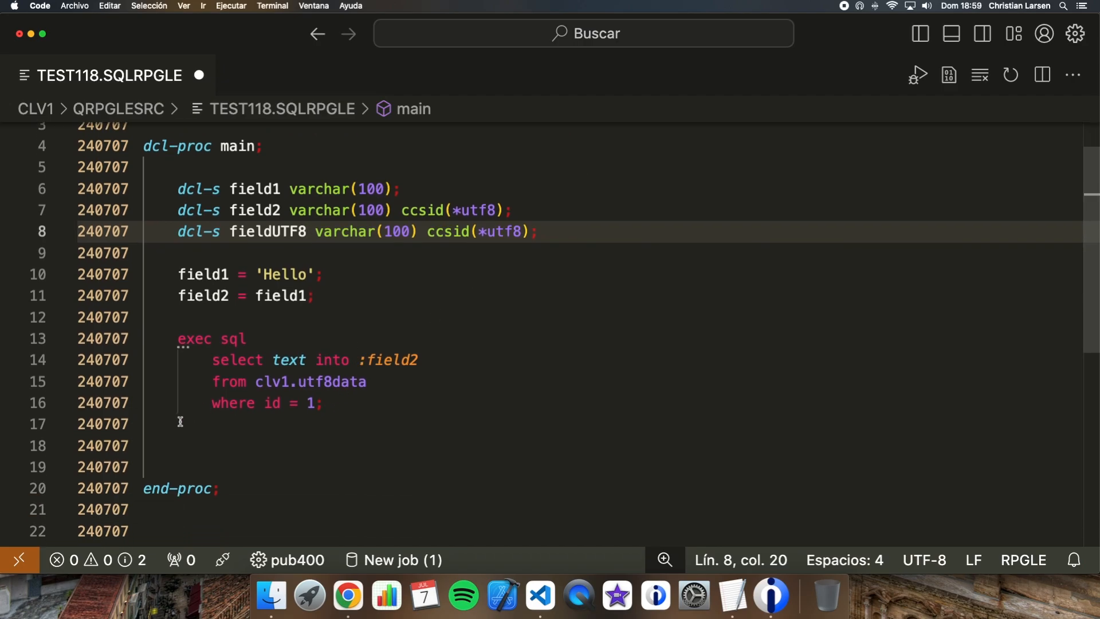
pyautogui.press('Enter')
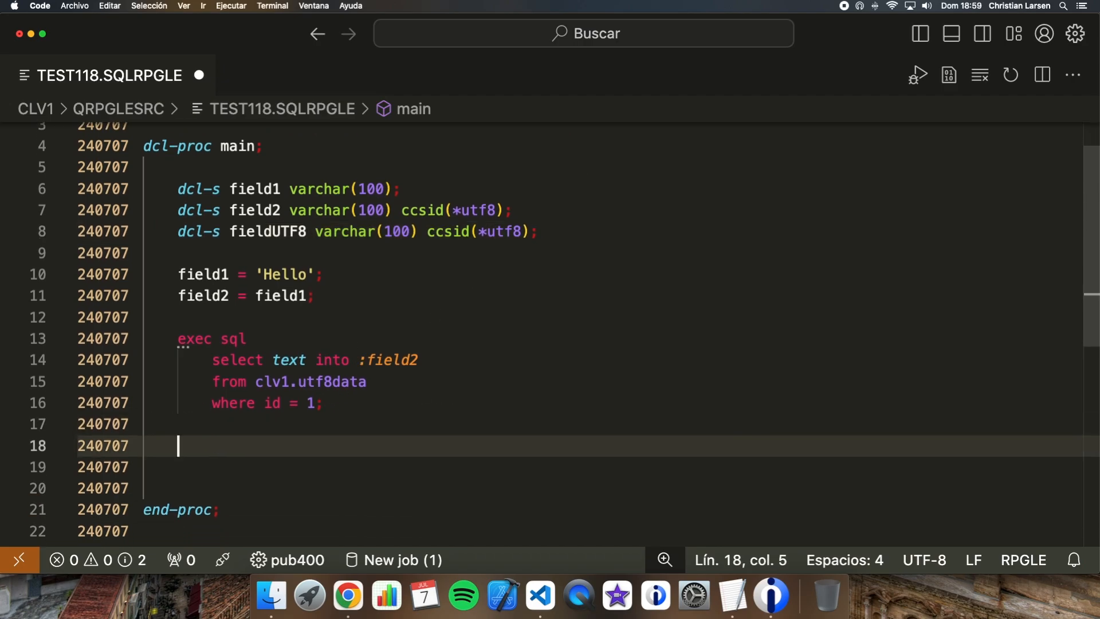
pyautogui.write('fieldUTF8')
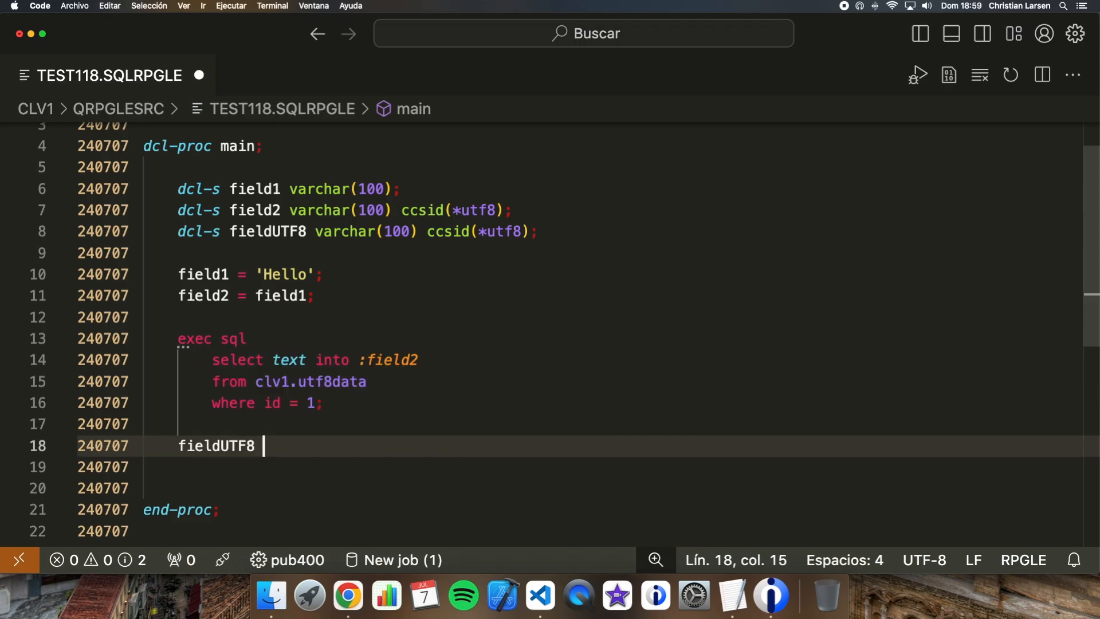
pyautogui.write('= f')
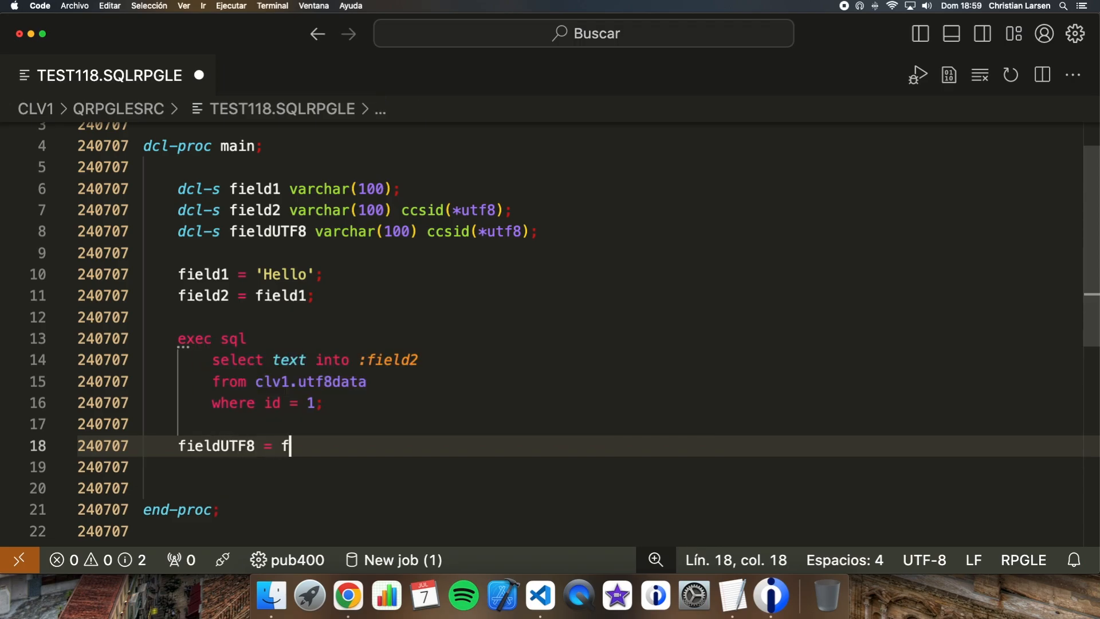
pyautogui.write('ield2;')
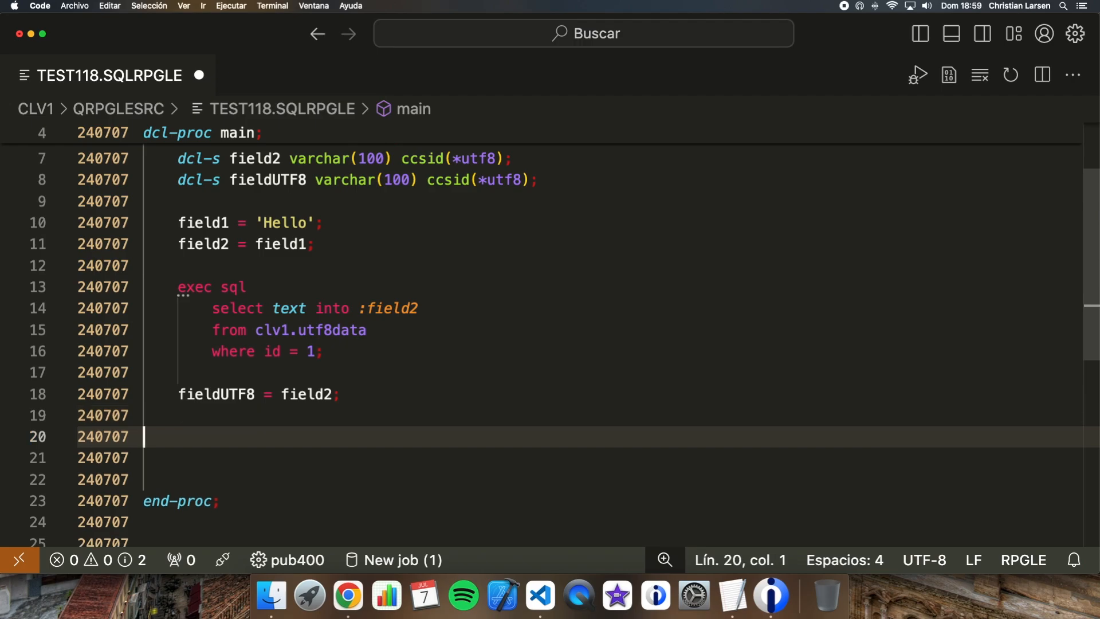
# Step: Add a second exec sql select for id = 2 and append its text with fieldUTF8 += field2;
pyautogui.write('exec sql')
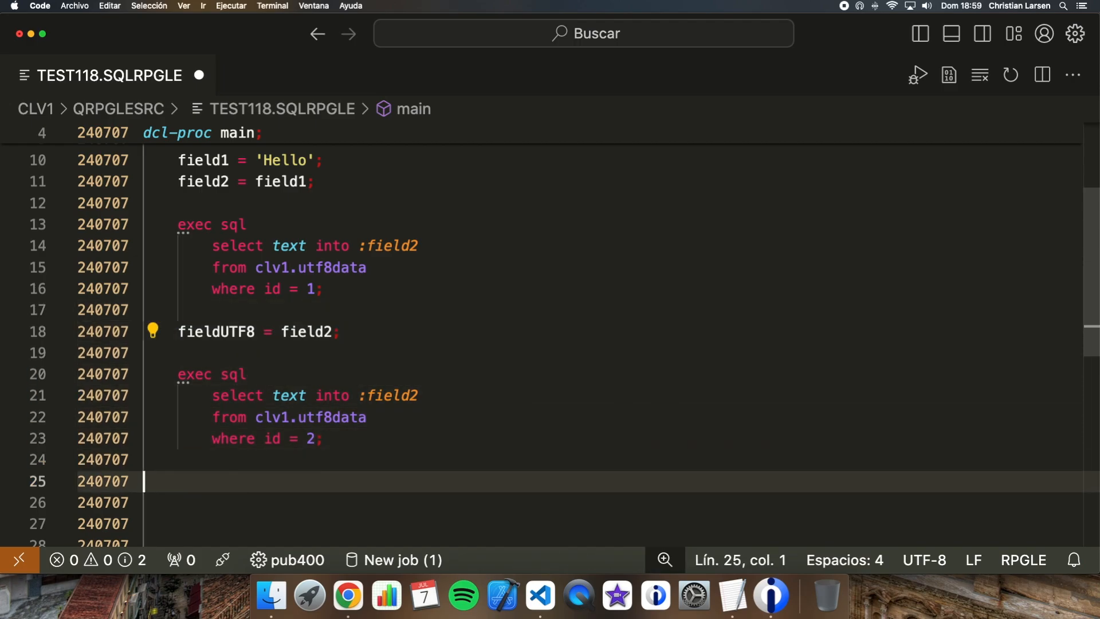
pyautogui.write('fieldUTF8 = field2;')
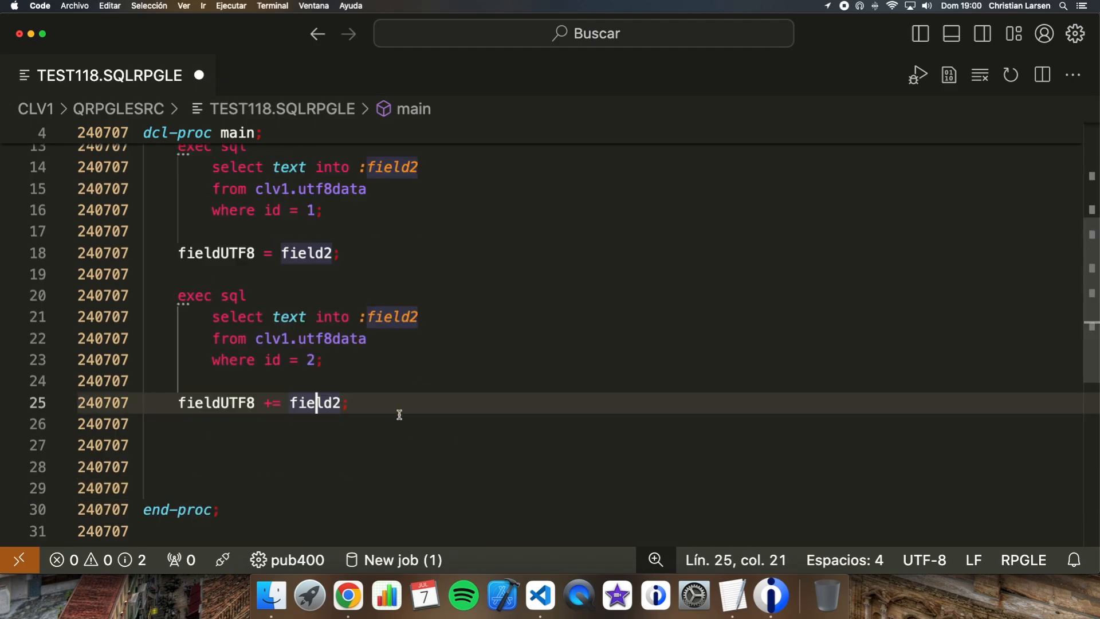
pyautogui.doubleClick(215, 403)
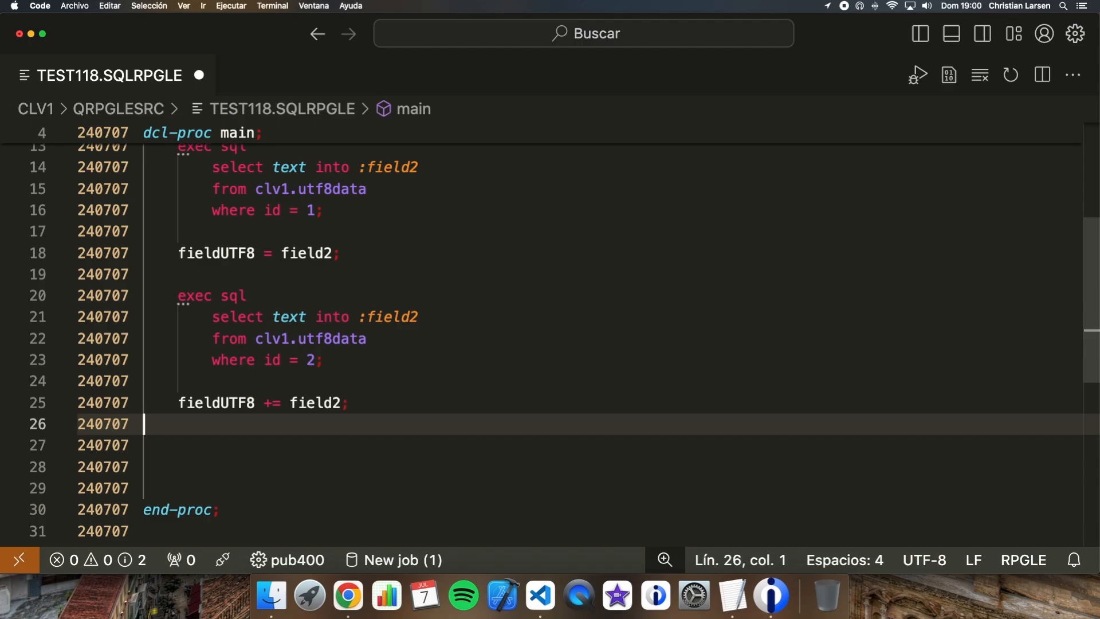
pyautogui.press('Enter')
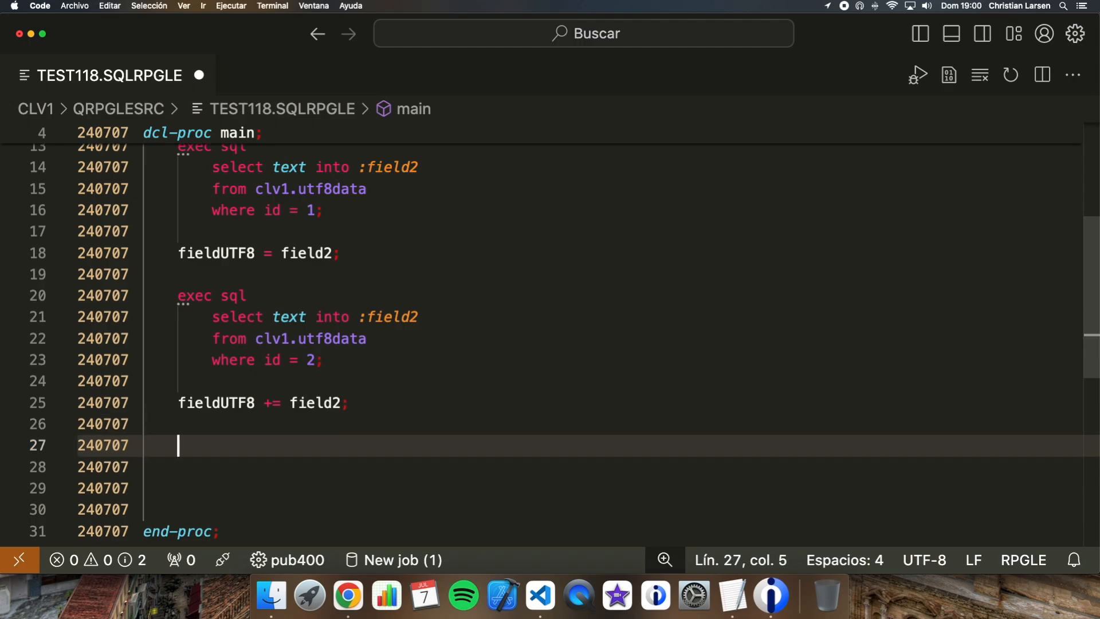
pyautogui.moveTo(701, 402)
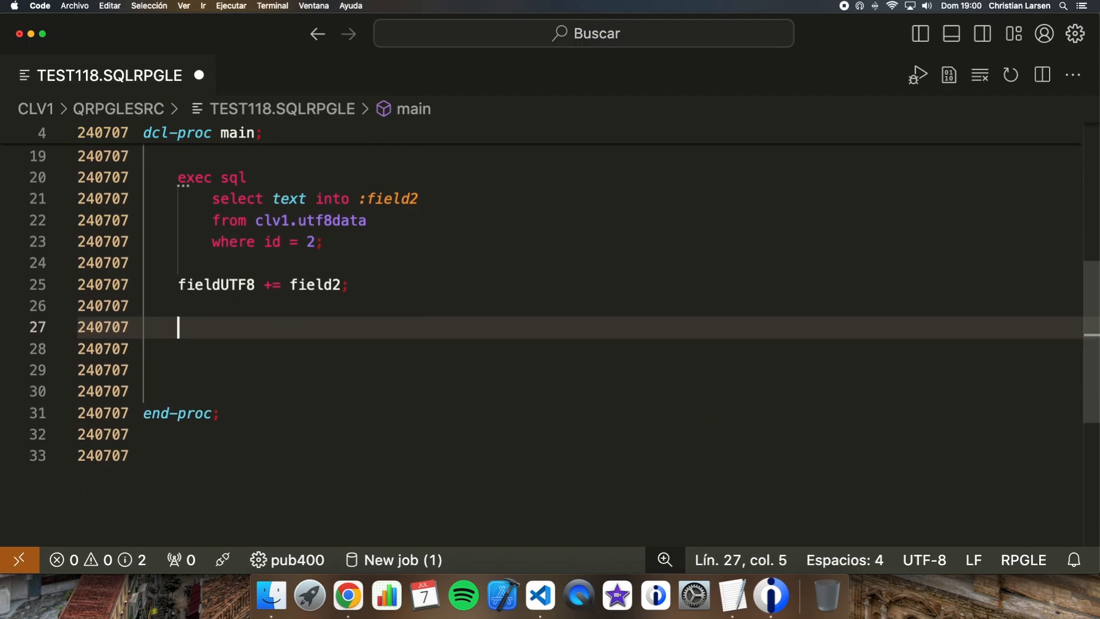
# Step: Start an exec sql call to qsys2.ifs_write_utf8 with path_name '/home/CLV/test118.txt'
pyautogui.write('exec sql')
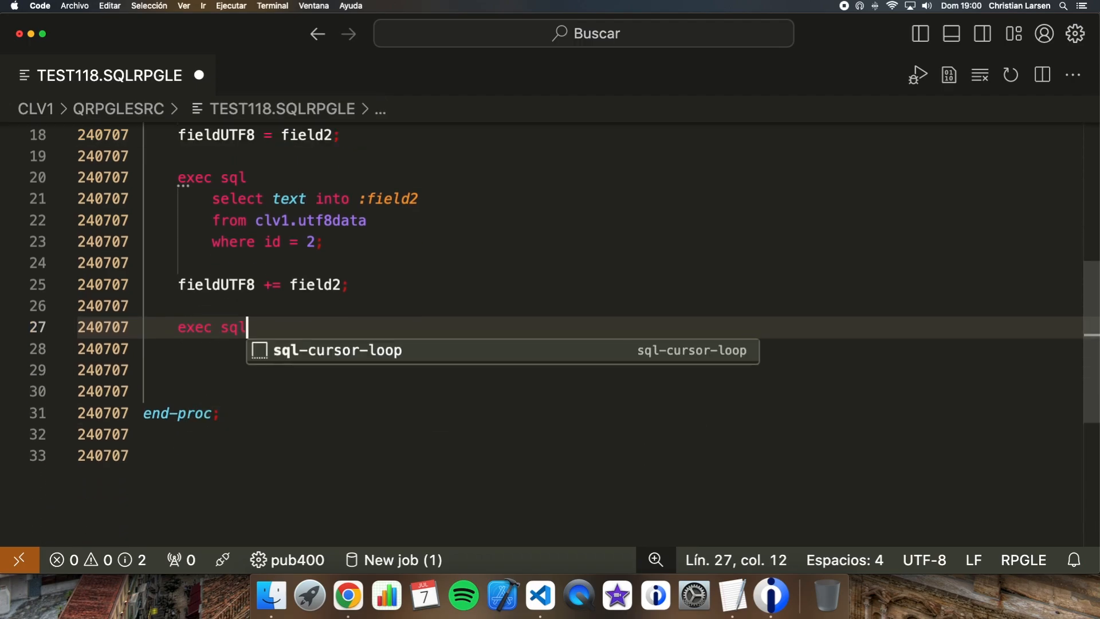
pyautogui.press('Return')
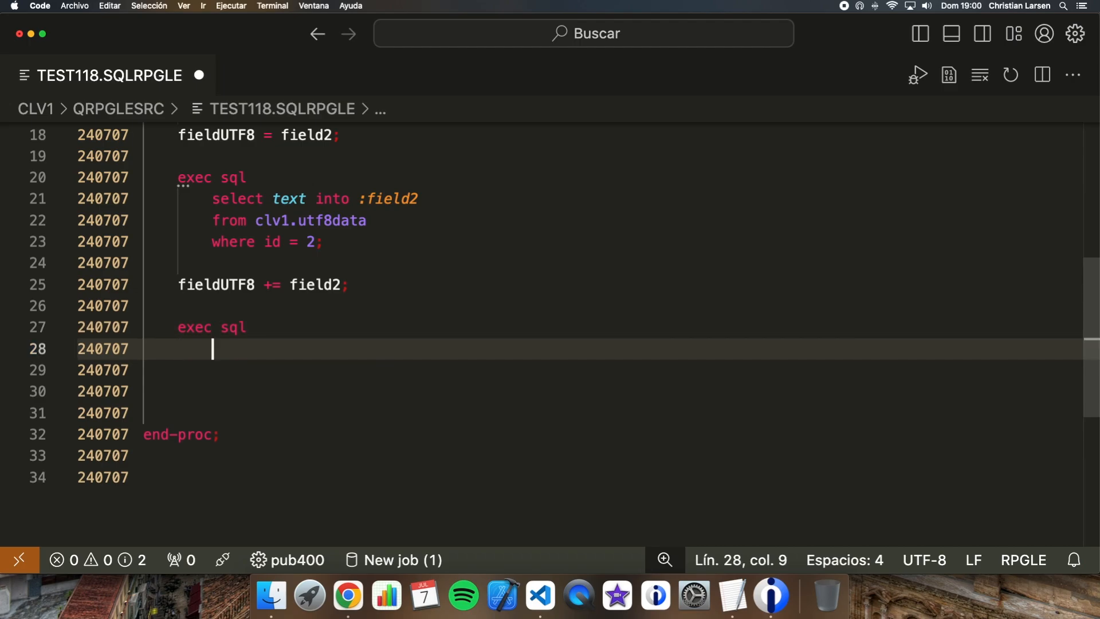
pyautogui.write('call qsys2')
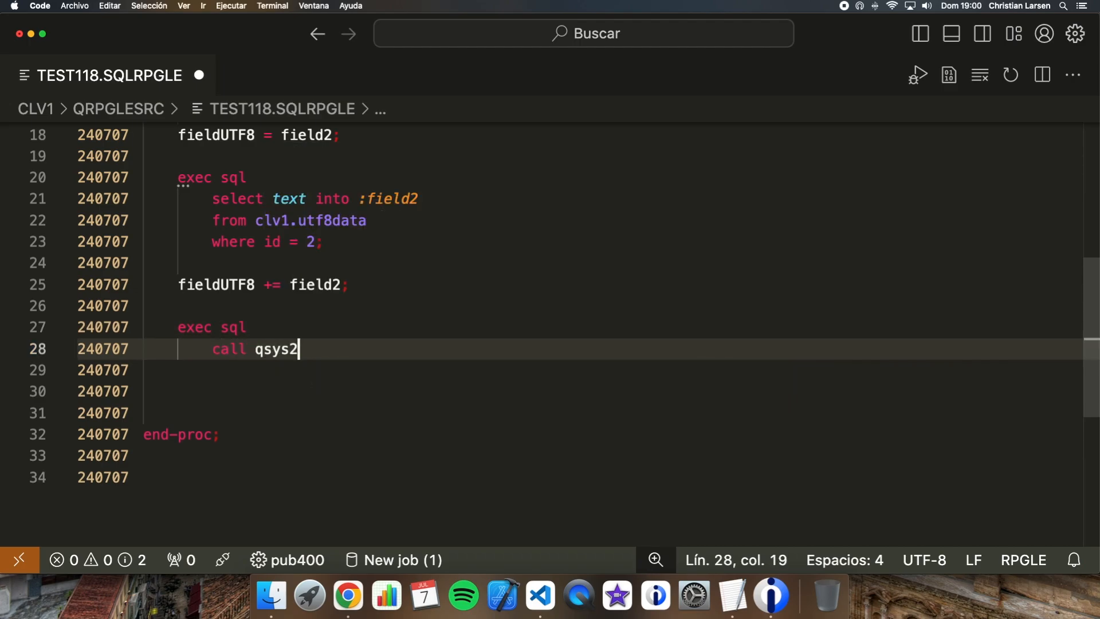
pyautogui.write('.ifs_w')
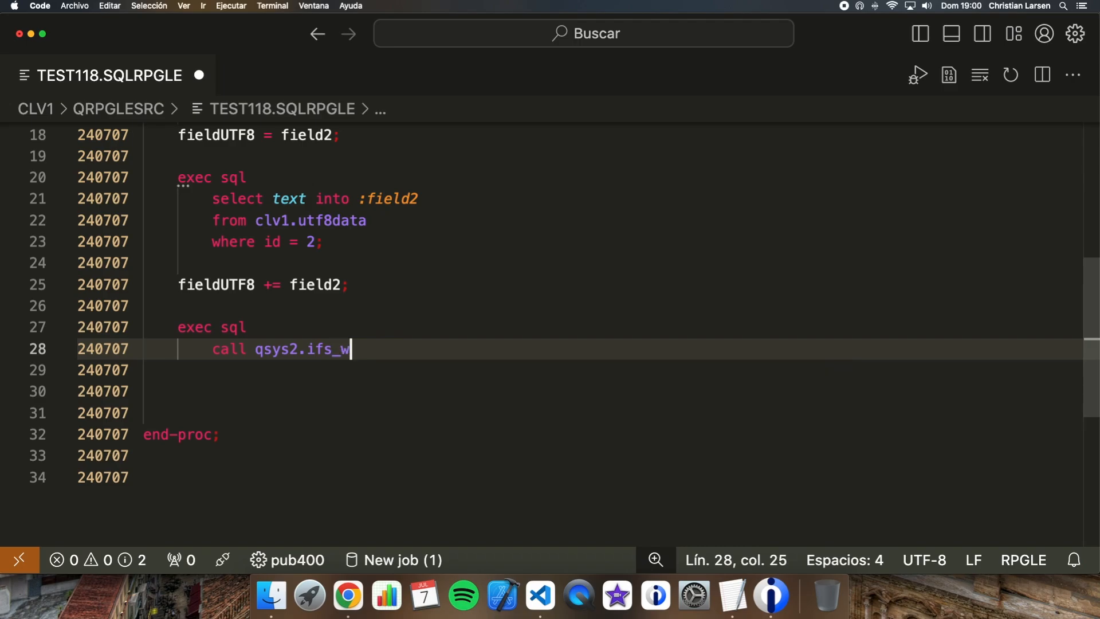
pyautogui.write('rite_utf7')
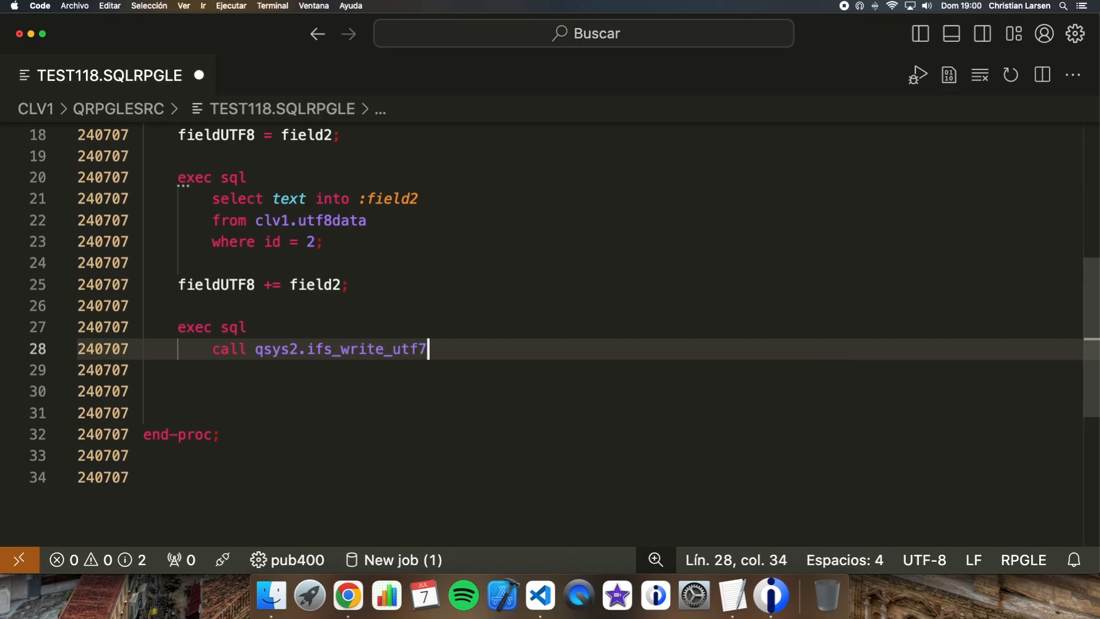
pyautogui.write('8 (')
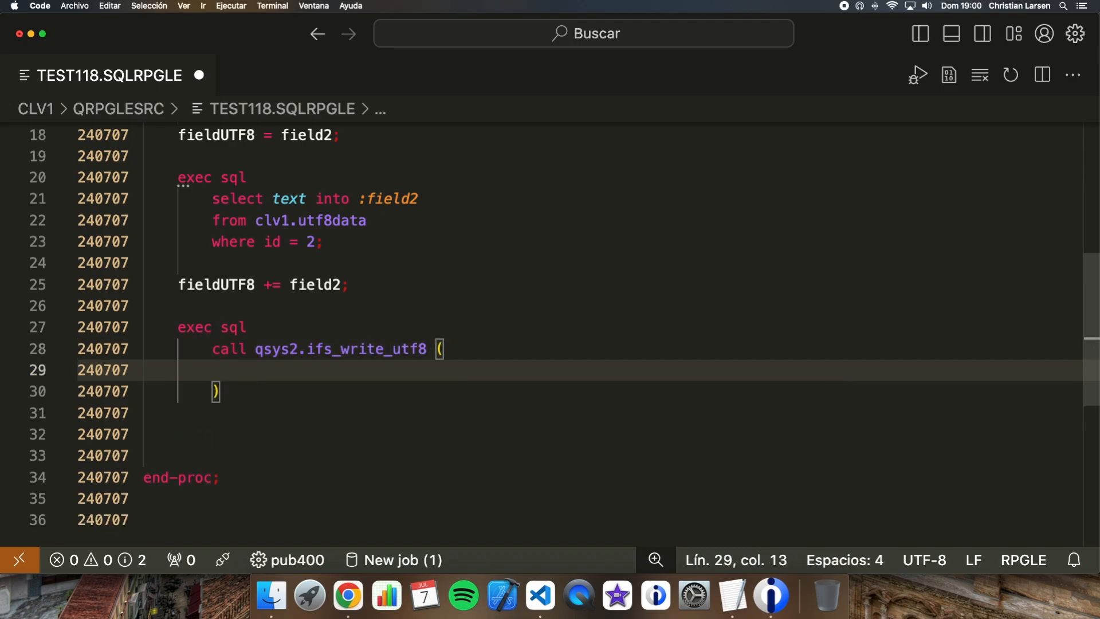
pyautogui.write("path_name => '")
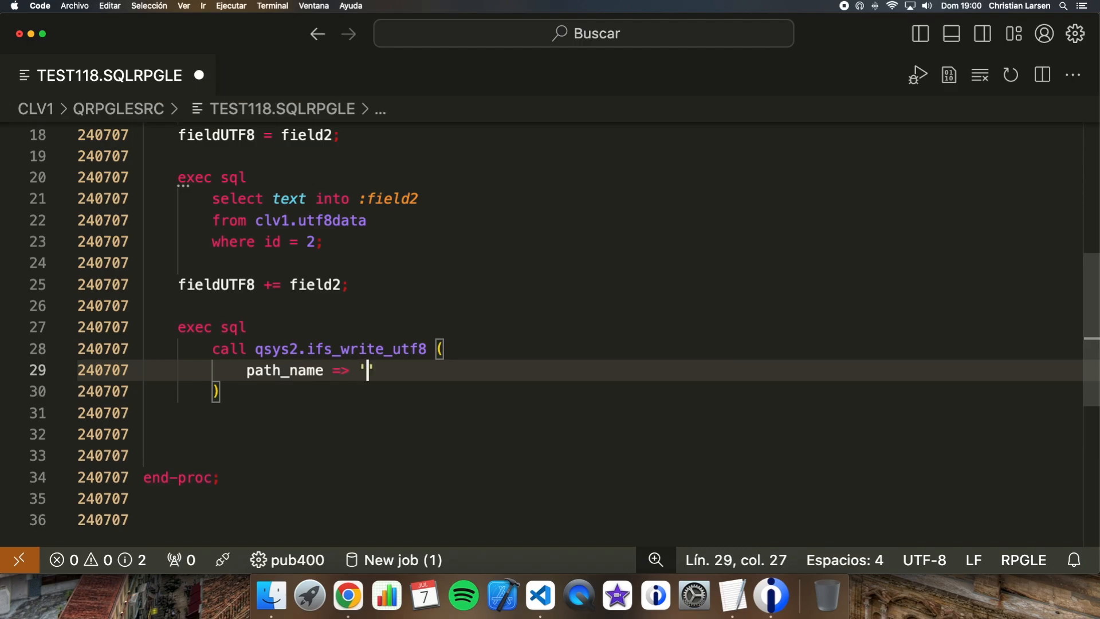
pyautogui.write('/home/')
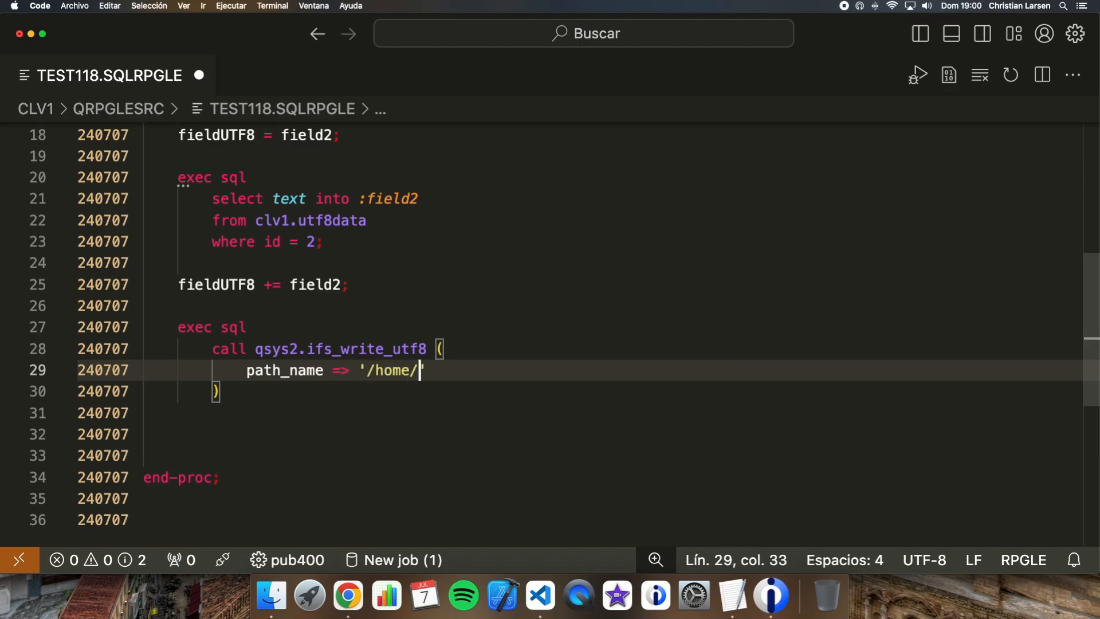
pyautogui.write('CLV/te')
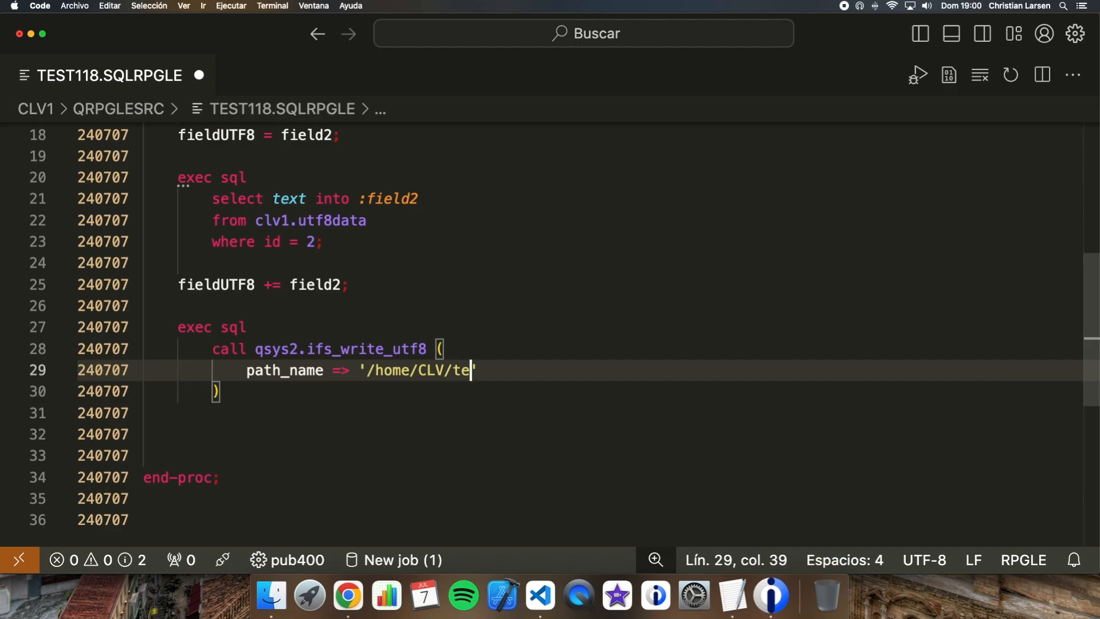
pyautogui.write('st118.txt')
pyautogui.write('line =>')
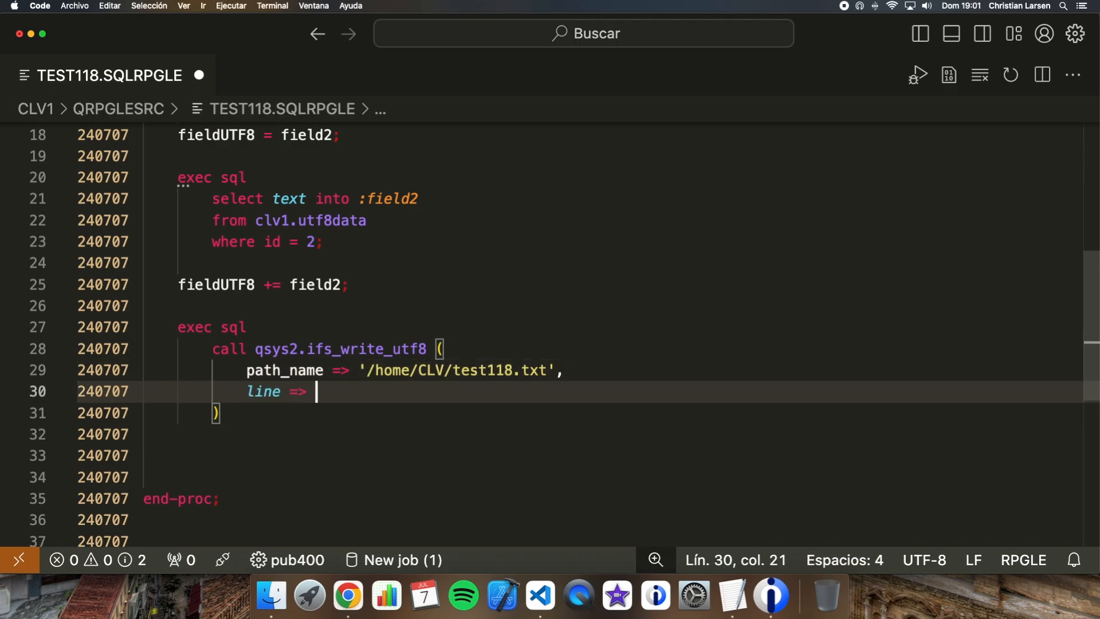
# Step: Complete the call with line :fieldUTF8 and overwrite 'REPLACE', closing the statement
pyautogui.write(':fil')
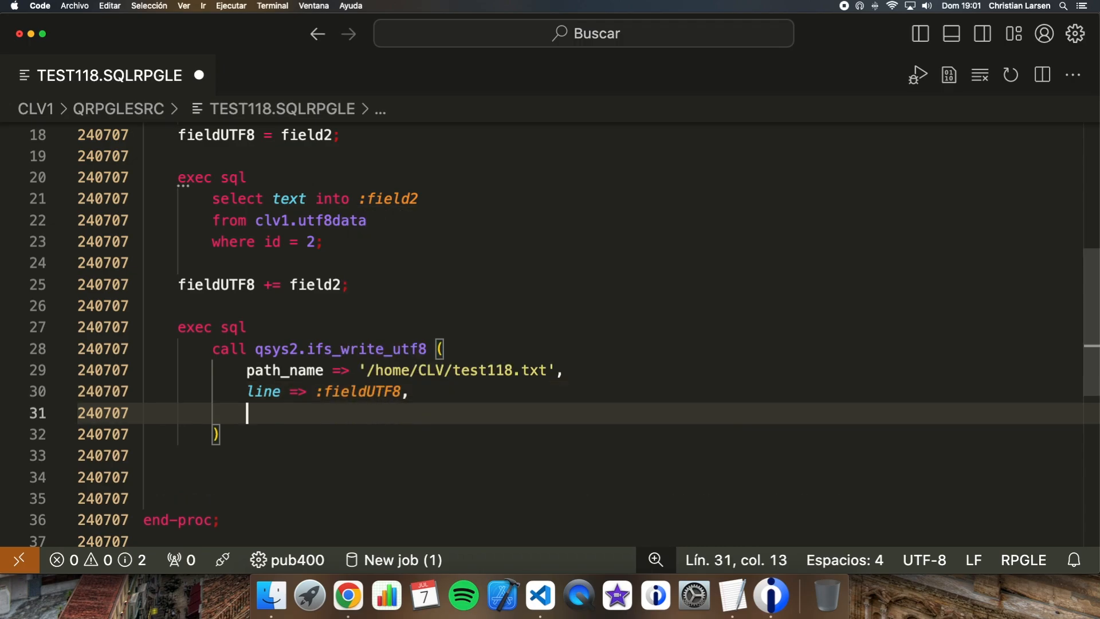
pyautogui.write('overwrite =>')
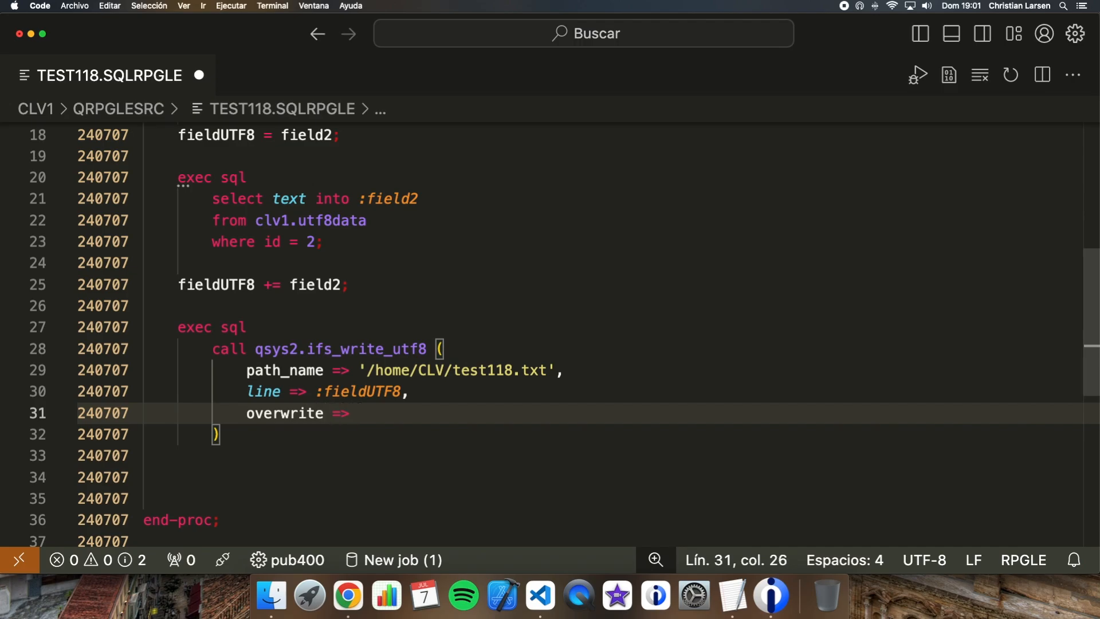
pyautogui.write("''")
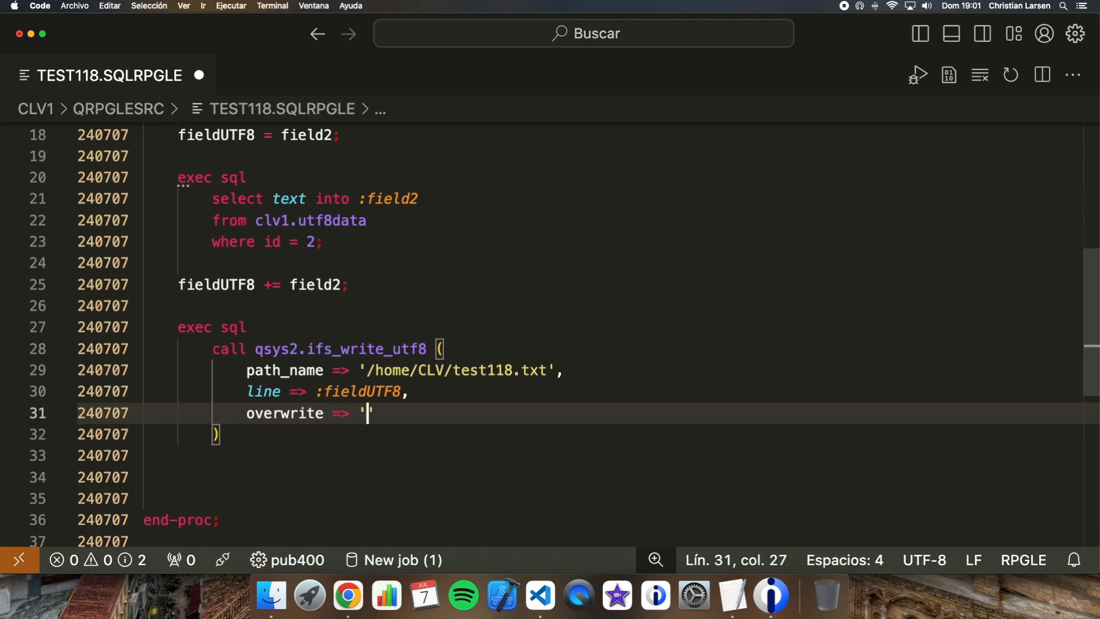
pyautogui.write("REPLACE'")
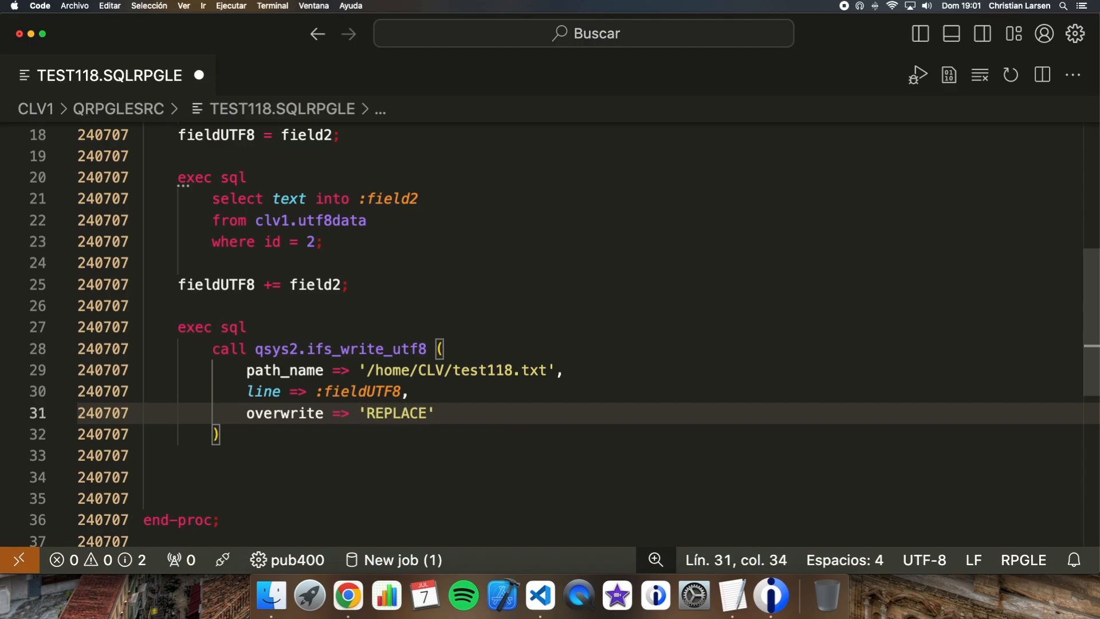
pyautogui.write(';')
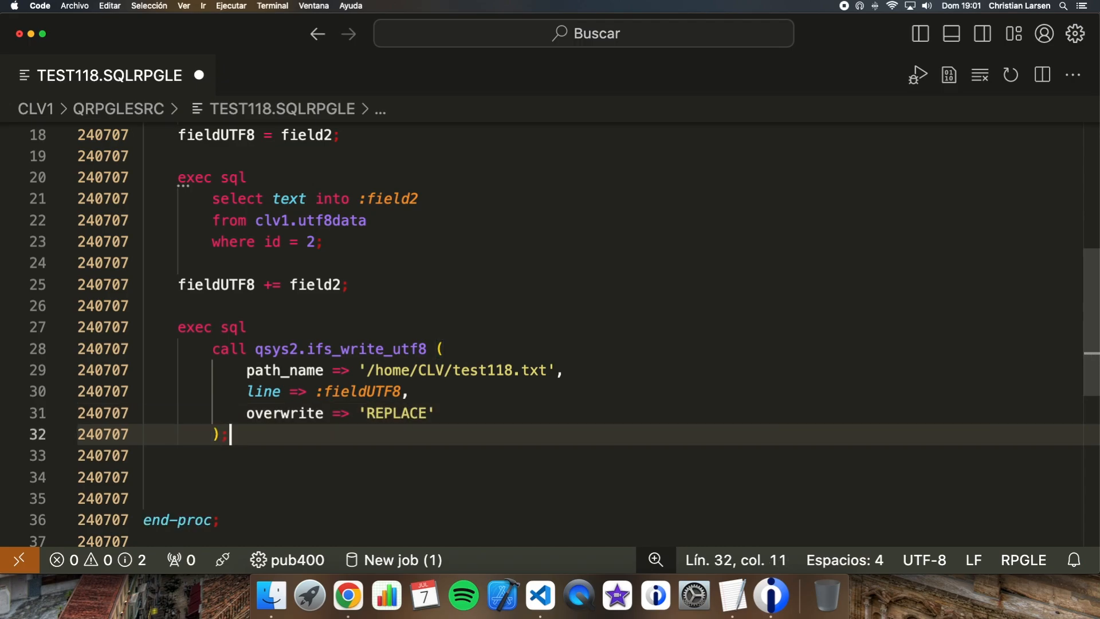
pyautogui.press('Enter')
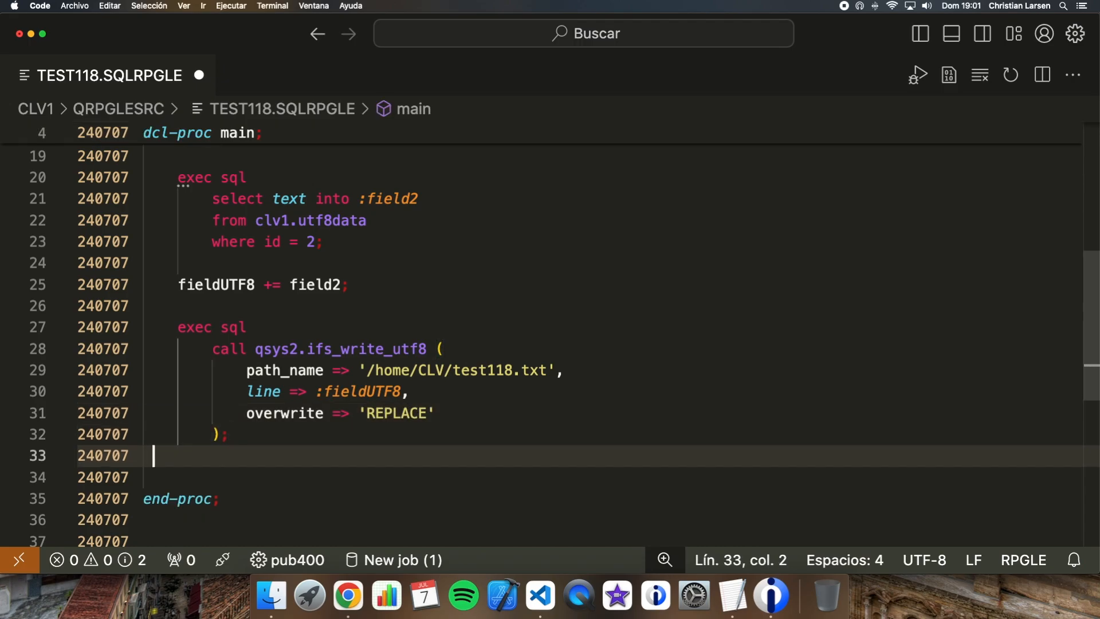
# Step: Compile TEST118.SQLRPGLE into CLV1/TEST118 with CRTSQLRPGI and switch to the 5250 session
pyautogui.click(214, 435)
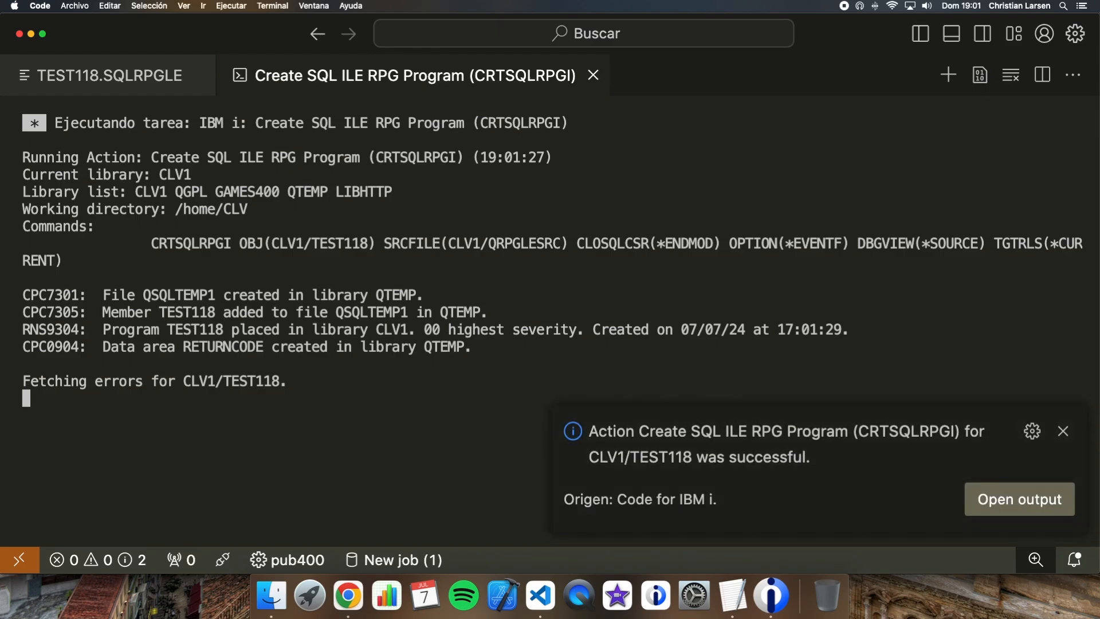
pyautogui.click(109, 76)
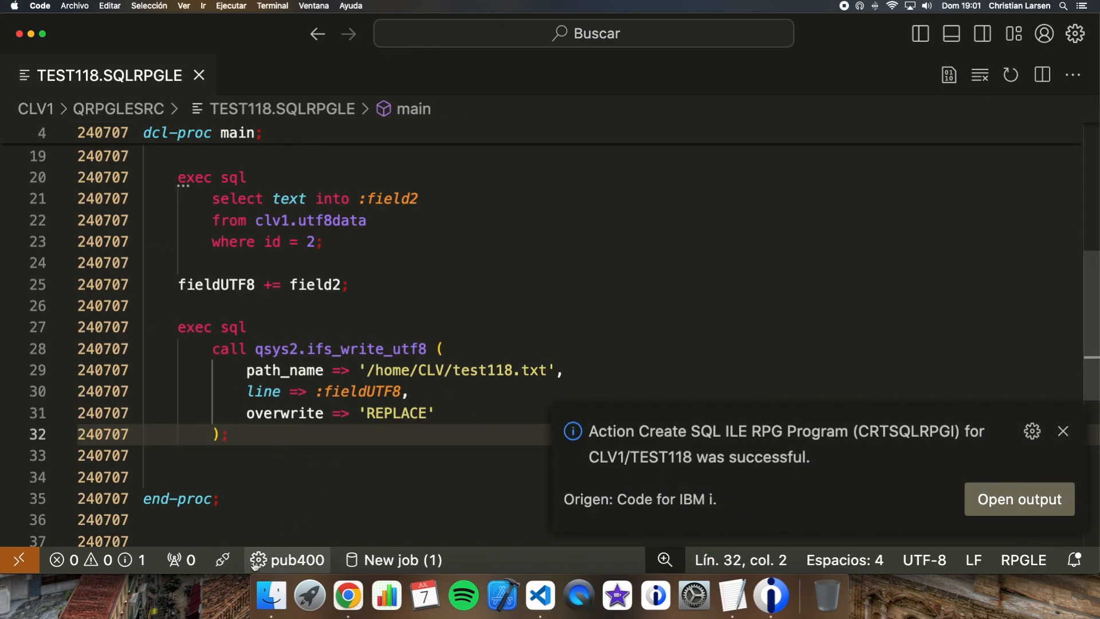
pyautogui.moveTo(772, 598)
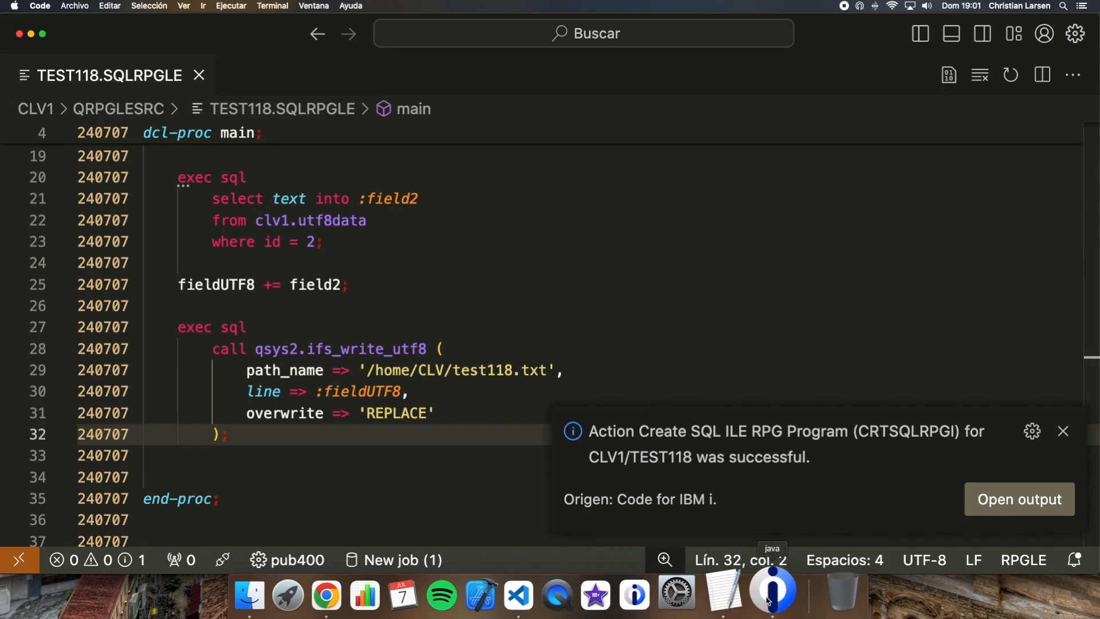
pyautogui.rightClick(771, 593)
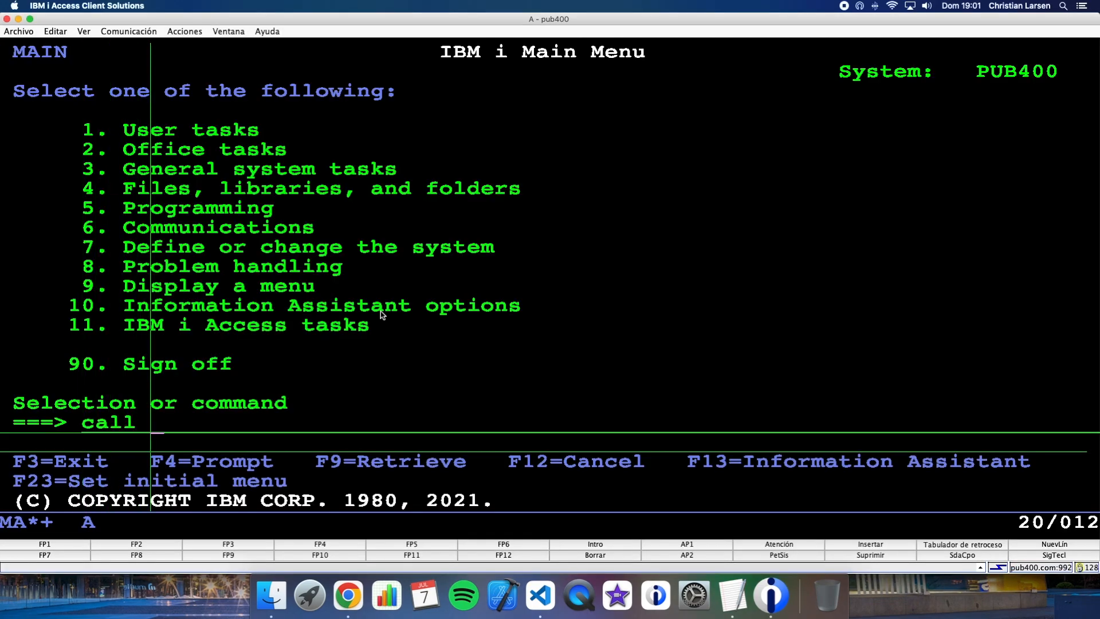
# Step: Enter CALL TEST118 on the IBM i main menu command line to run the program
pyautogui.write('test11')
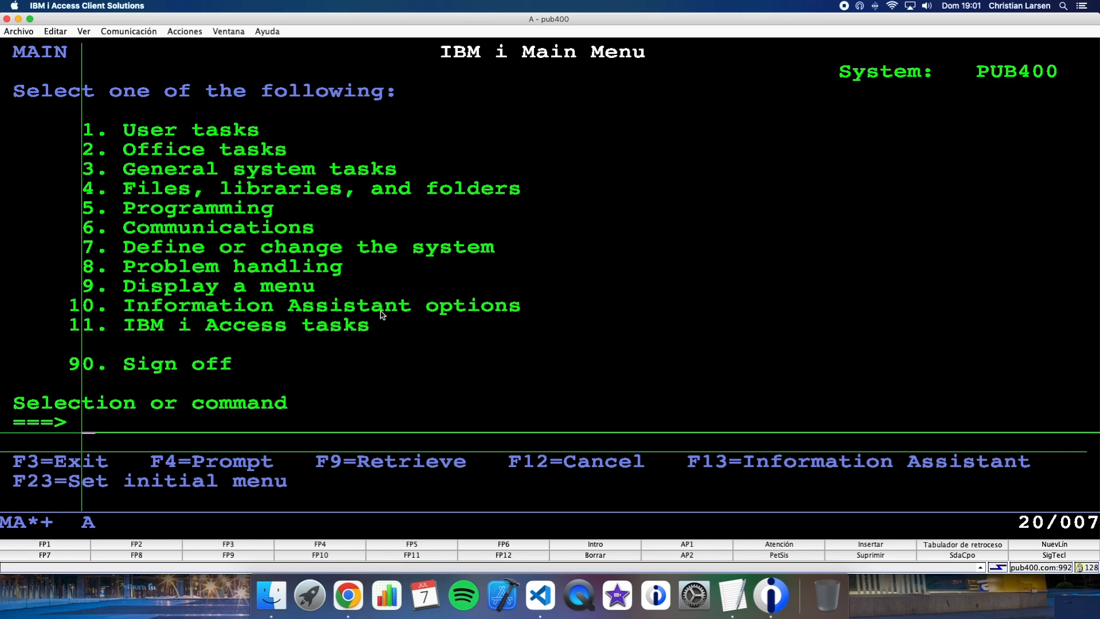
pyautogui.moveTo(356, 351)
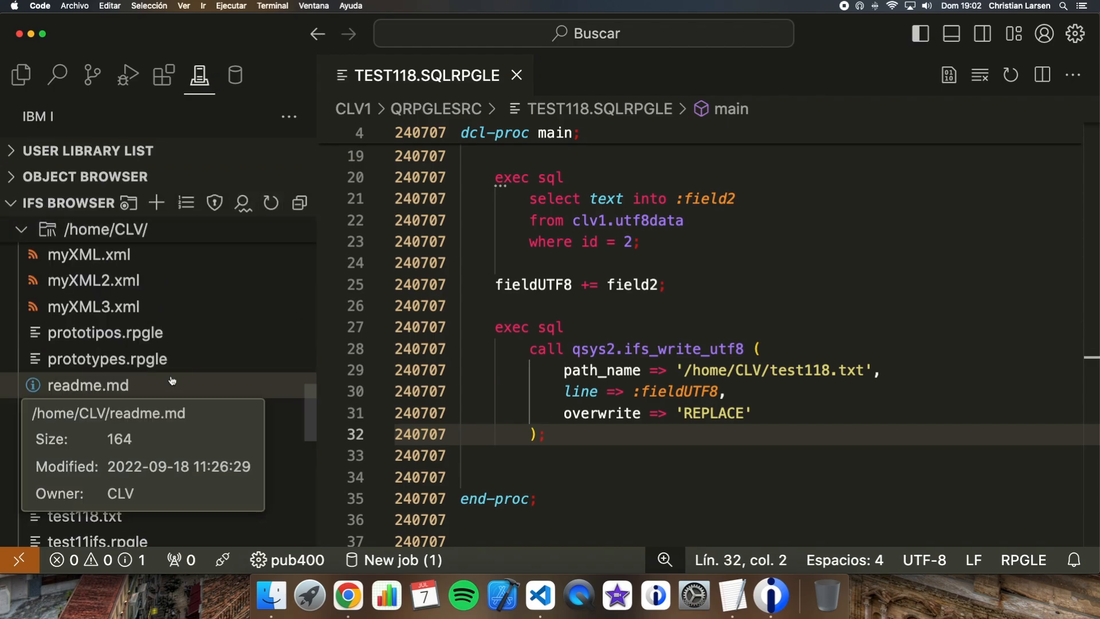
# Step: Open /home/CLV/test118.txt from the IFS Browser, showing the Greek and Russian texts joined
pyautogui.scroll(-3)
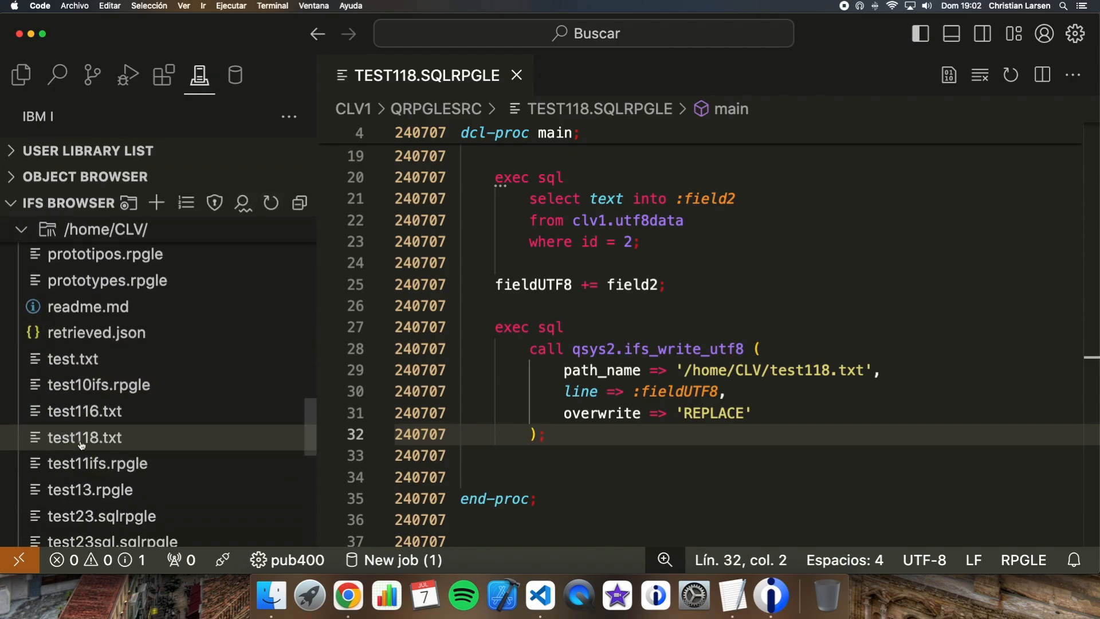
pyautogui.doubleClick(84, 437)
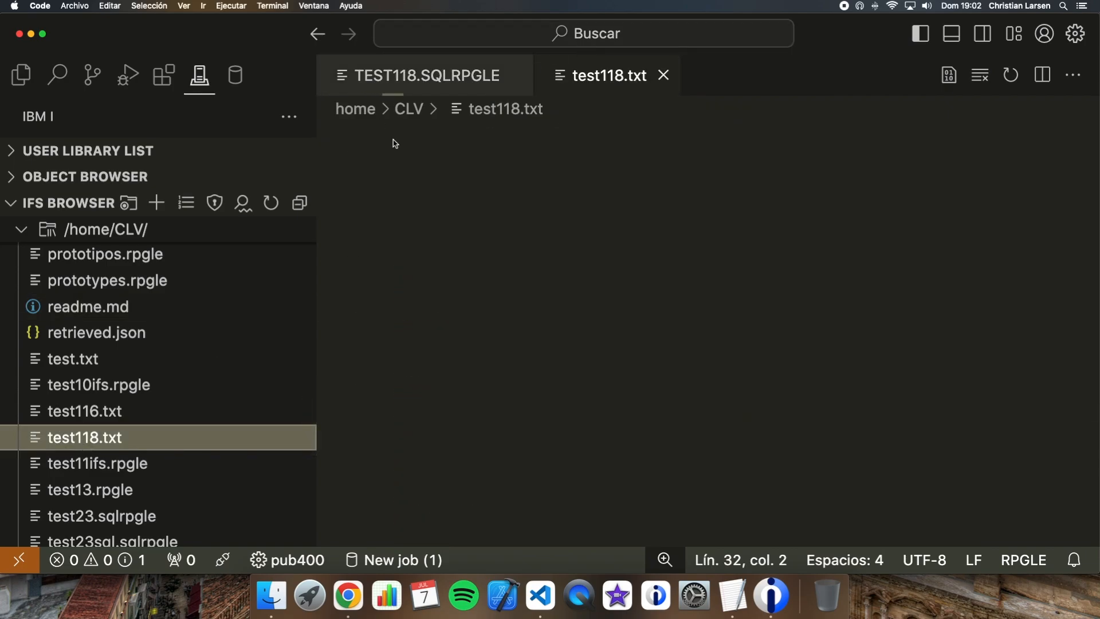
pyautogui.click(83, 437)
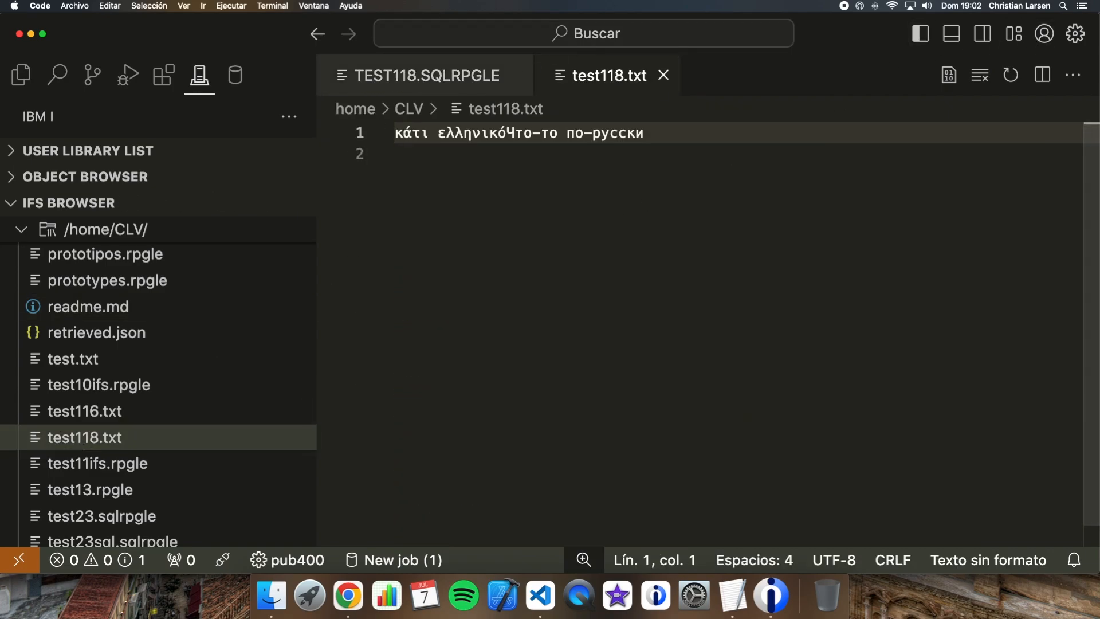
pyautogui.moveTo(144, 342)
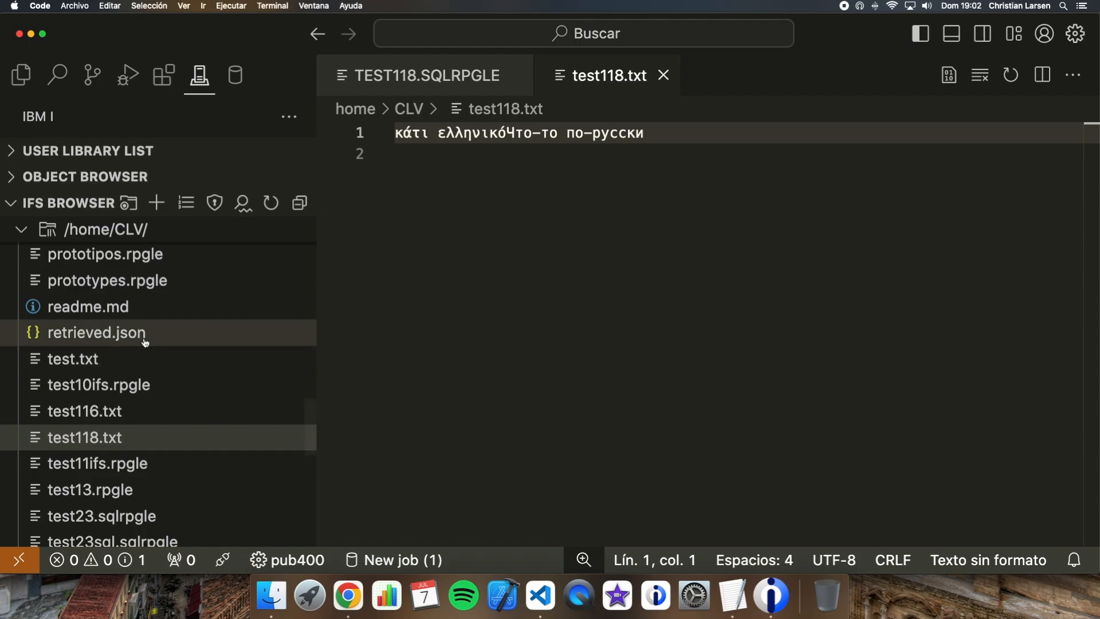